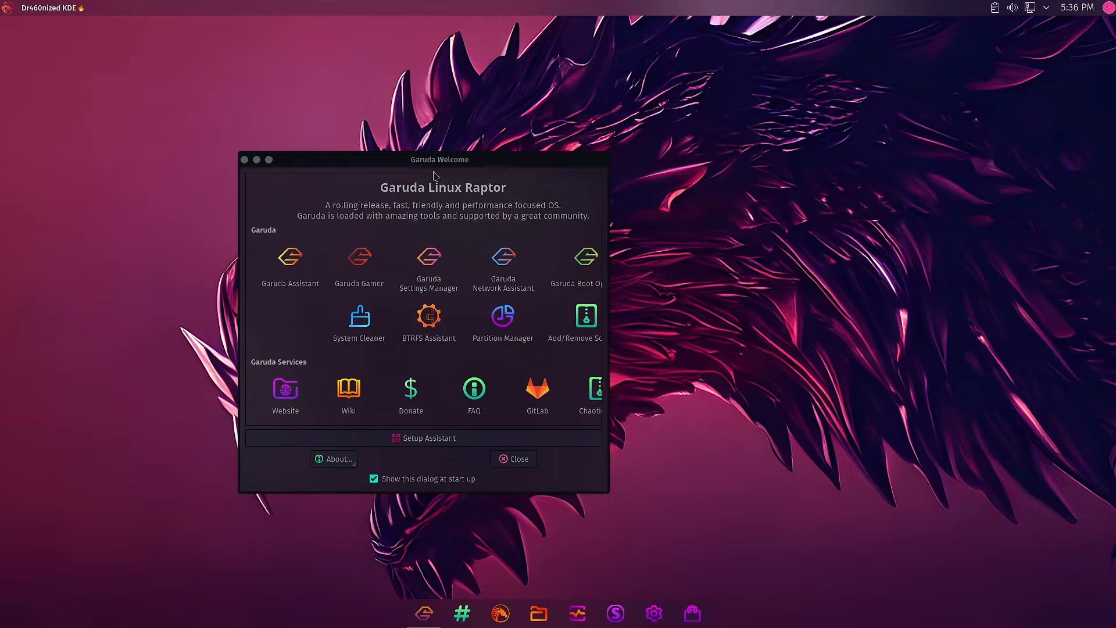
pyautogui.moveTo(359, 268)
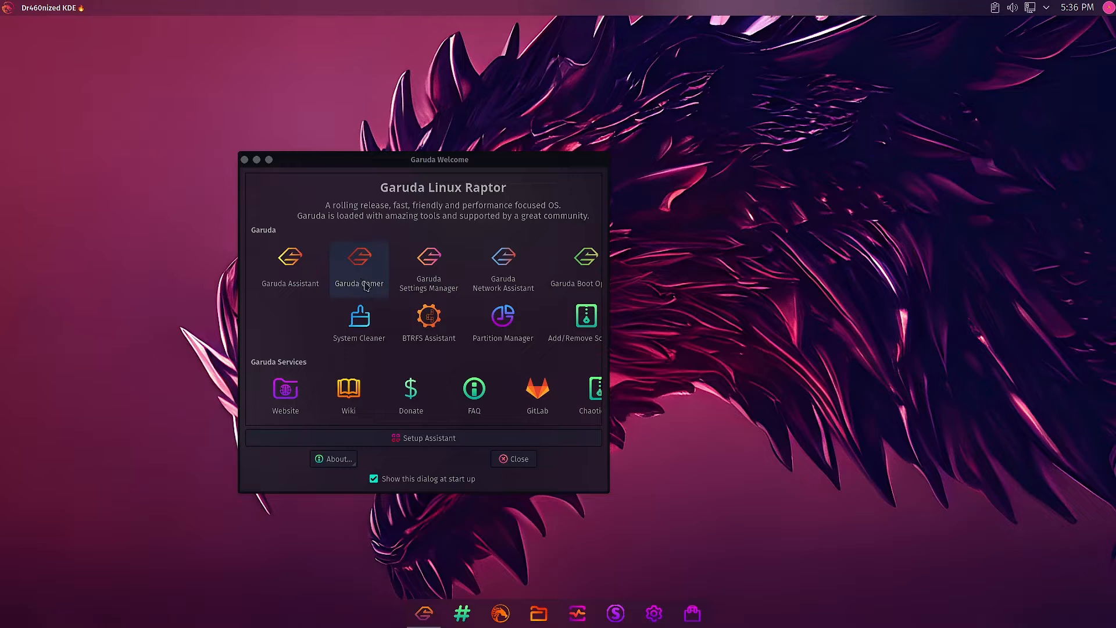
pyautogui.moveTo(606, 501)
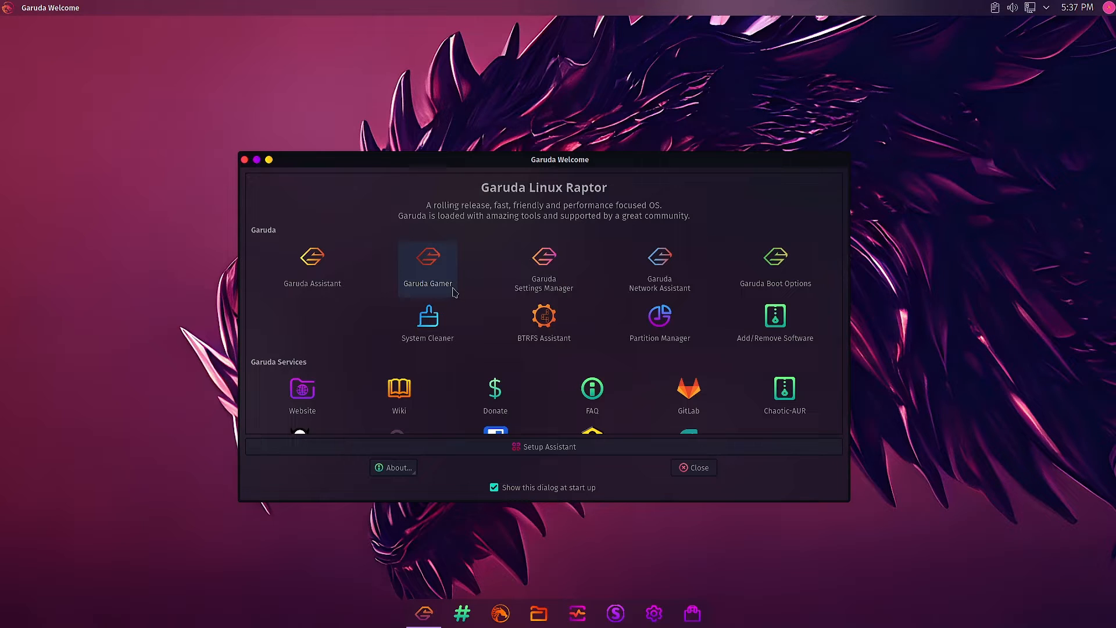
pyautogui.moveTo(442, 283)
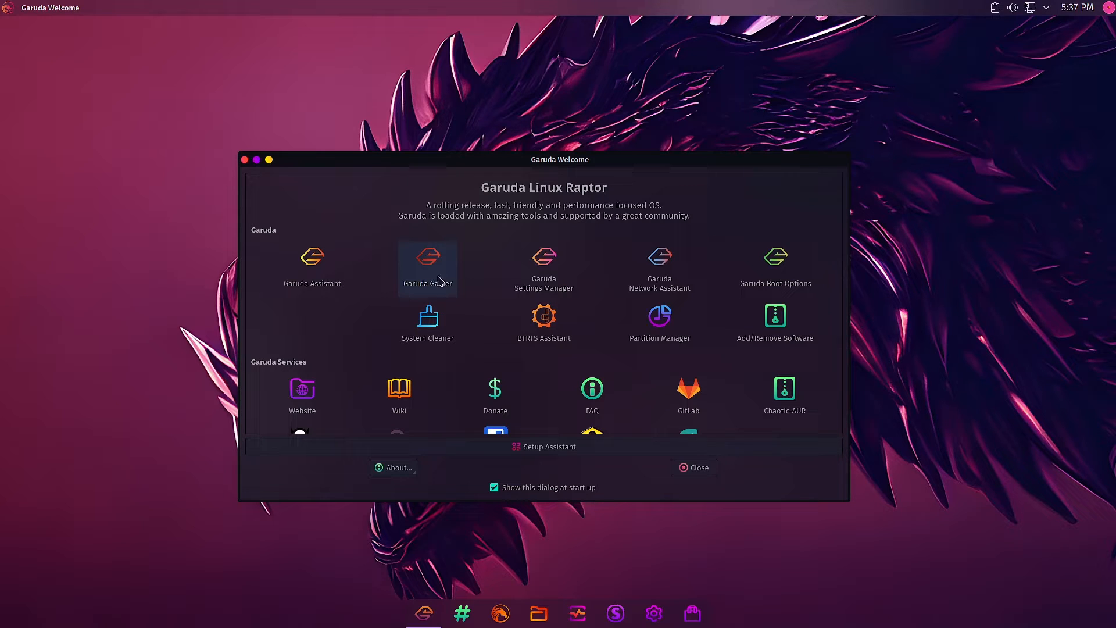
# Step: Launch Garuda Gamer from the Welcome window, glance at the Games list, and return to the Gamer list
pyautogui.click(427, 258)
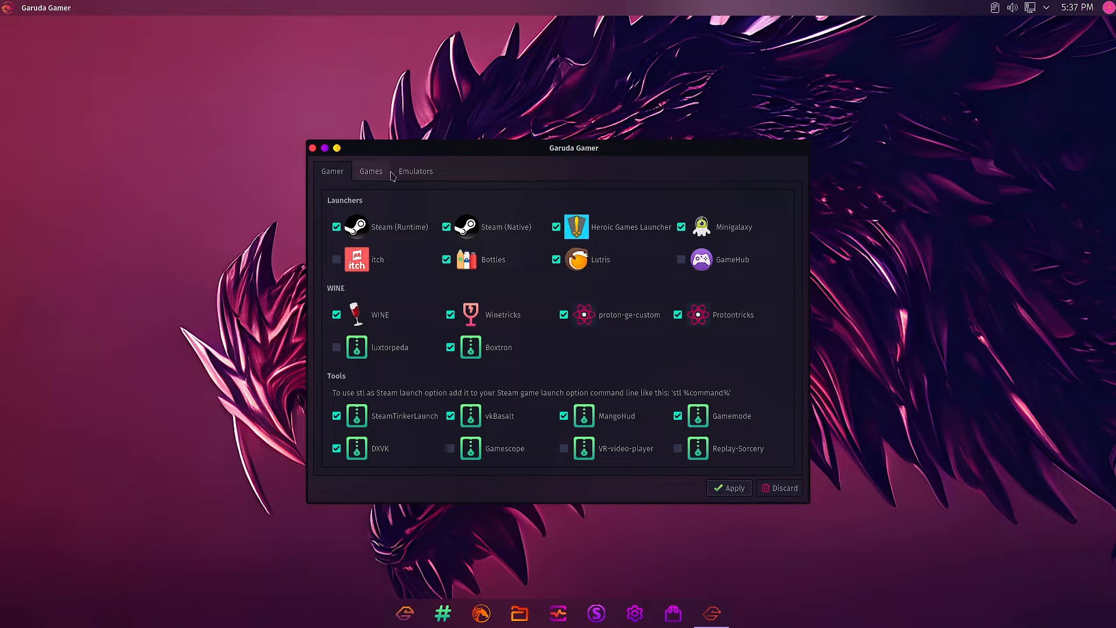
pyautogui.click(370, 171)
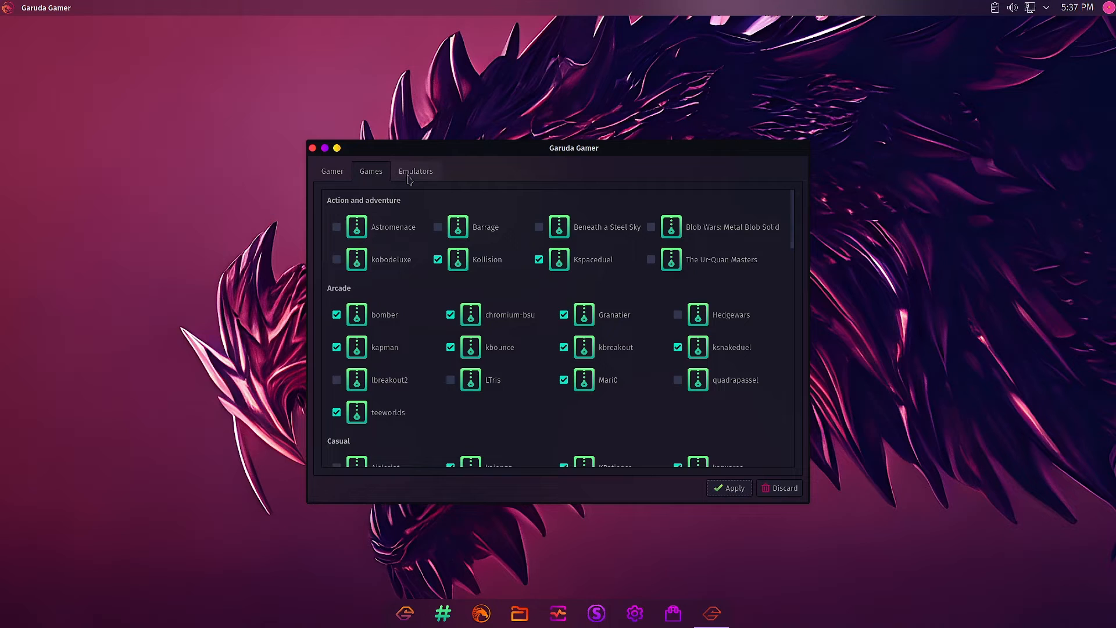
pyautogui.click(332, 171)
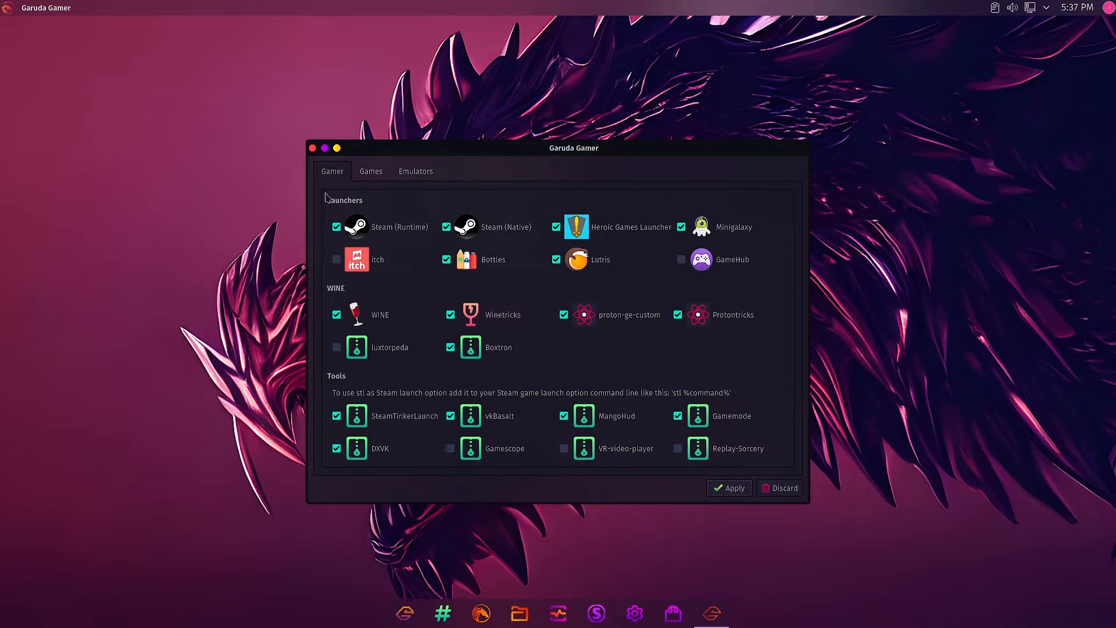
pyautogui.moveTo(657, 202)
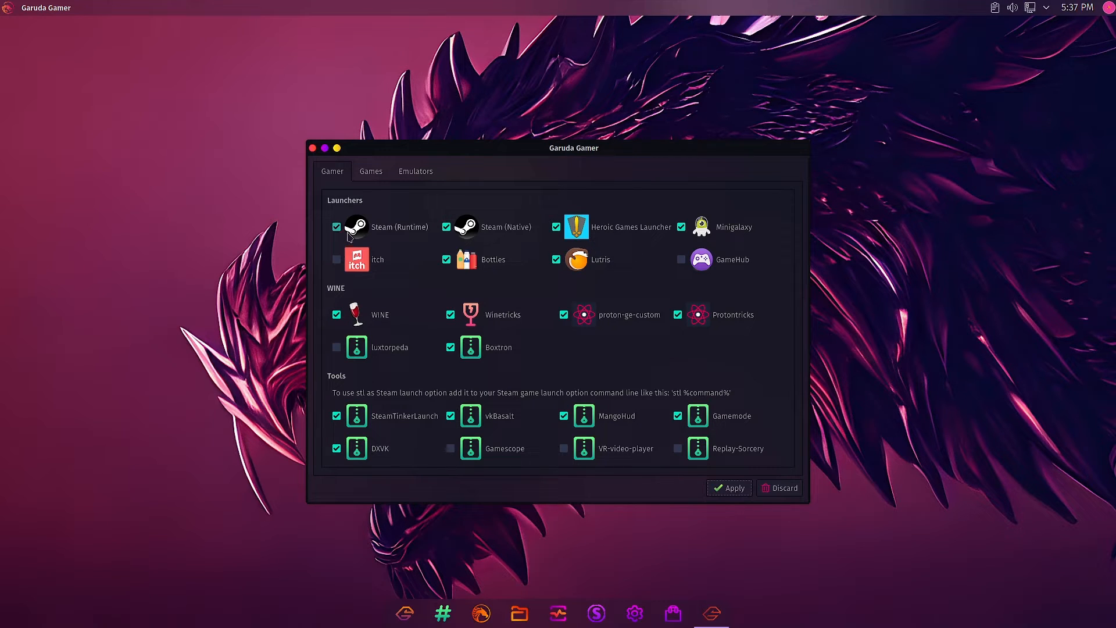
pyautogui.moveTo(345, 237)
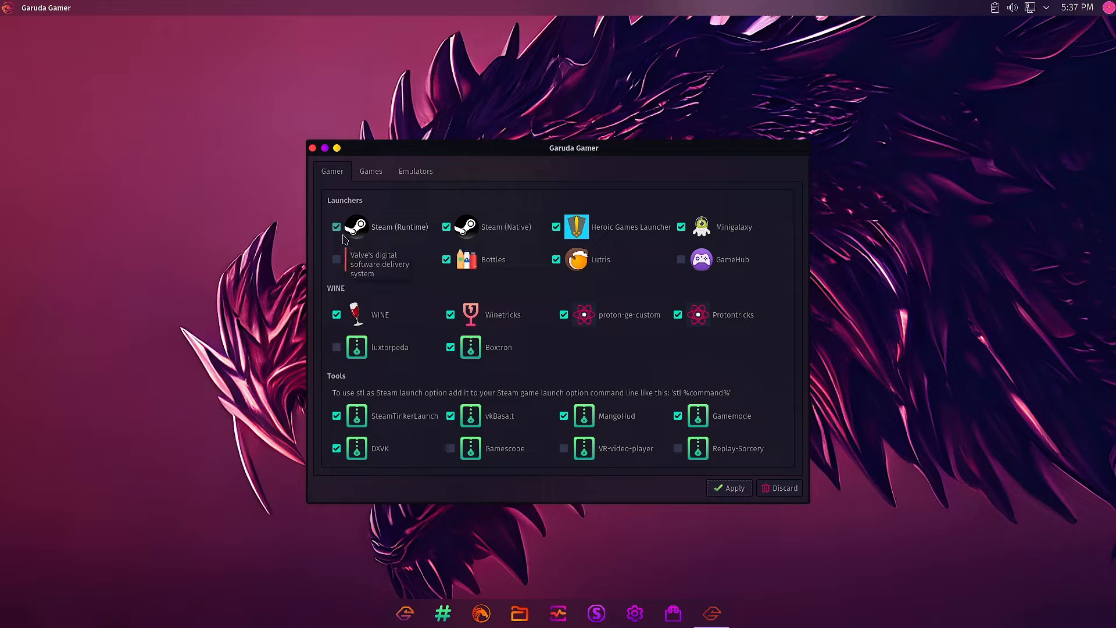
pyautogui.moveTo(367, 249)
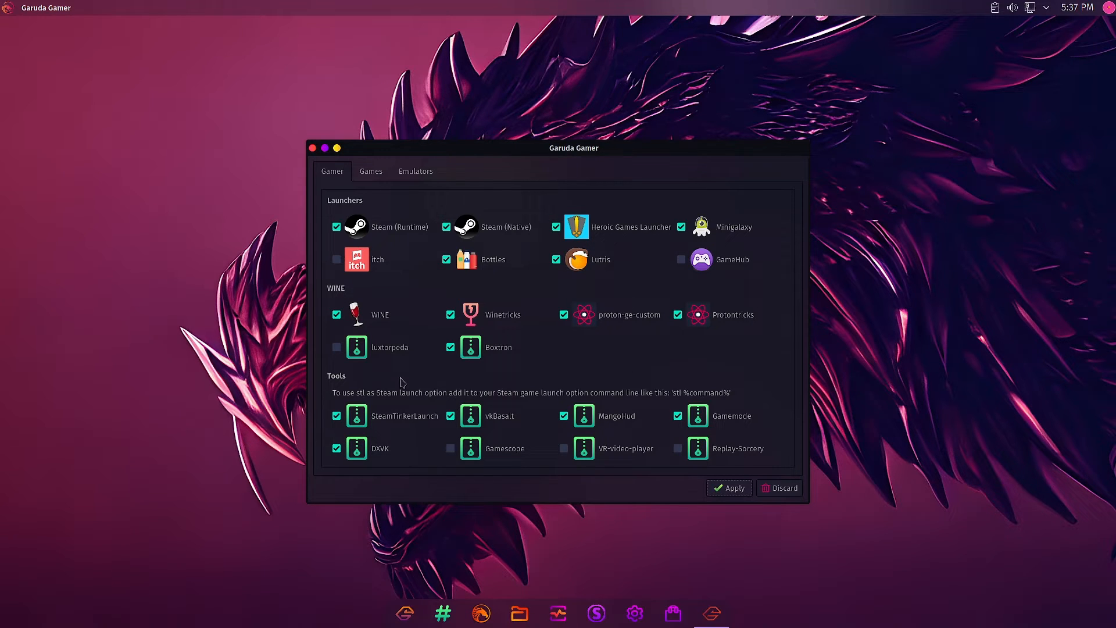
pyautogui.moveTo(404, 381)
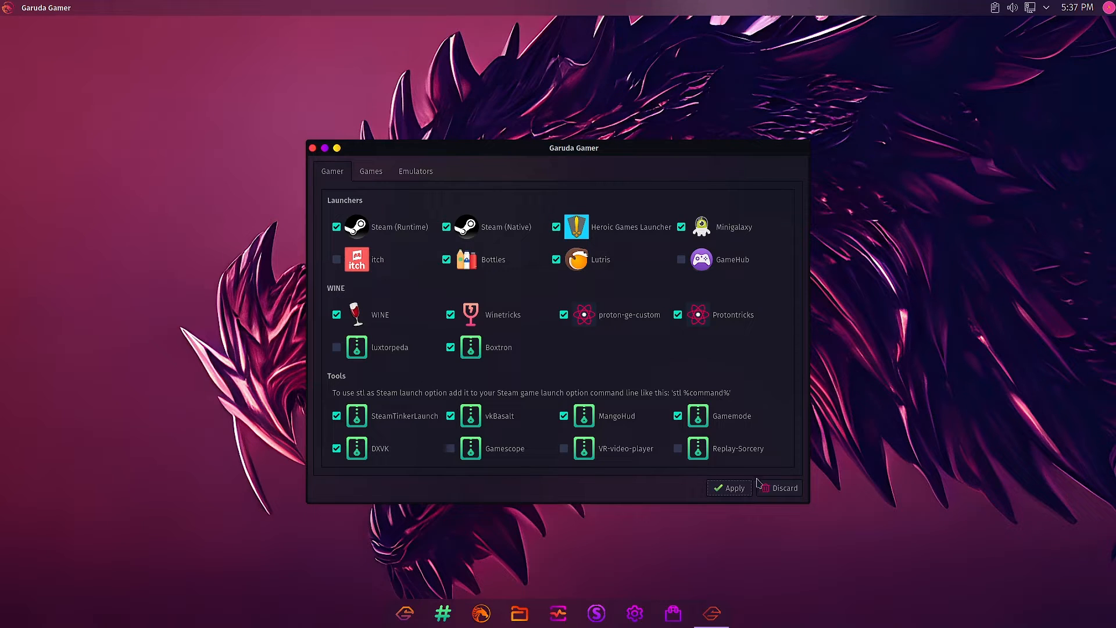
pyautogui.click(563, 447)
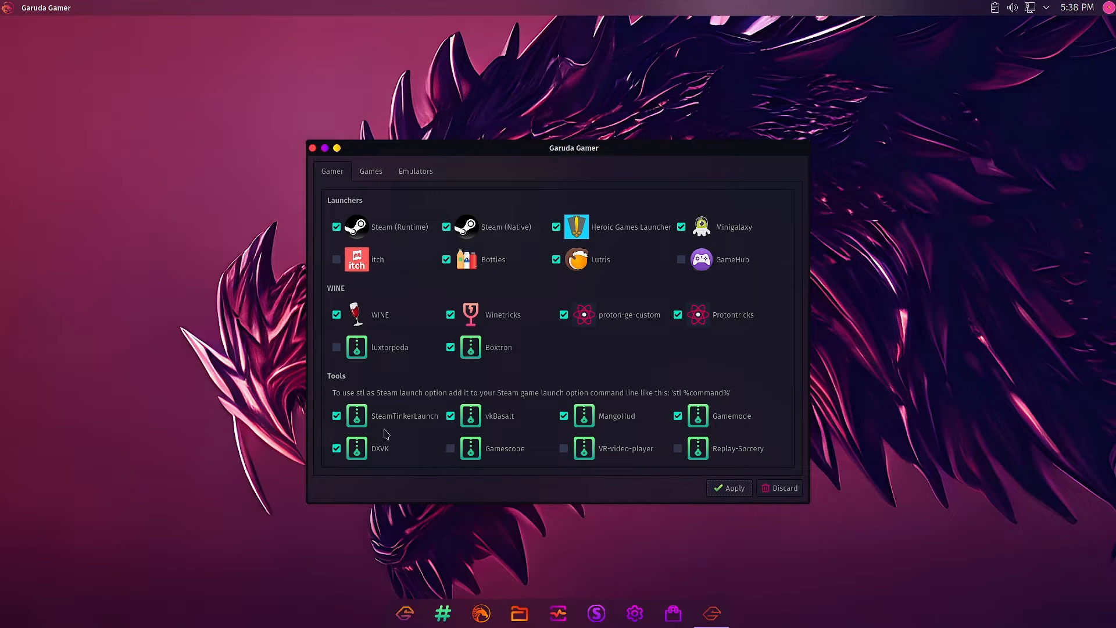
pyautogui.moveTo(440, 433)
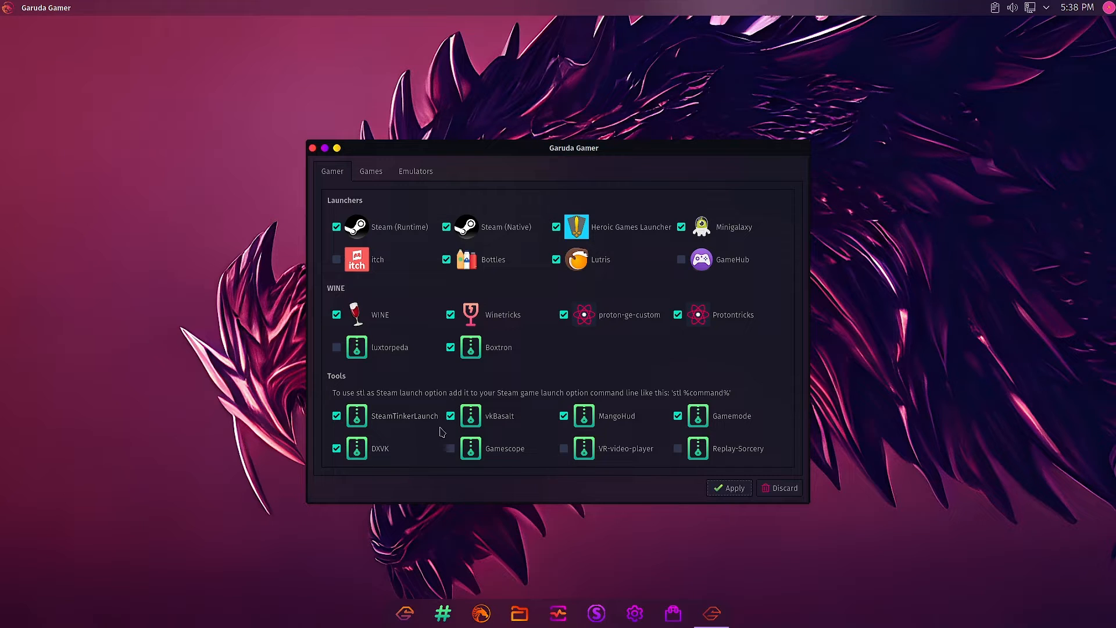
pyautogui.moveTo(848, 360)
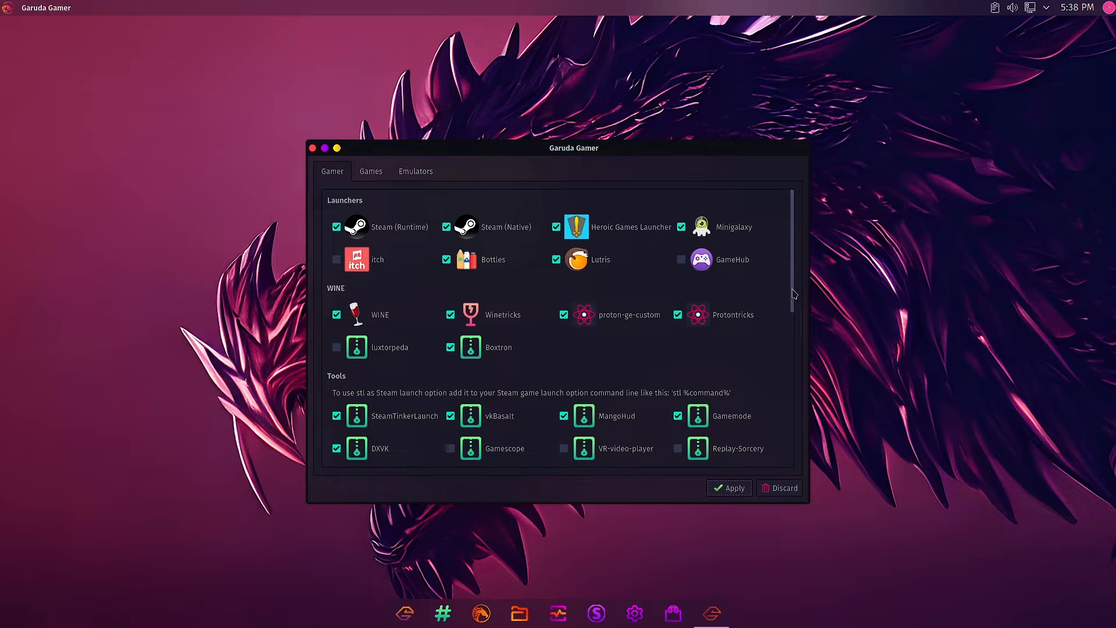
pyautogui.scroll(-3)
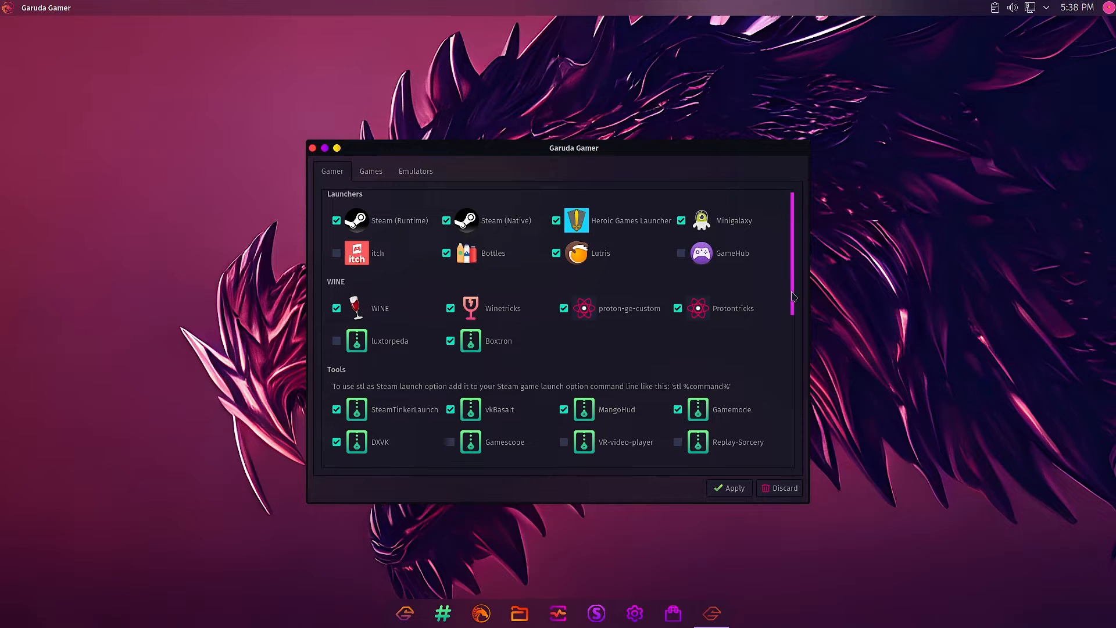
pyautogui.scroll(-3)
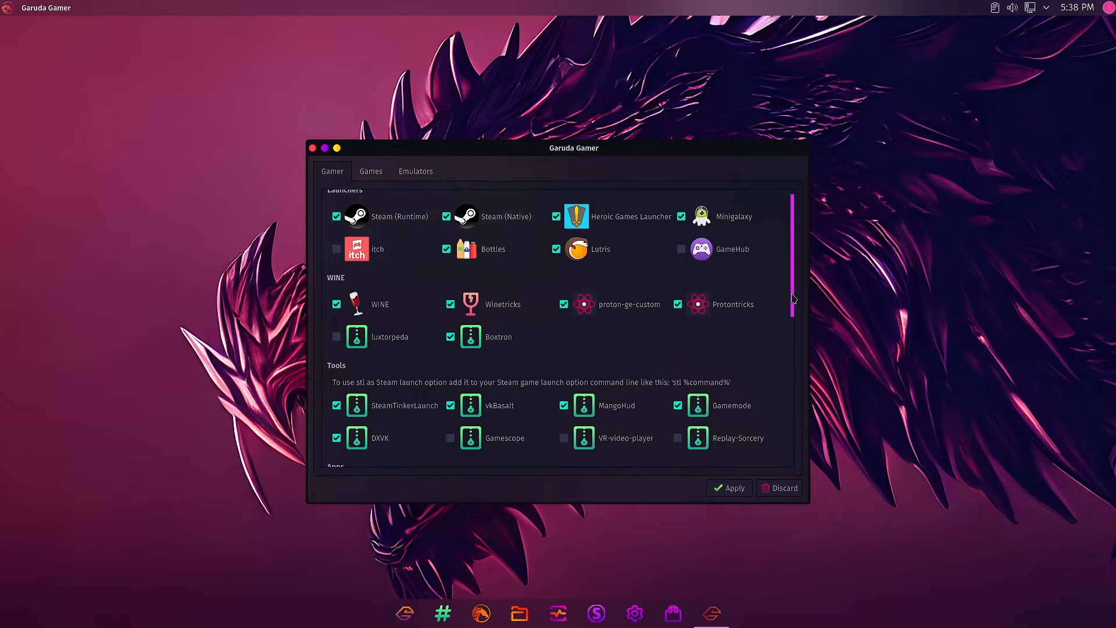
pyautogui.scroll(-3)
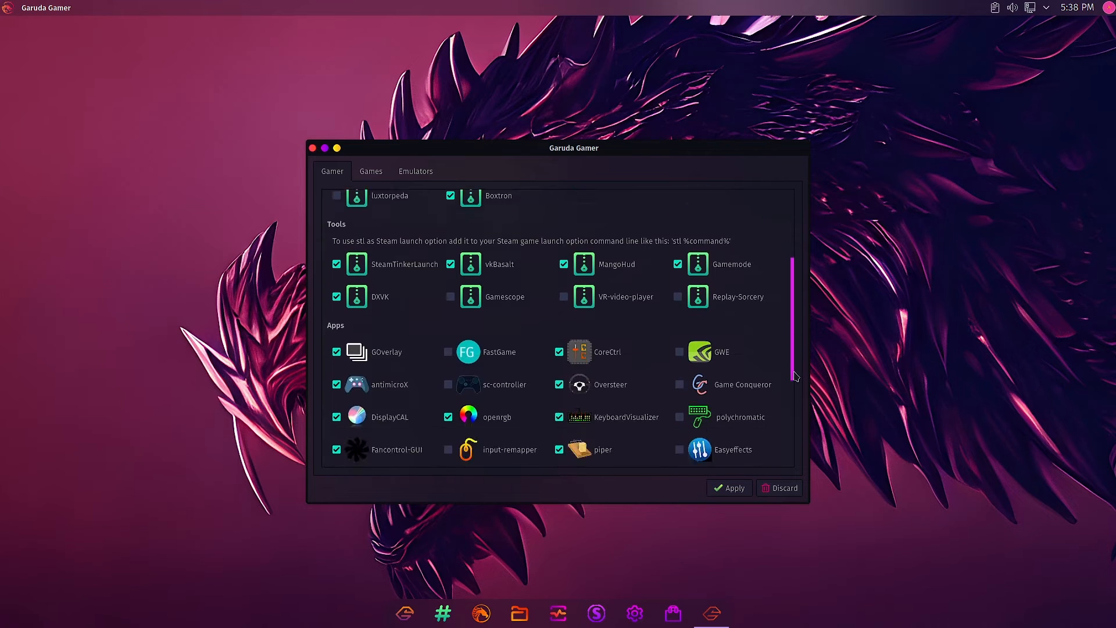
pyautogui.scroll(-3)
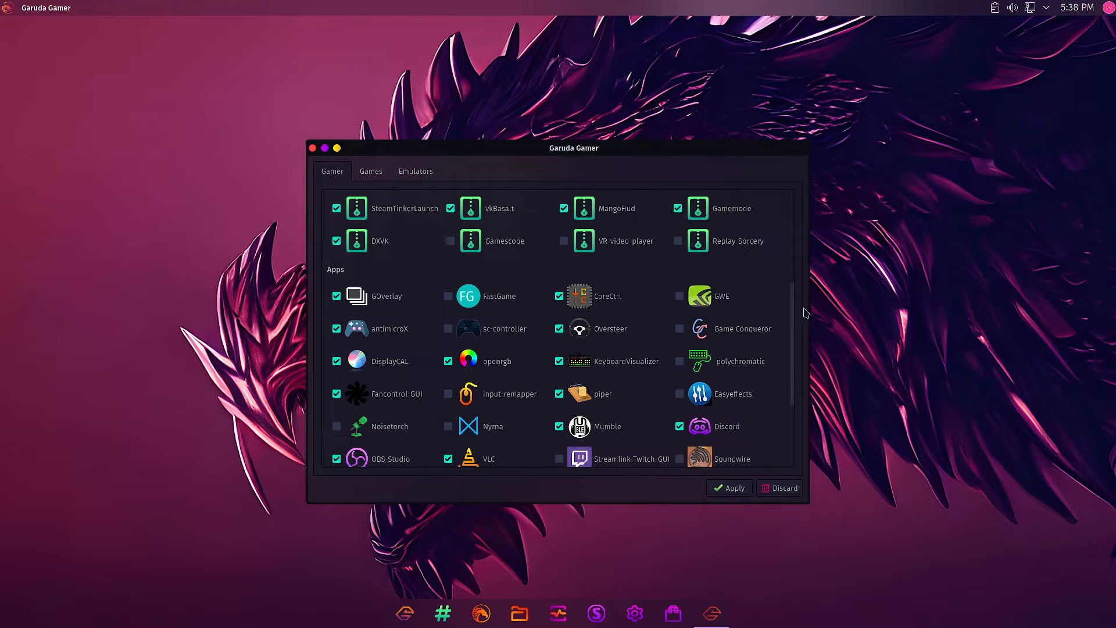
pyautogui.scroll(-3)
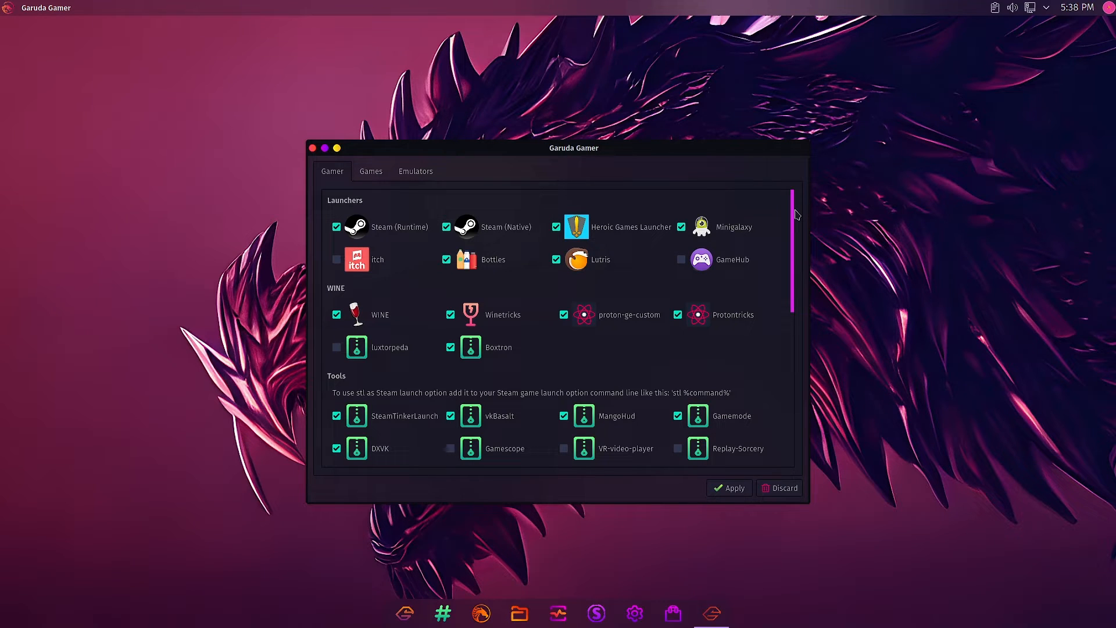
pyautogui.moveTo(747, 298)
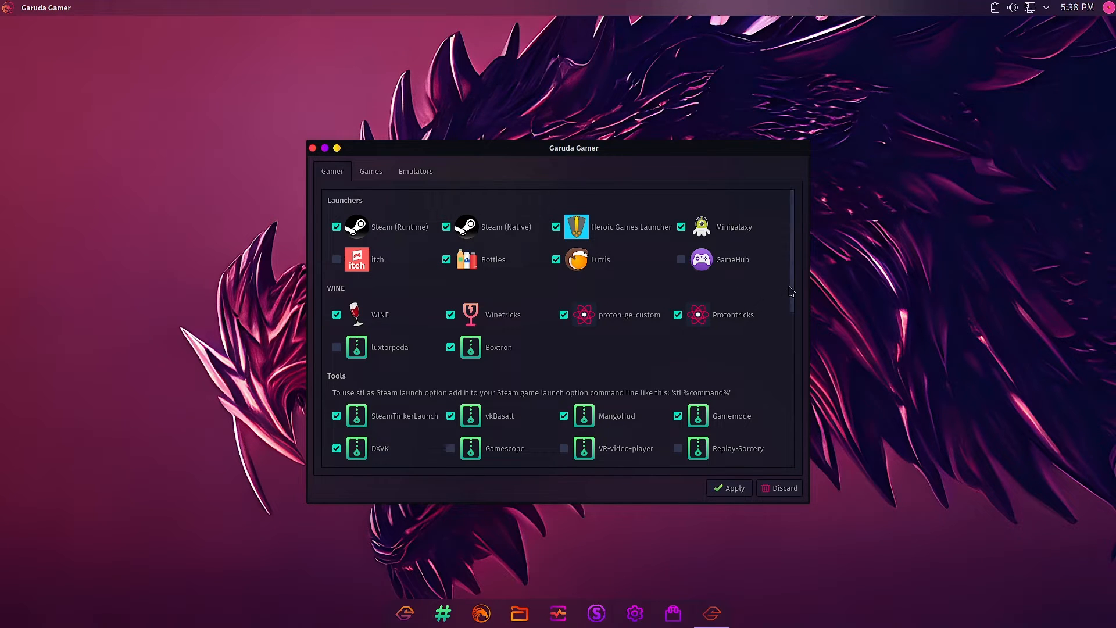
pyautogui.scroll(-3)
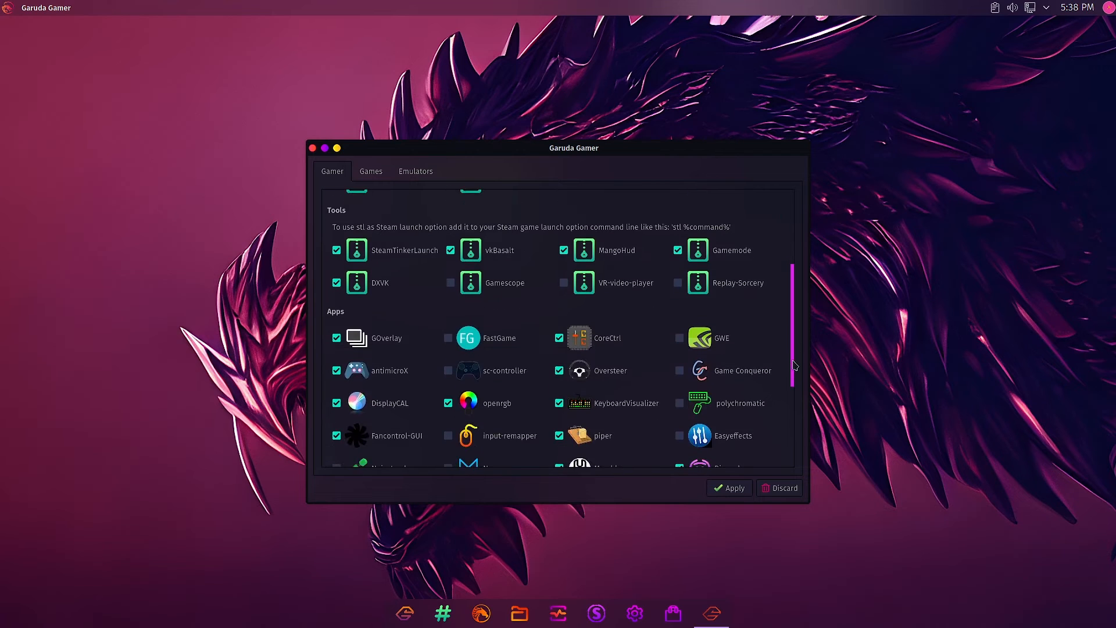
pyautogui.scroll(-3)
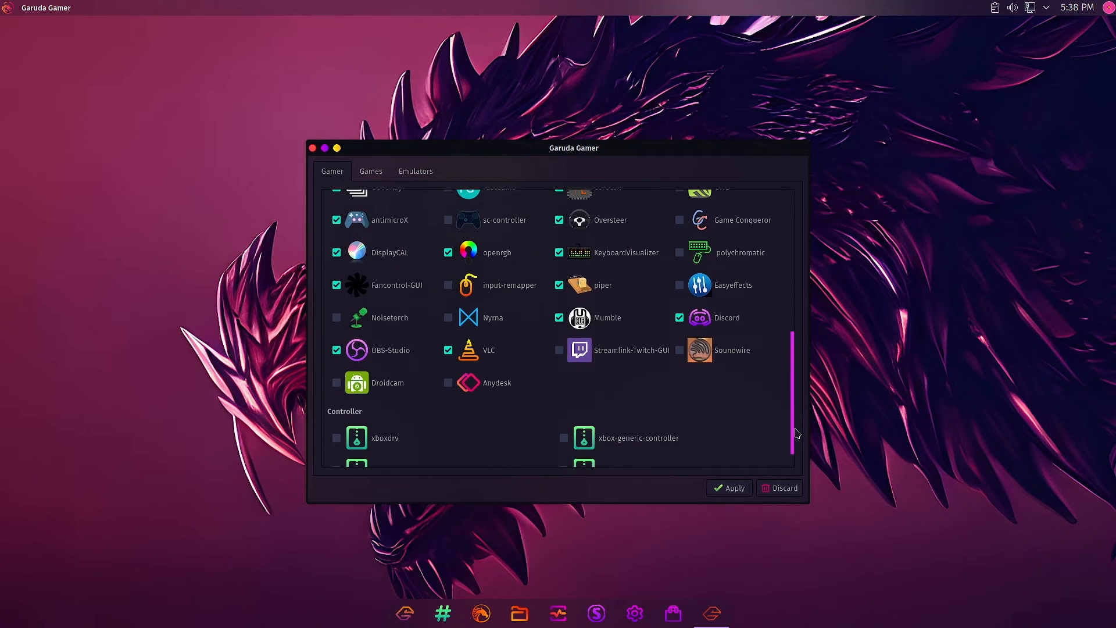
pyautogui.scroll(-3)
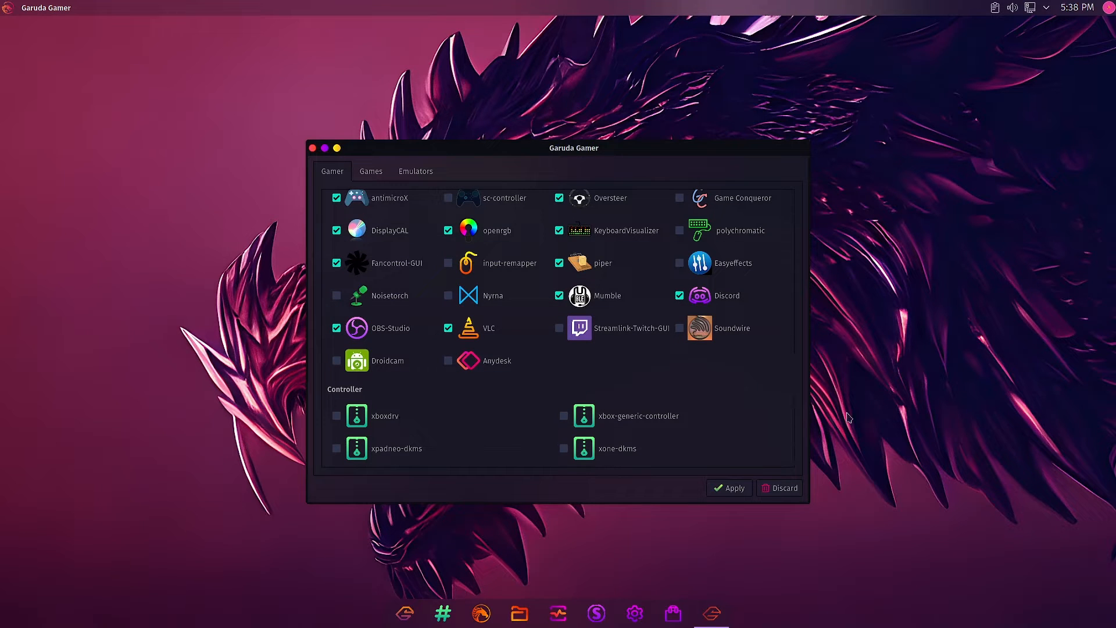
pyautogui.moveTo(631, 420)
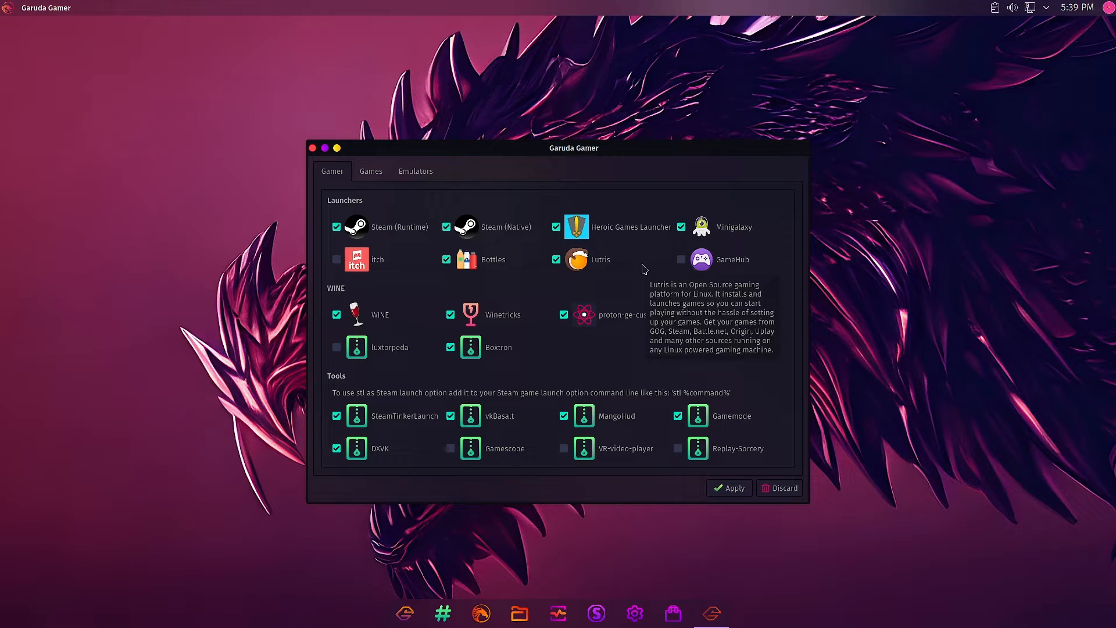
pyautogui.moveTo(331, 197)
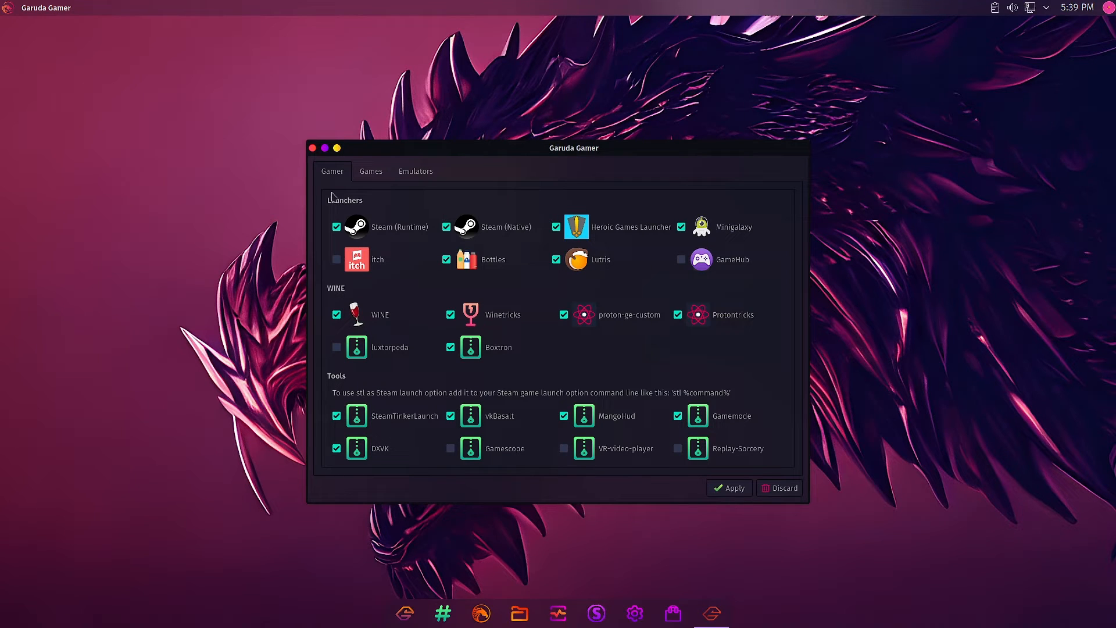
pyautogui.moveTo(798, 268)
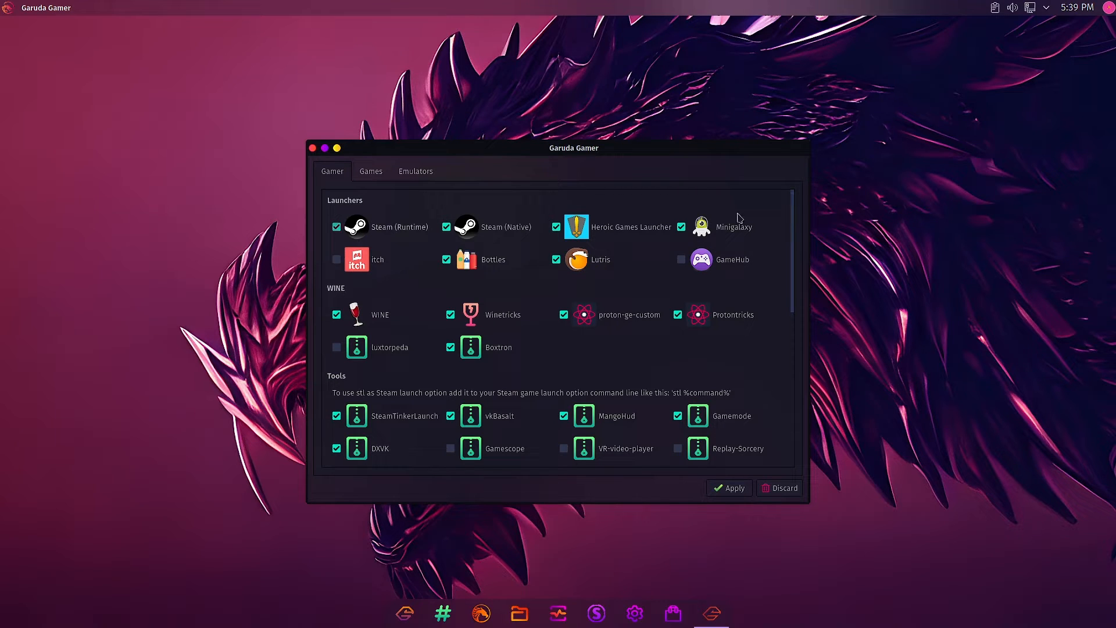
pyautogui.moveTo(444, 185)
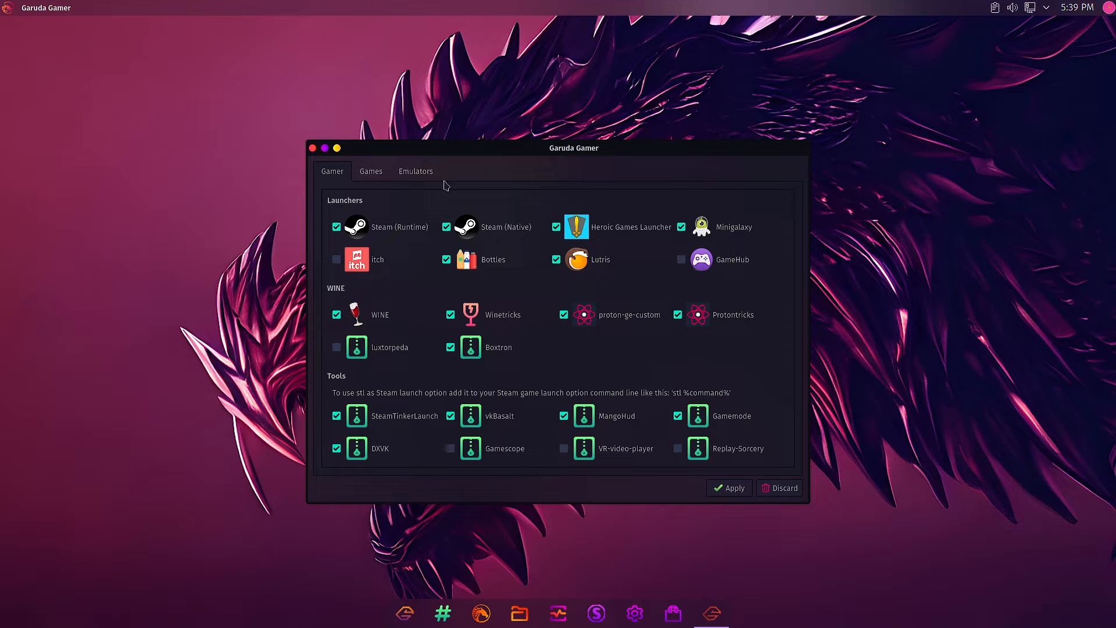
pyautogui.moveTo(795, 242)
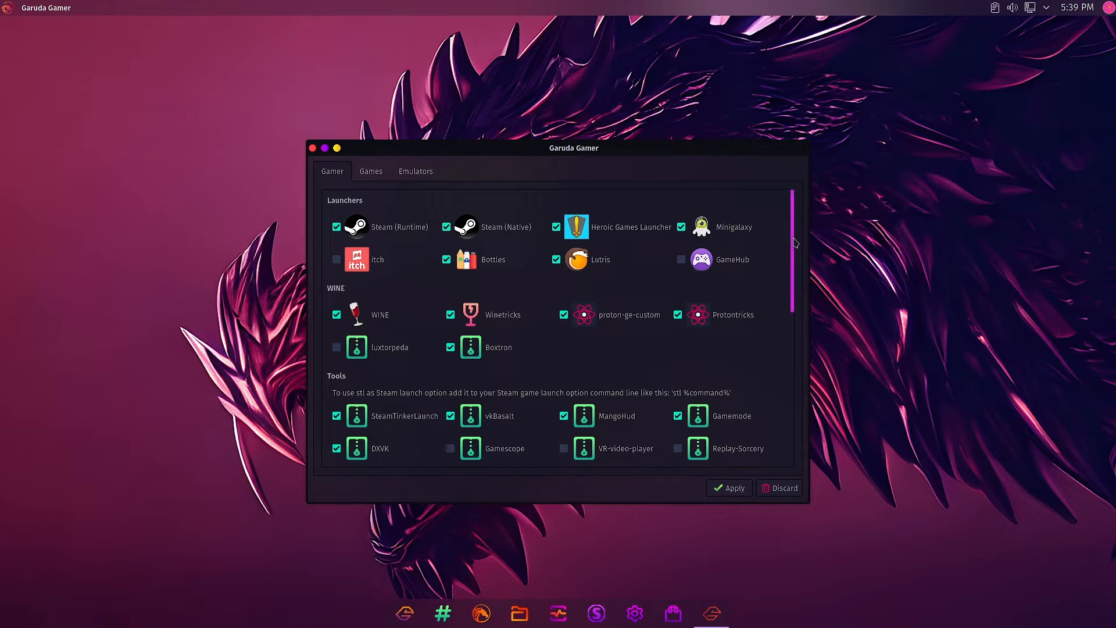
pyautogui.scroll(-3)
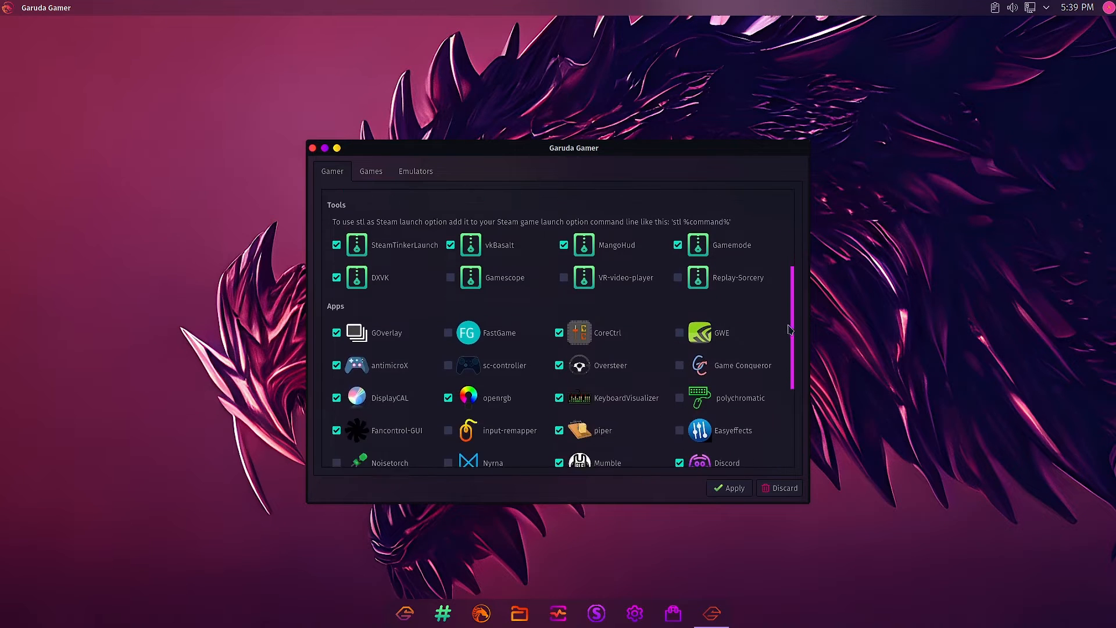
pyautogui.scroll(-3)
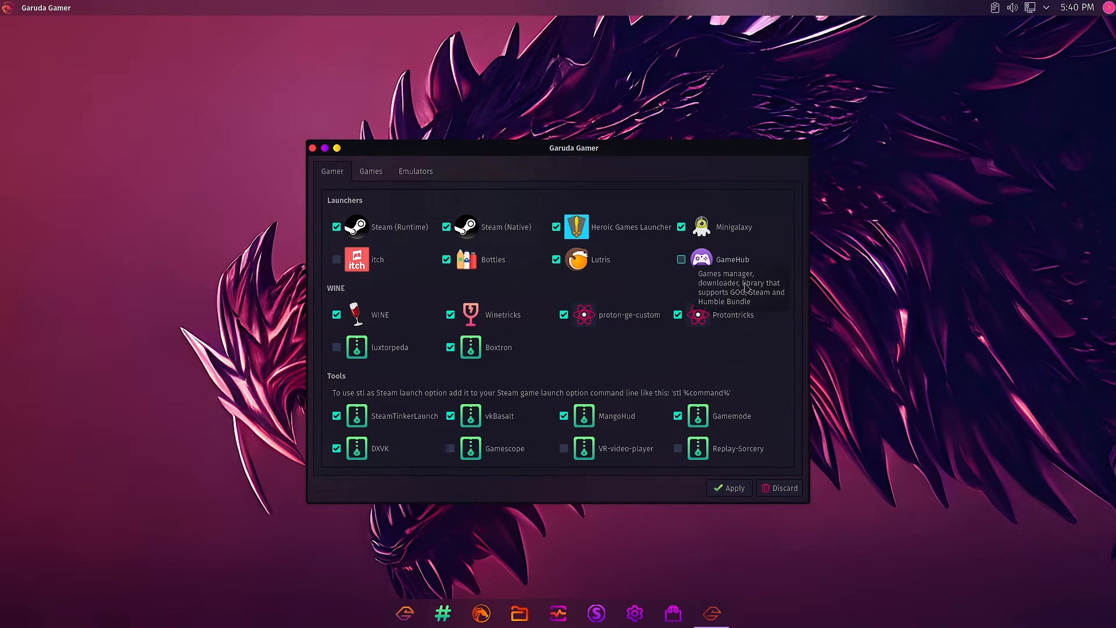
pyautogui.moveTo(437, 236)
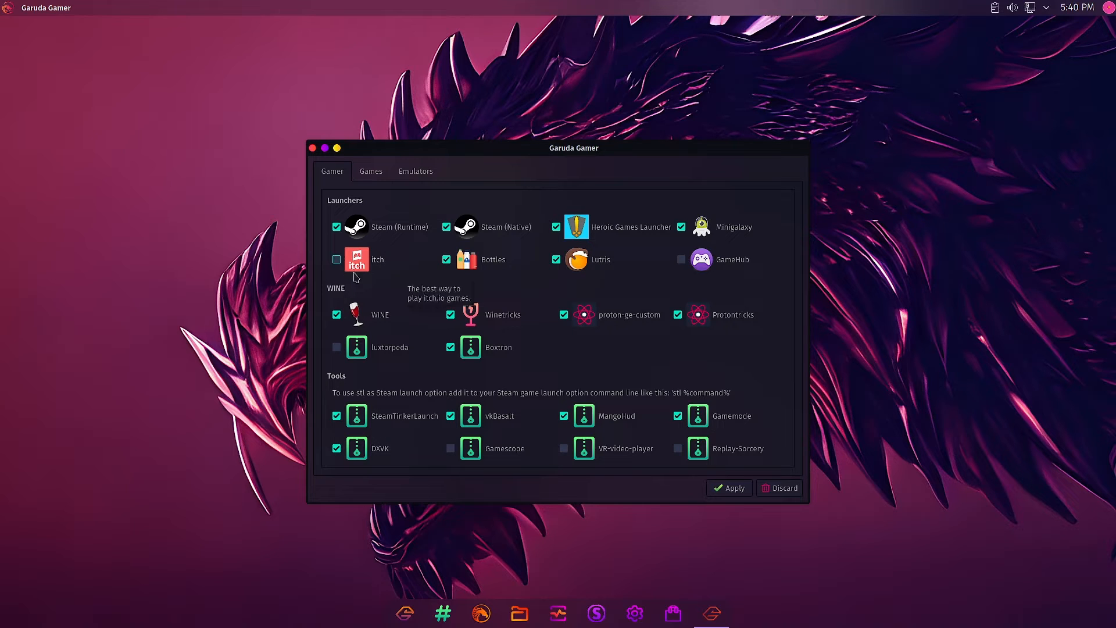
pyautogui.moveTo(440, 282)
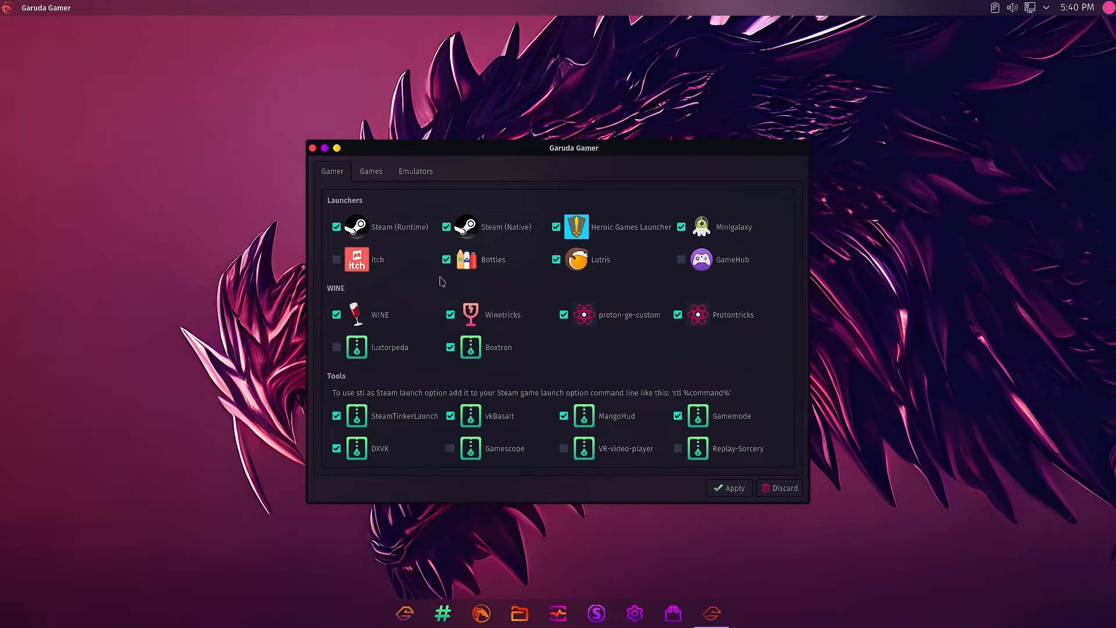
pyautogui.moveTo(601, 260)
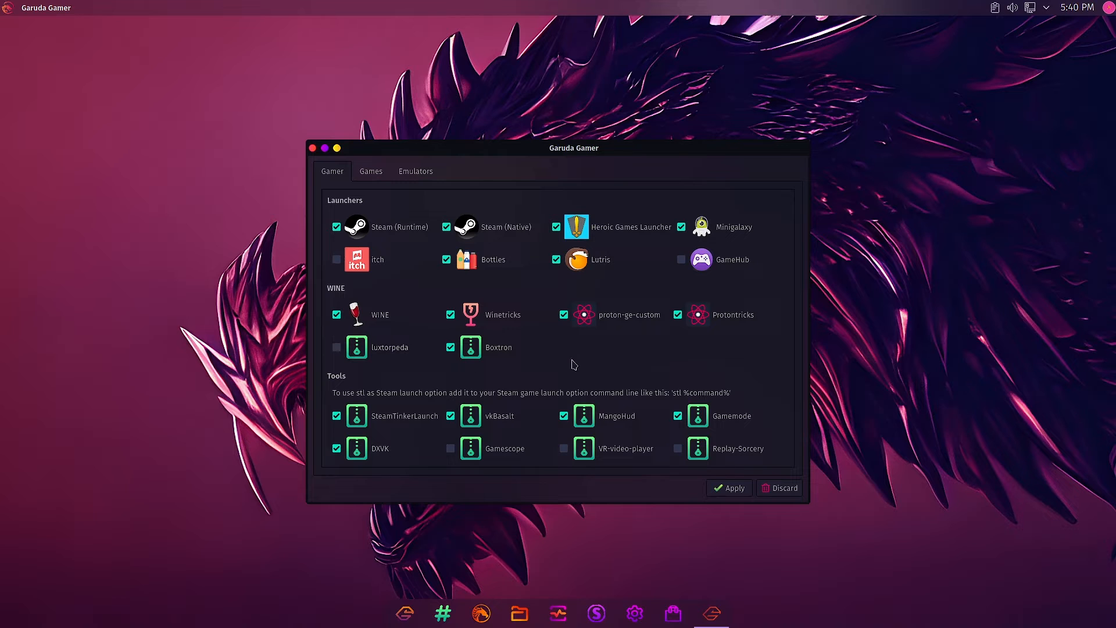
# Step: Scroll the Gamer list down to the Apps section with Discord, OBS-Studio, VLC, Droidcam and Anydesk, changing nothing
pyautogui.scroll(-3)
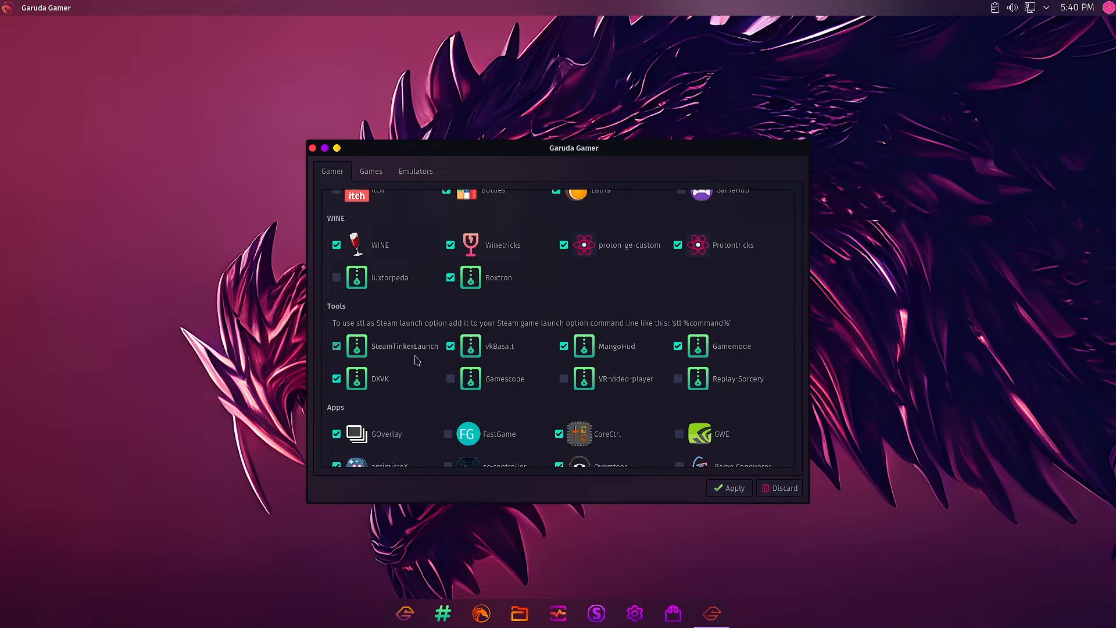
pyautogui.moveTo(389, 392)
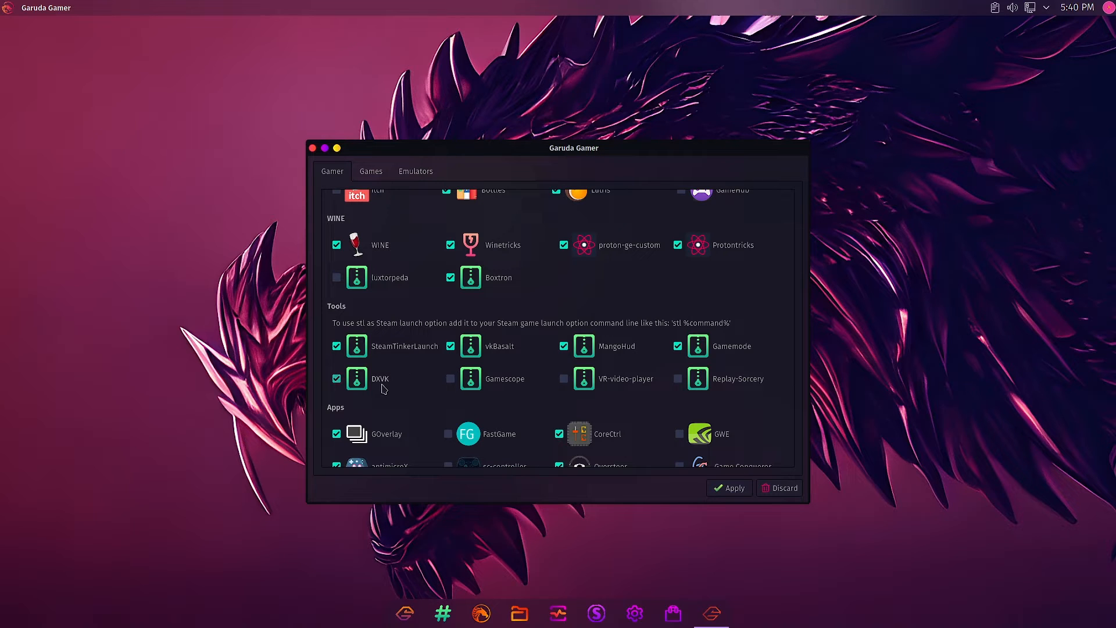
pyautogui.moveTo(547, 366)
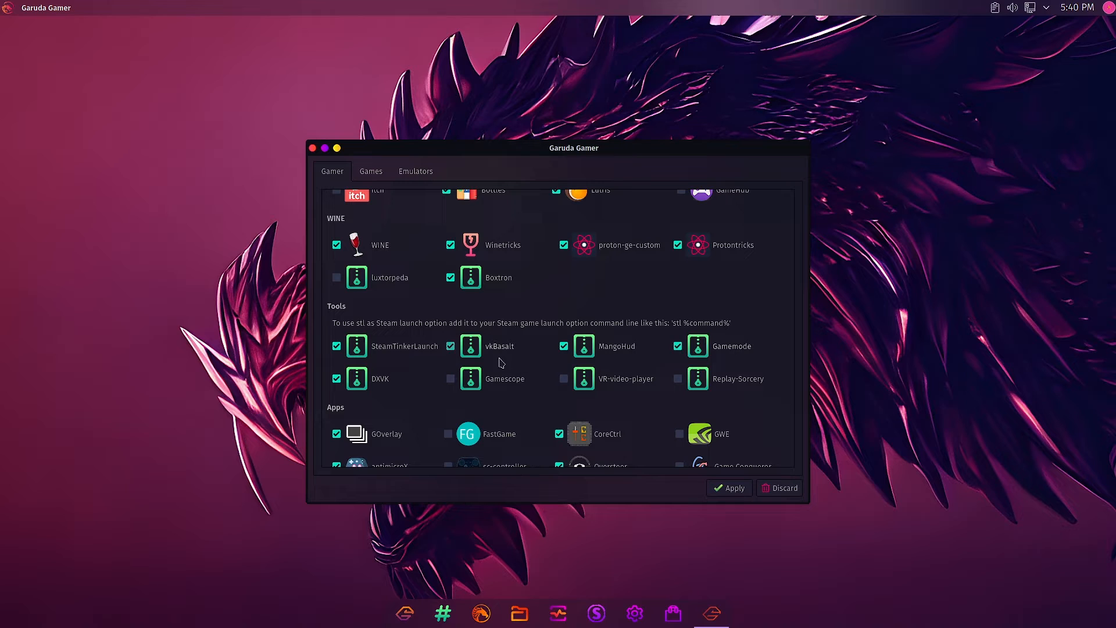
pyautogui.click(677, 377)
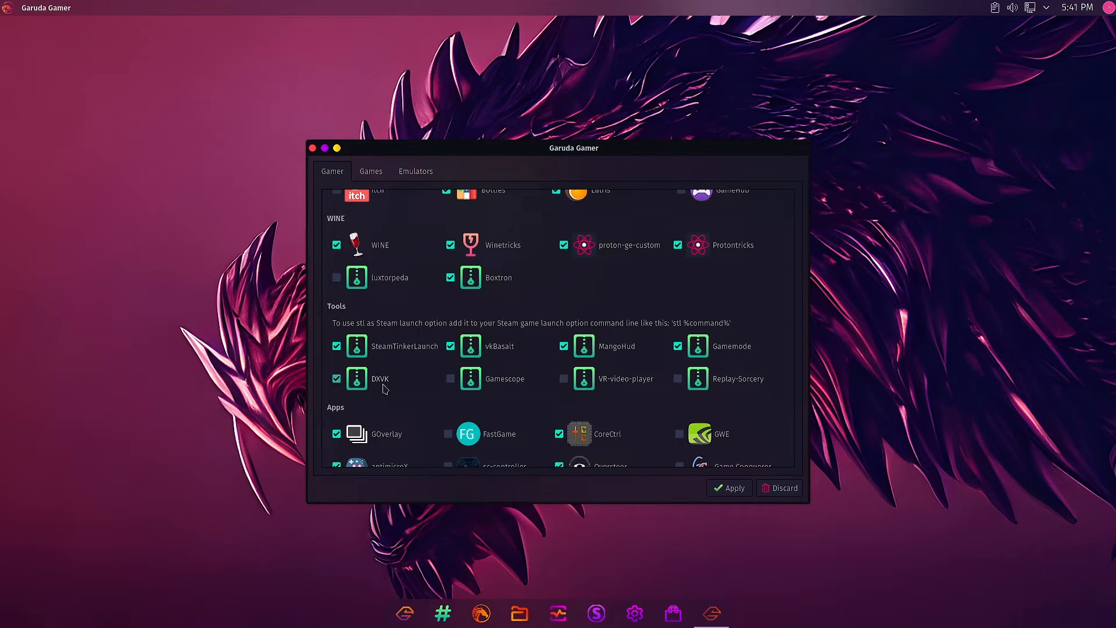
pyautogui.moveTo(411, 389)
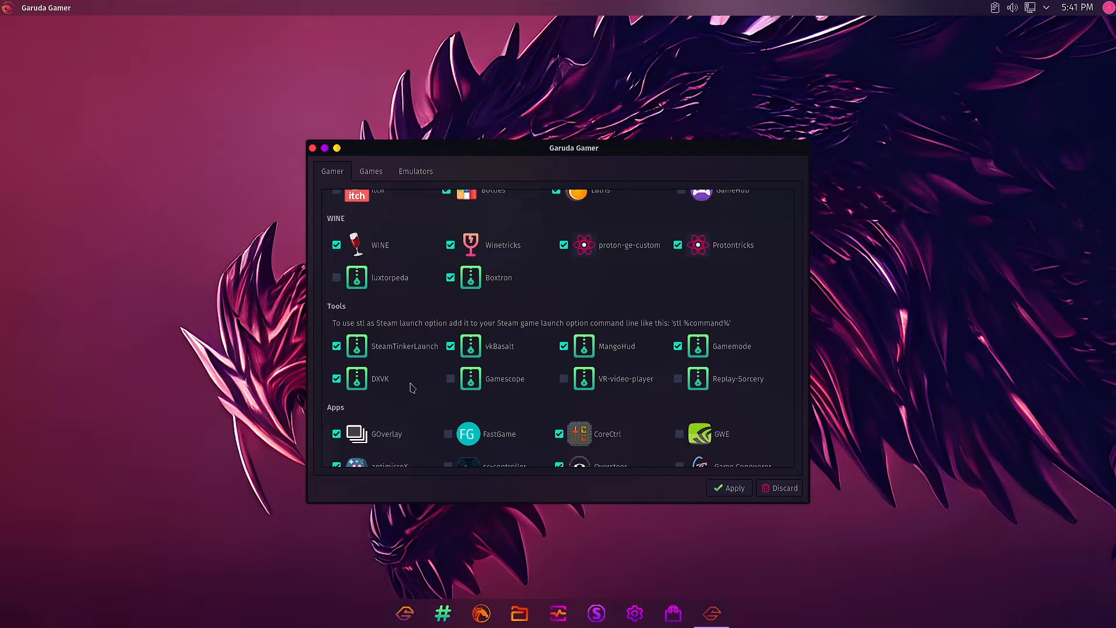
pyautogui.scroll(-3)
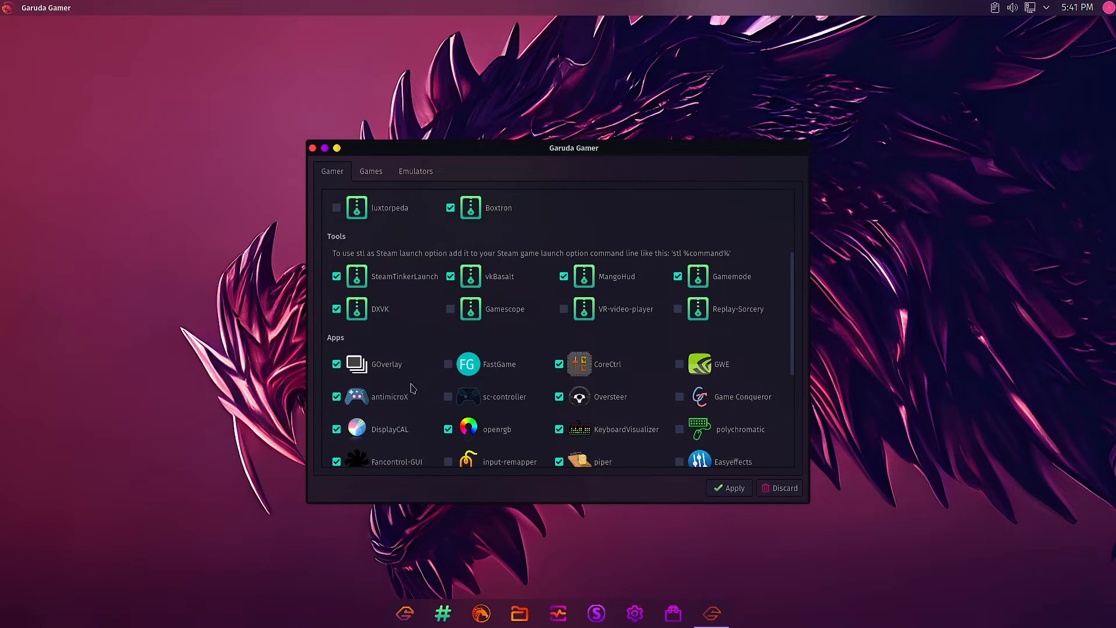
pyautogui.scroll(-3)
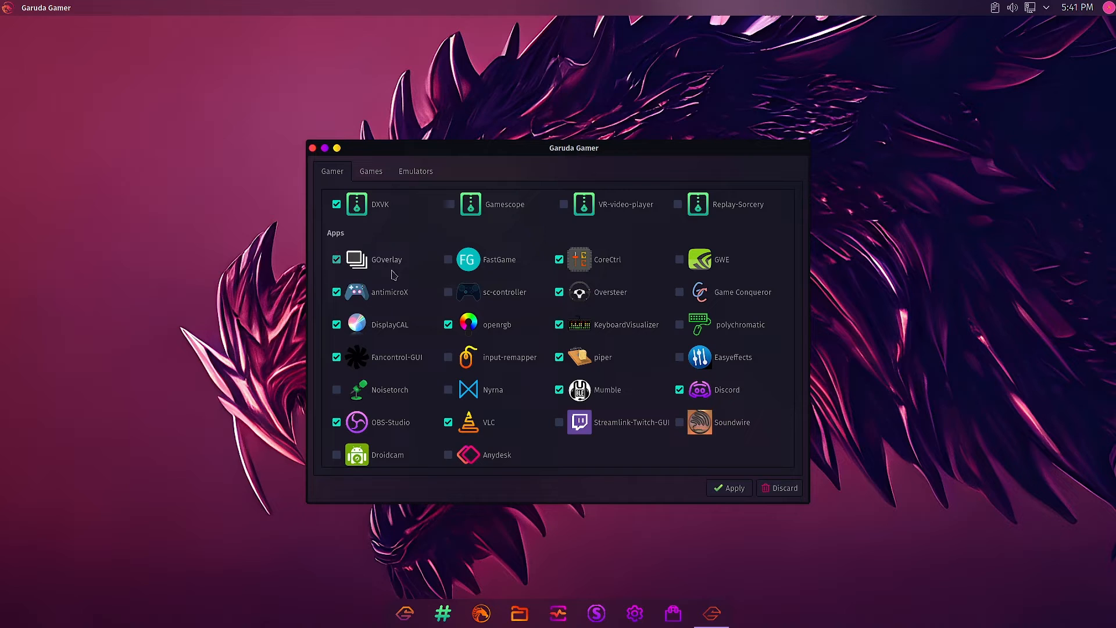
pyautogui.moveTo(415, 303)
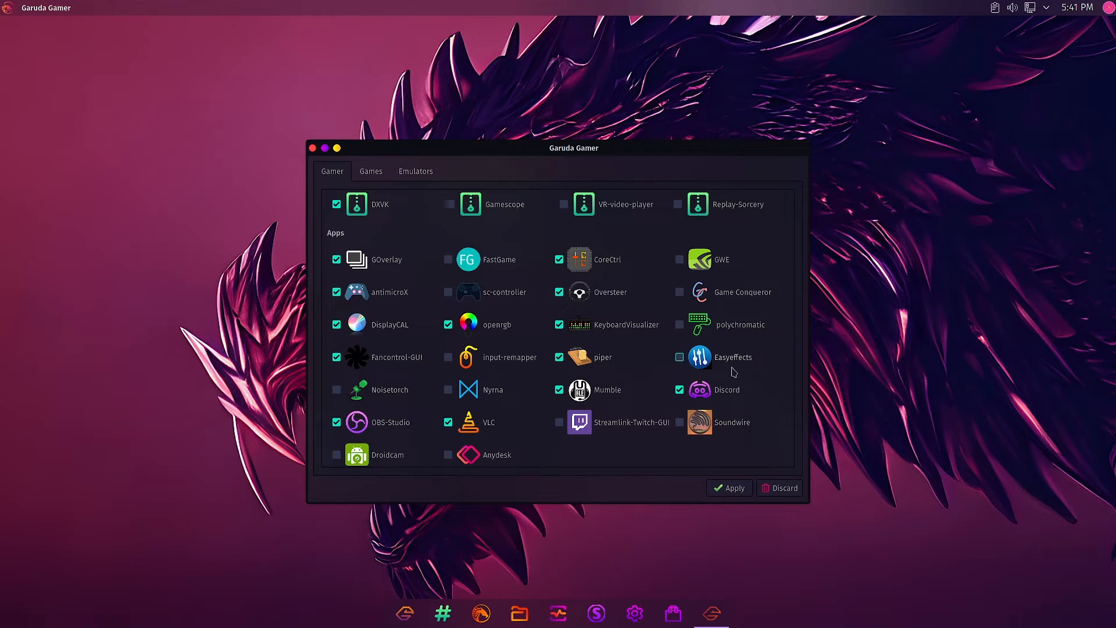
pyautogui.moveTo(722, 359)
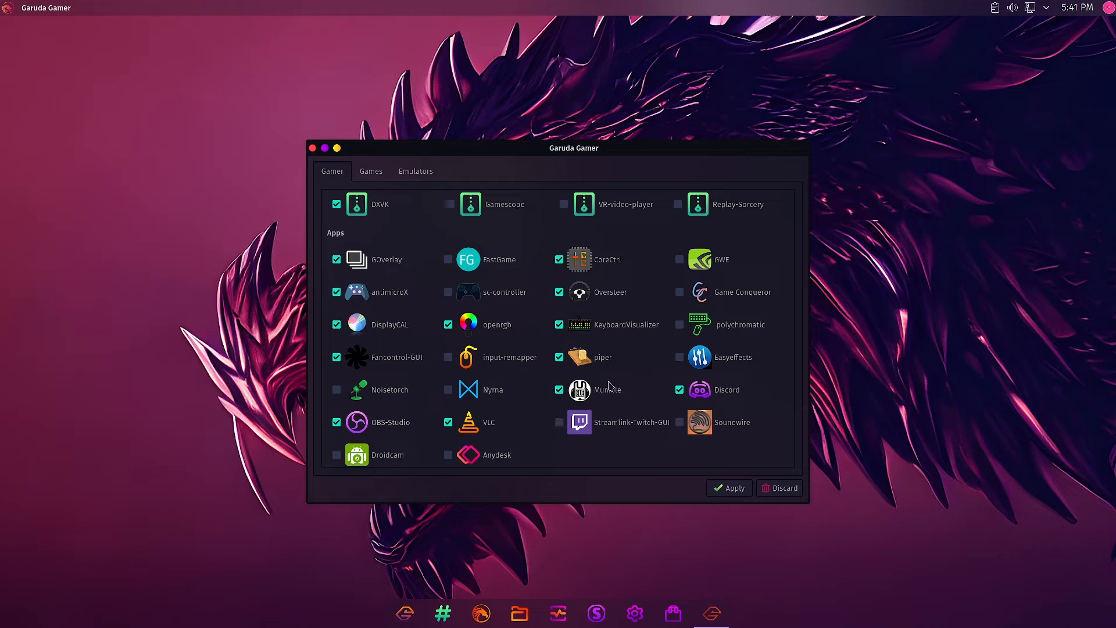
pyautogui.moveTo(739, 440)
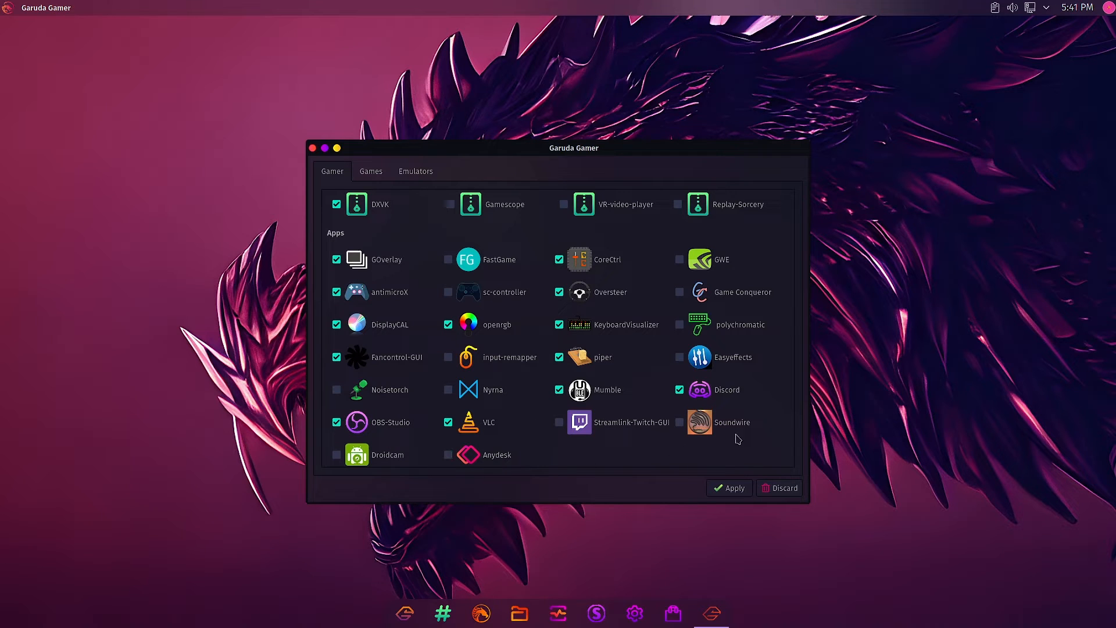
pyautogui.click(560, 421)
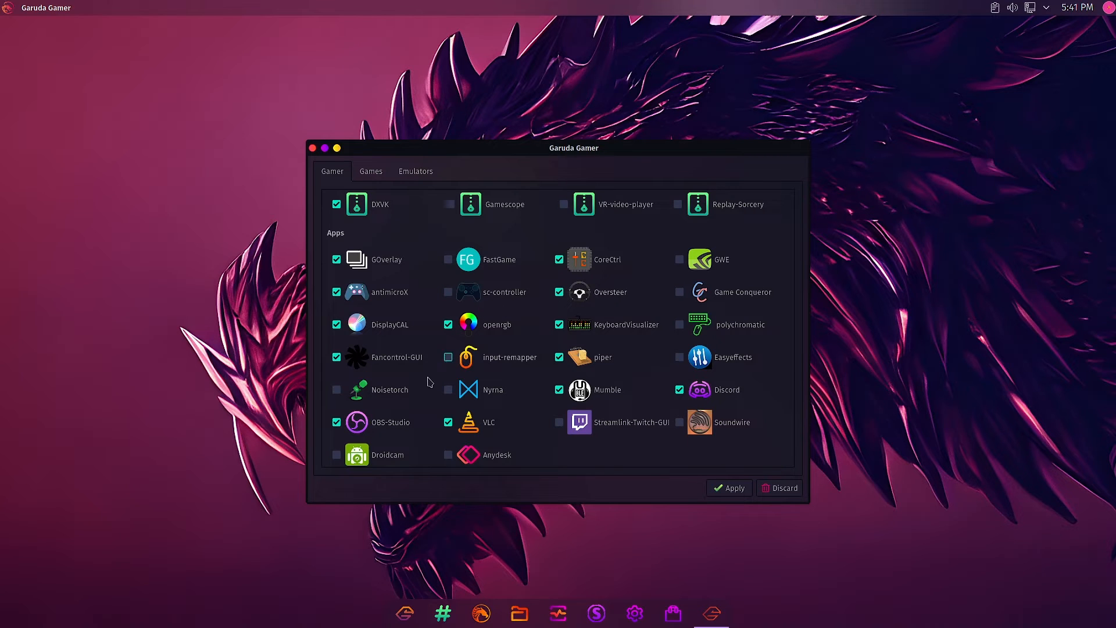
pyautogui.moveTo(522, 369)
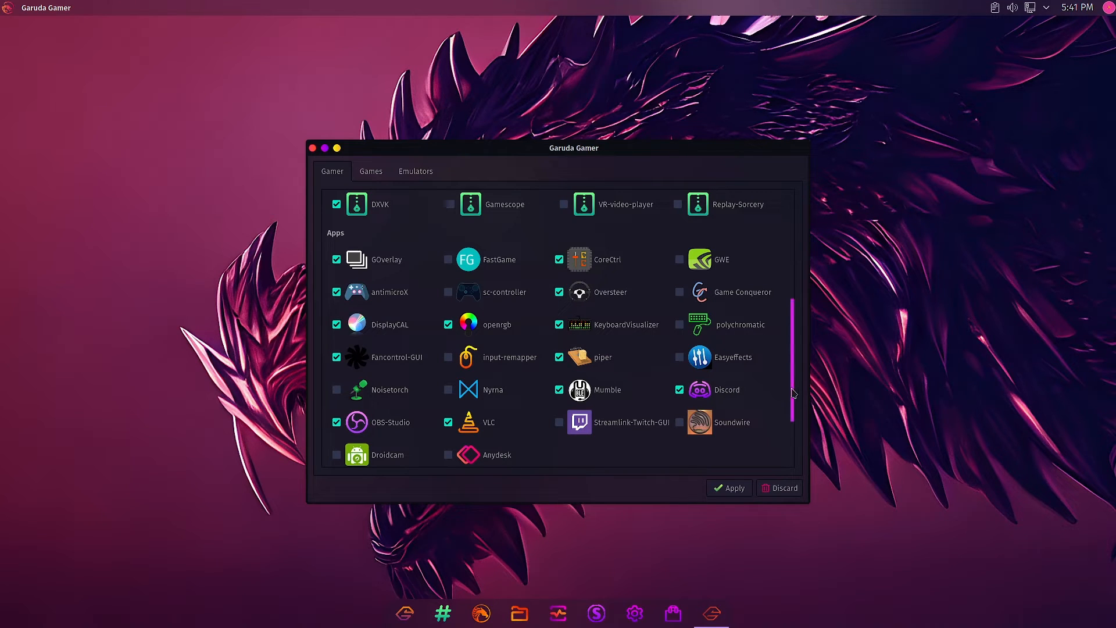
# Step: Scroll to the Controller section showing xboxdrv, xbox-generic-controller, xpadneo-dkms and xone-dkms, all left unticked
pyautogui.scroll(-3)
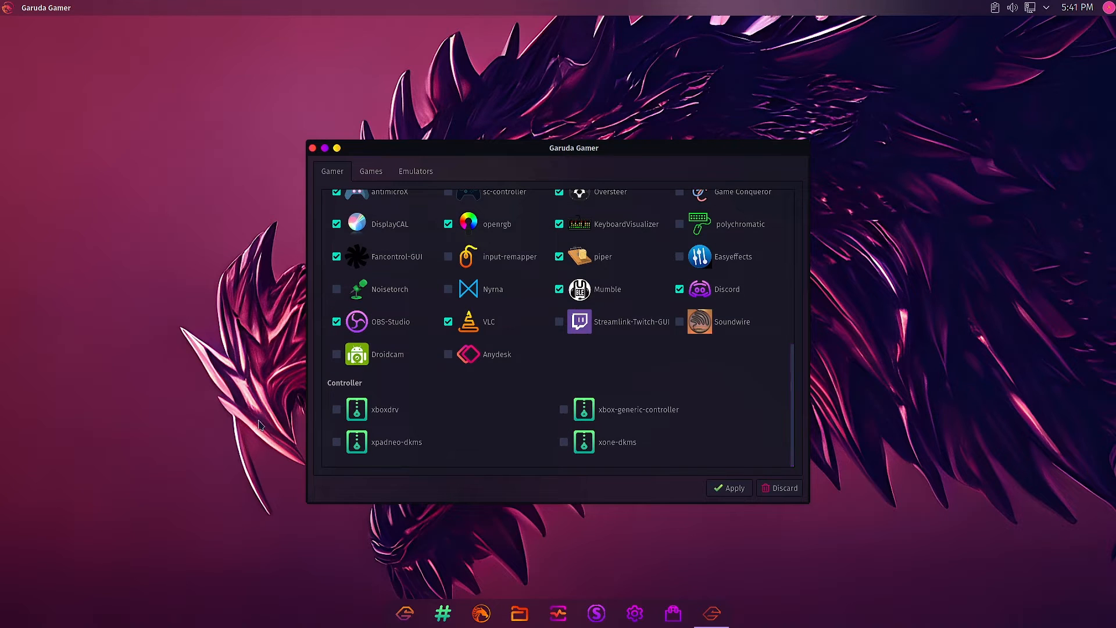
pyautogui.click(564, 409)
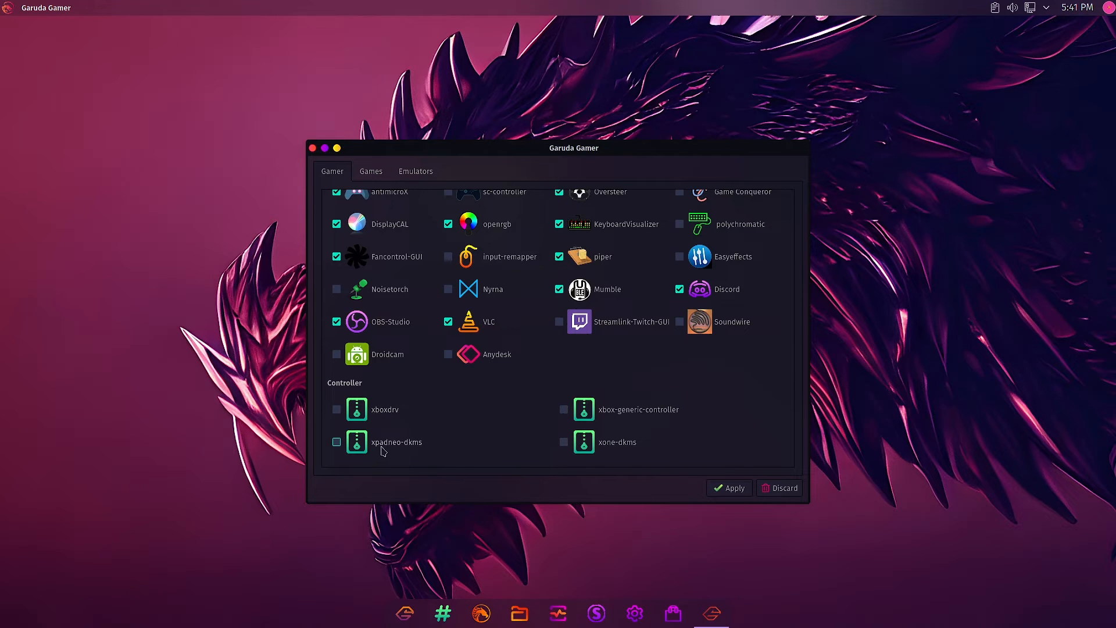
pyautogui.moveTo(409, 450)
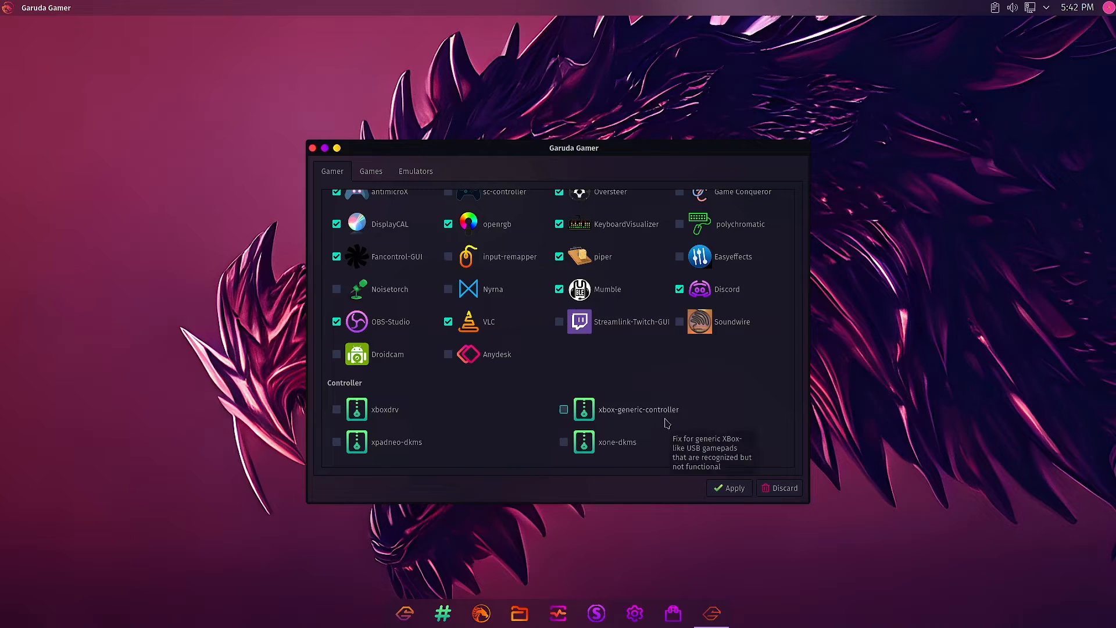
pyautogui.moveTo(610, 460)
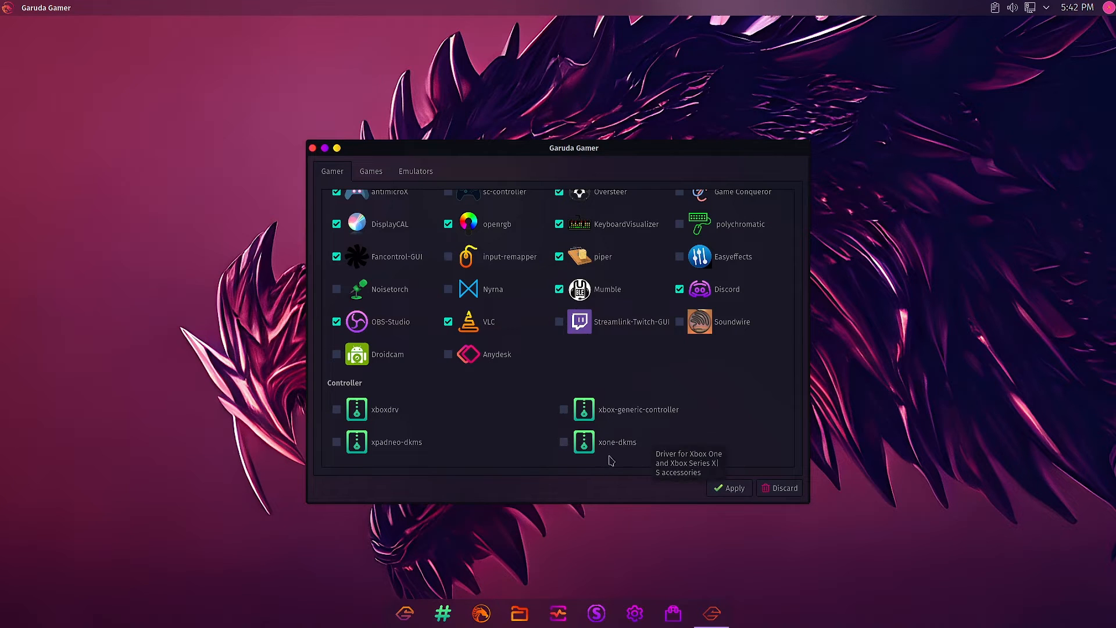
pyautogui.moveTo(525, 427)
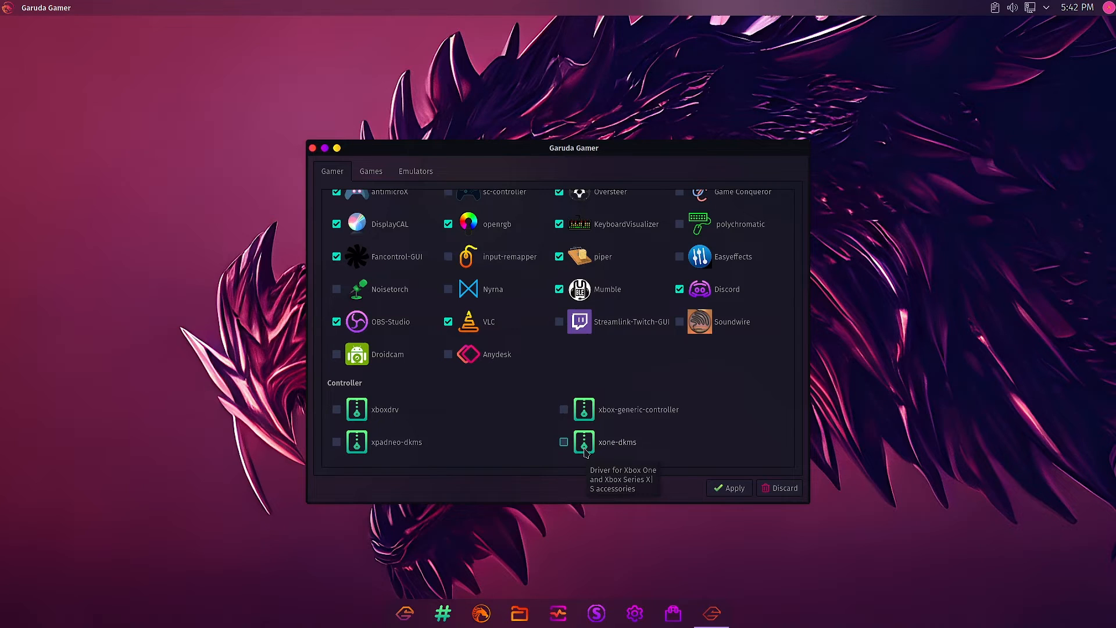
pyautogui.moveTo(336, 442)
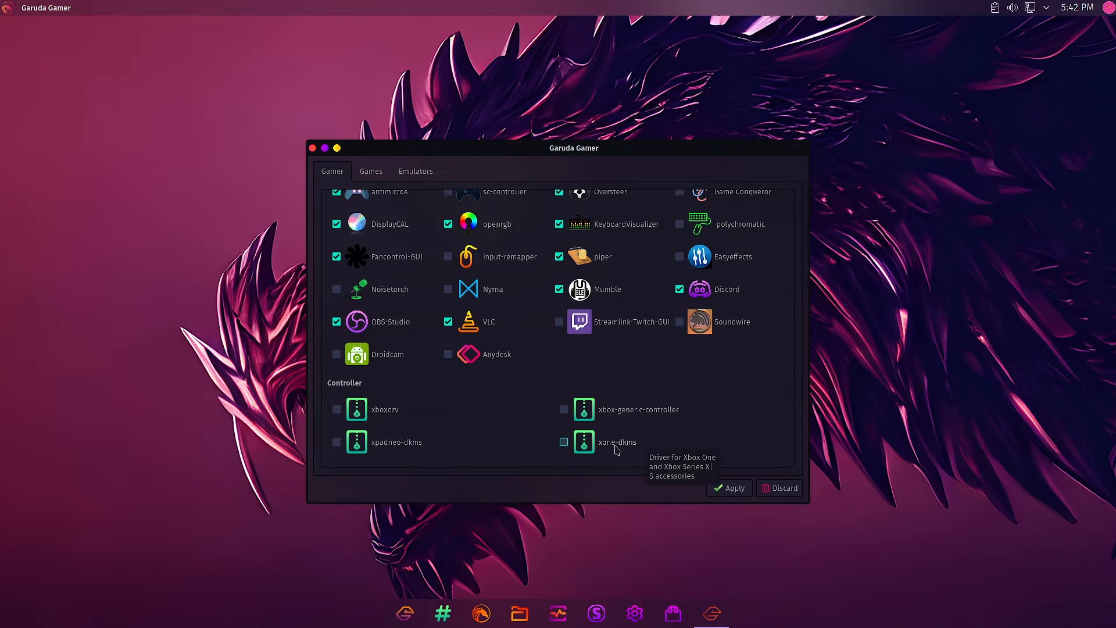
pyautogui.moveTo(614, 450)
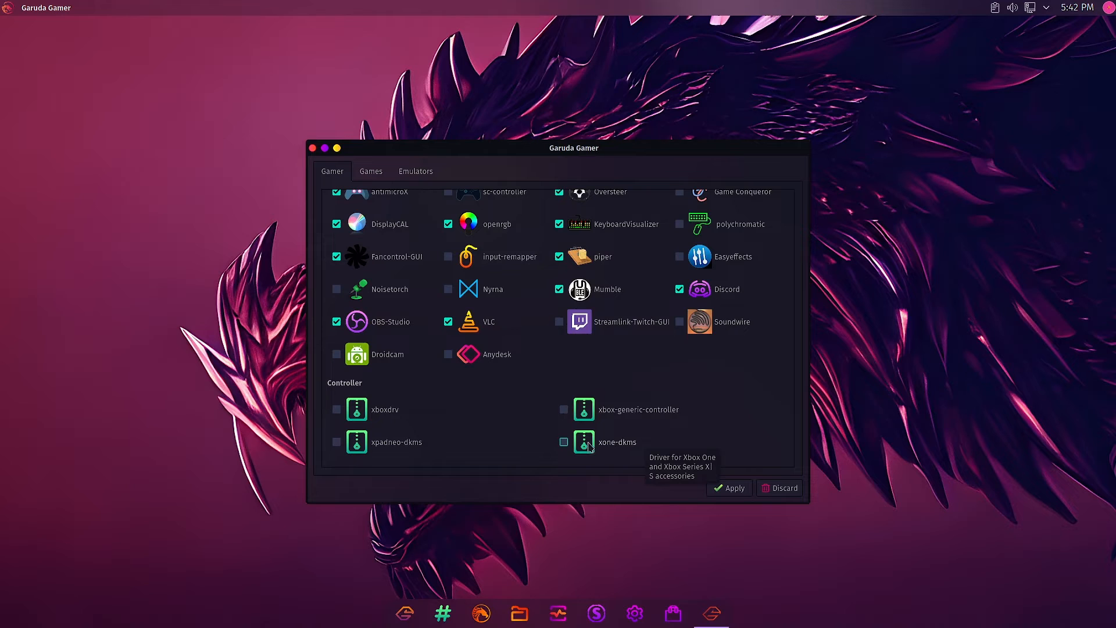
pyautogui.moveTo(671, 442)
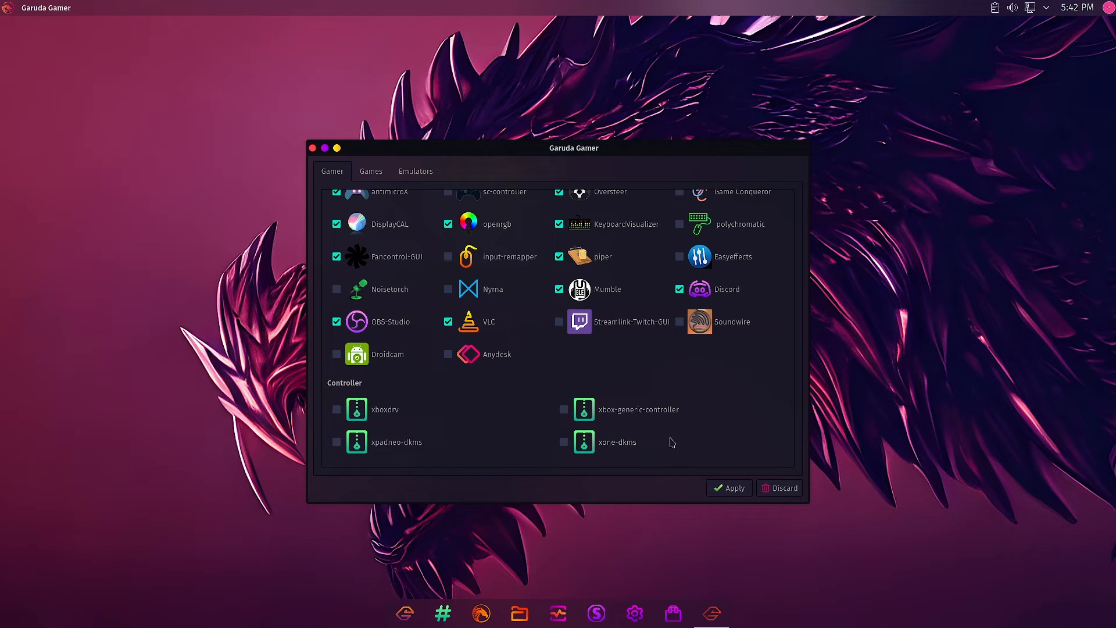
pyautogui.moveTo(451, 431)
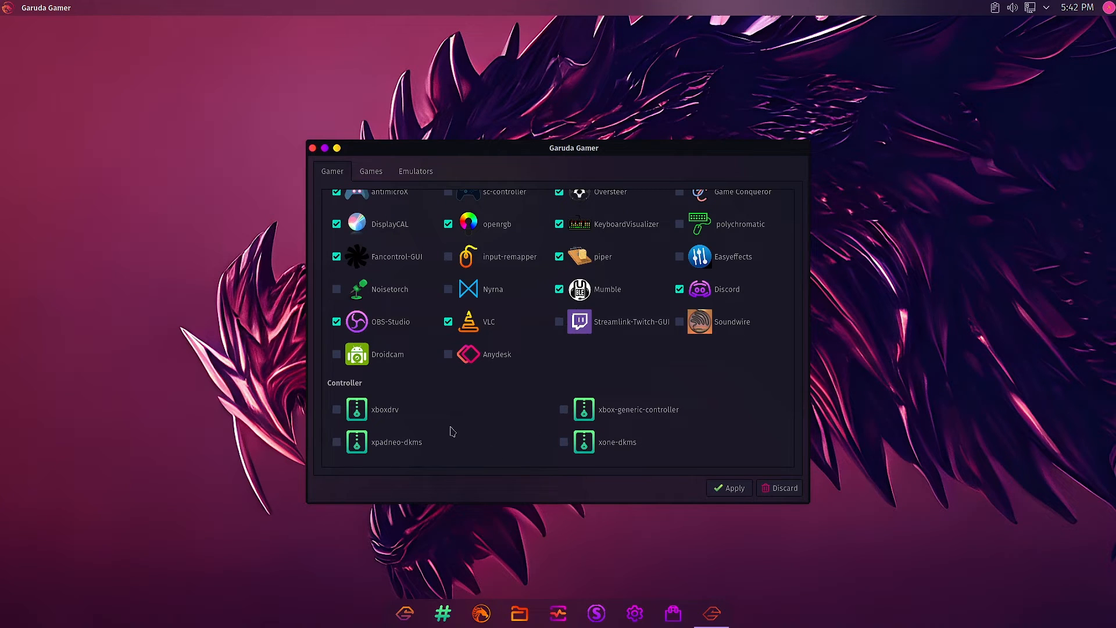
pyautogui.moveTo(452, 433)
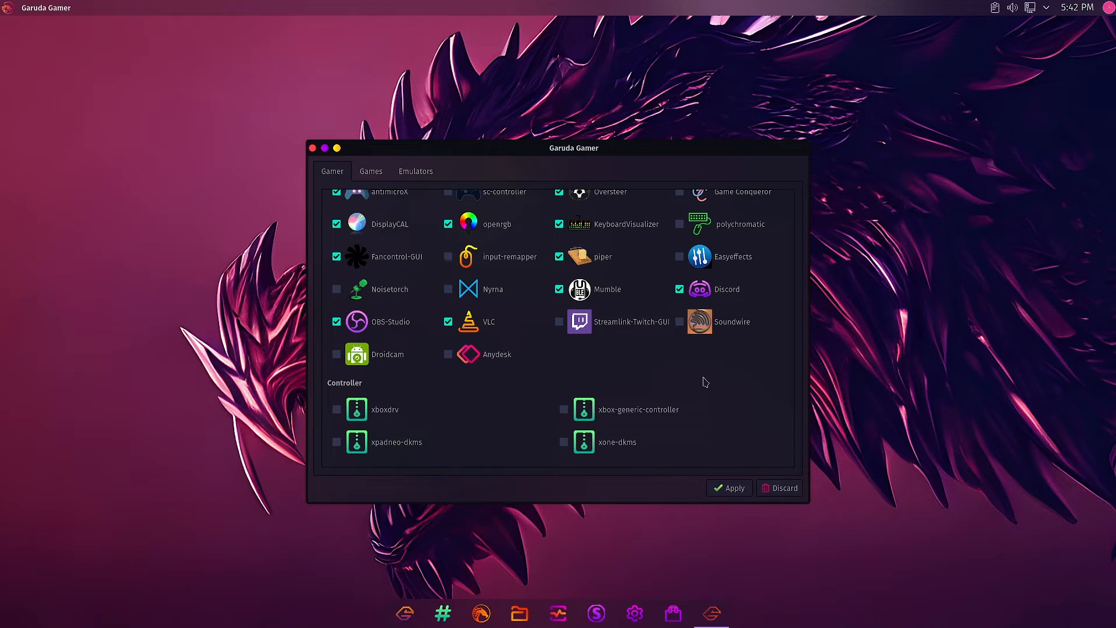
pyautogui.moveTo(798, 430)
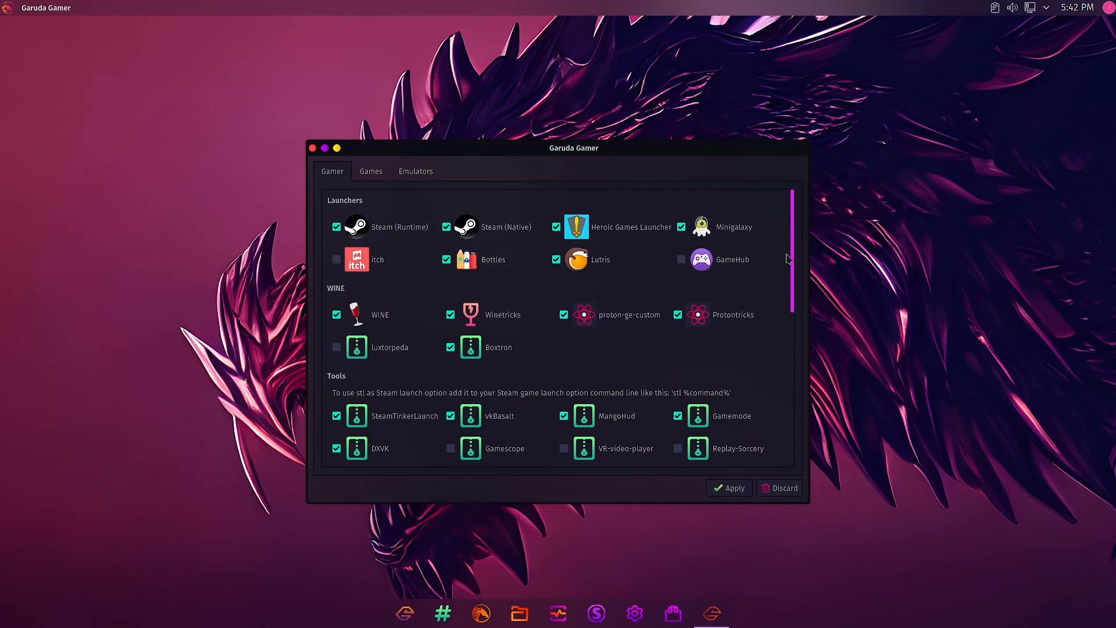
# Step: Apply the Gamer selection and dismiss the 'configuration already applied' notice, returning to the Launchers section
pyautogui.scroll(-3)
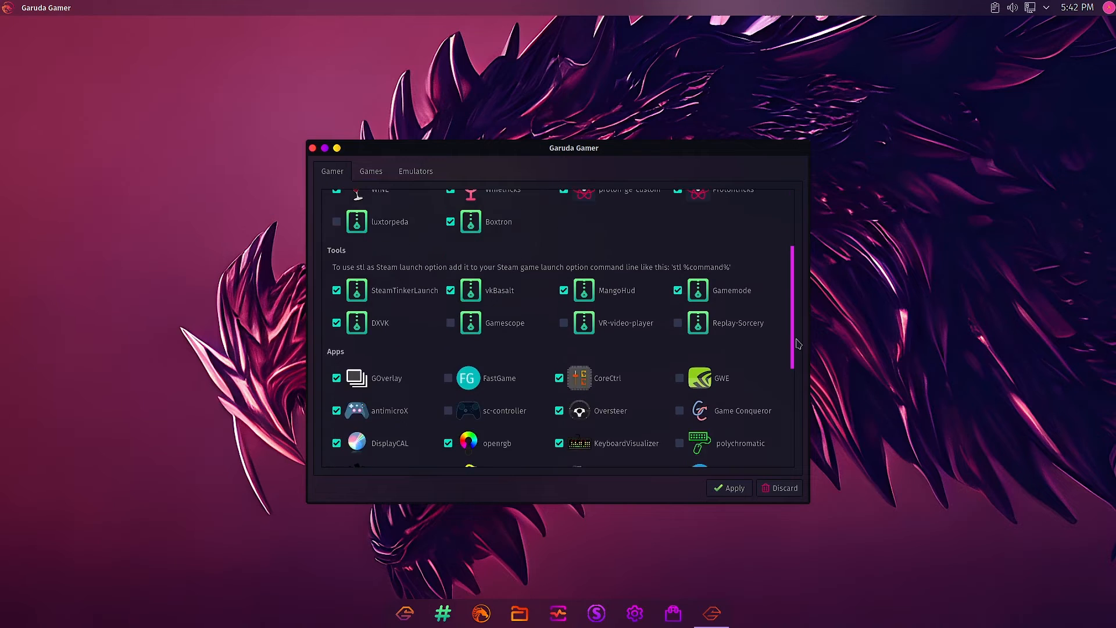
pyautogui.scroll(-3)
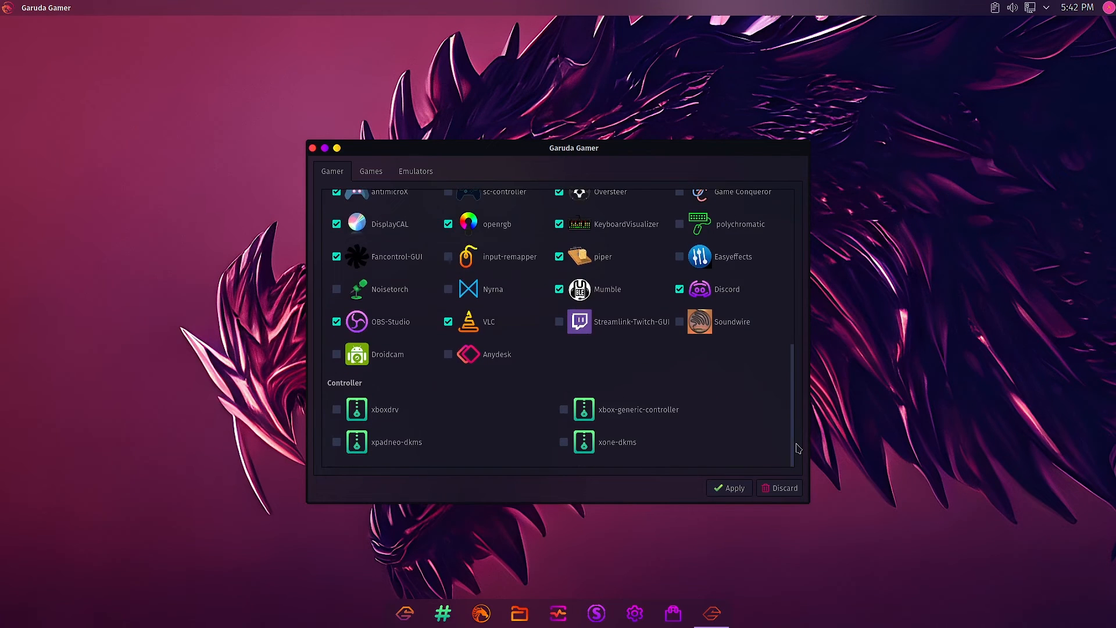
pyautogui.click(729, 487)
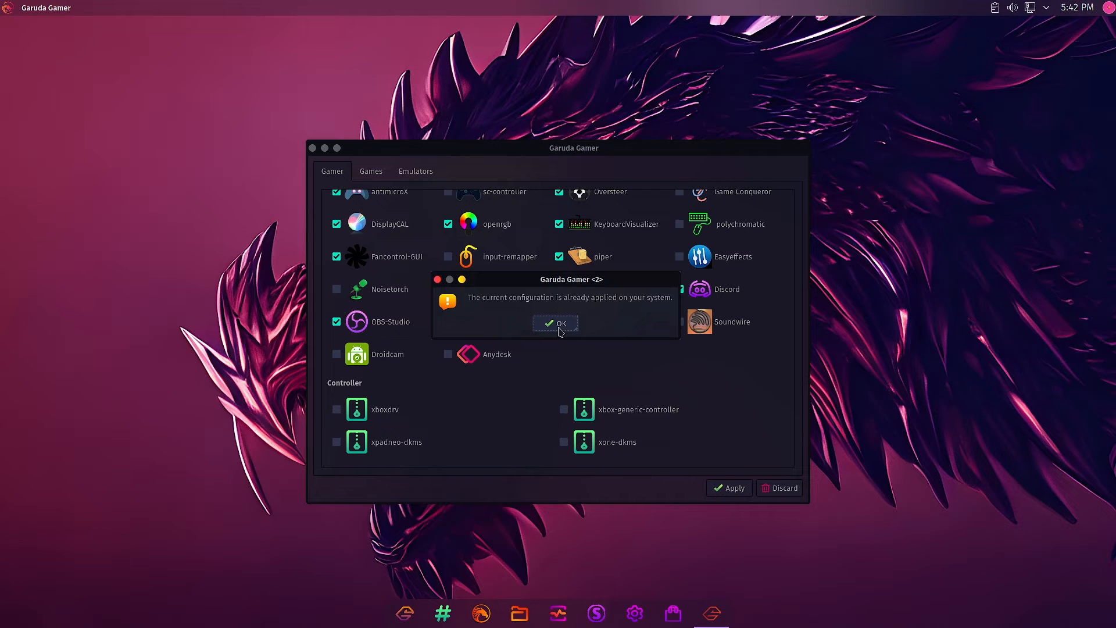
pyautogui.click(556, 324)
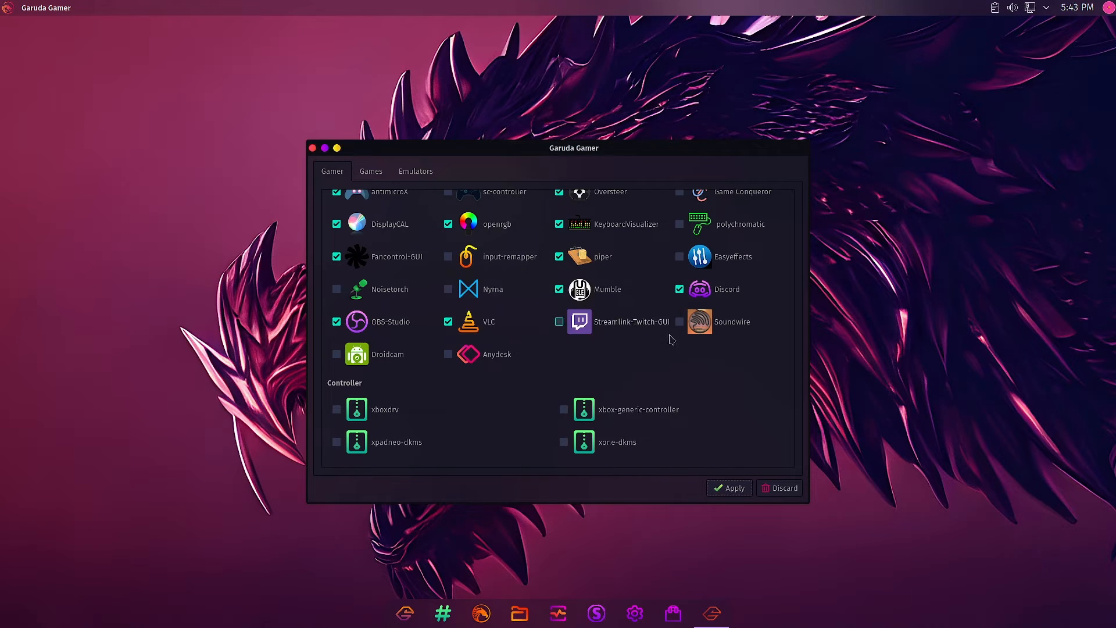
pyautogui.click(559, 321)
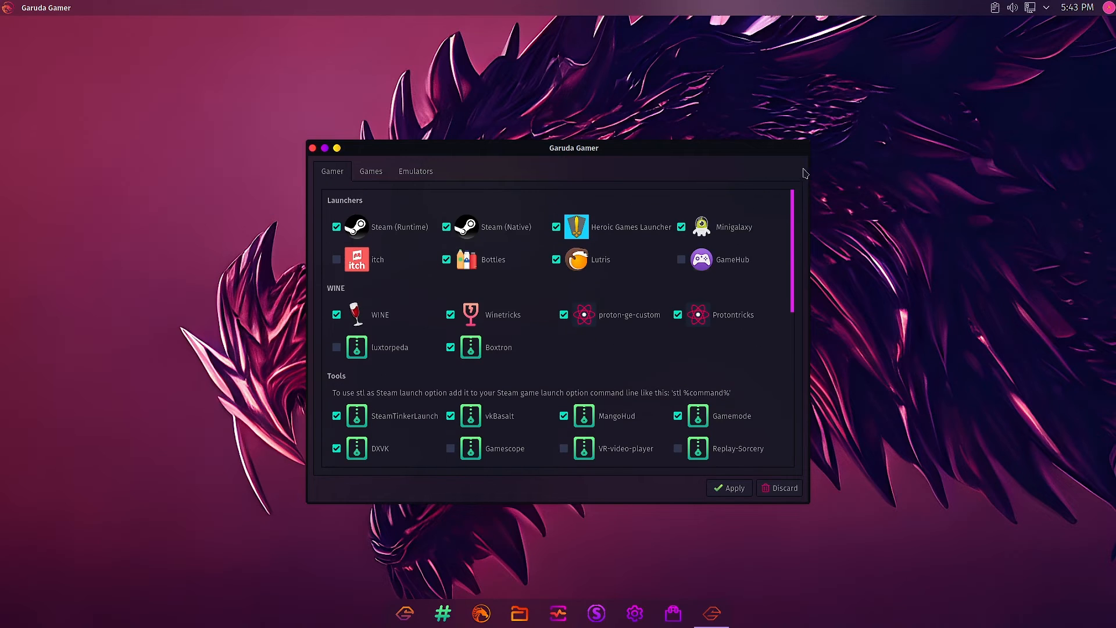
# Step: Switch to the Games list and tick Kspaceduel under Action and adventure
pyautogui.click(369, 171)
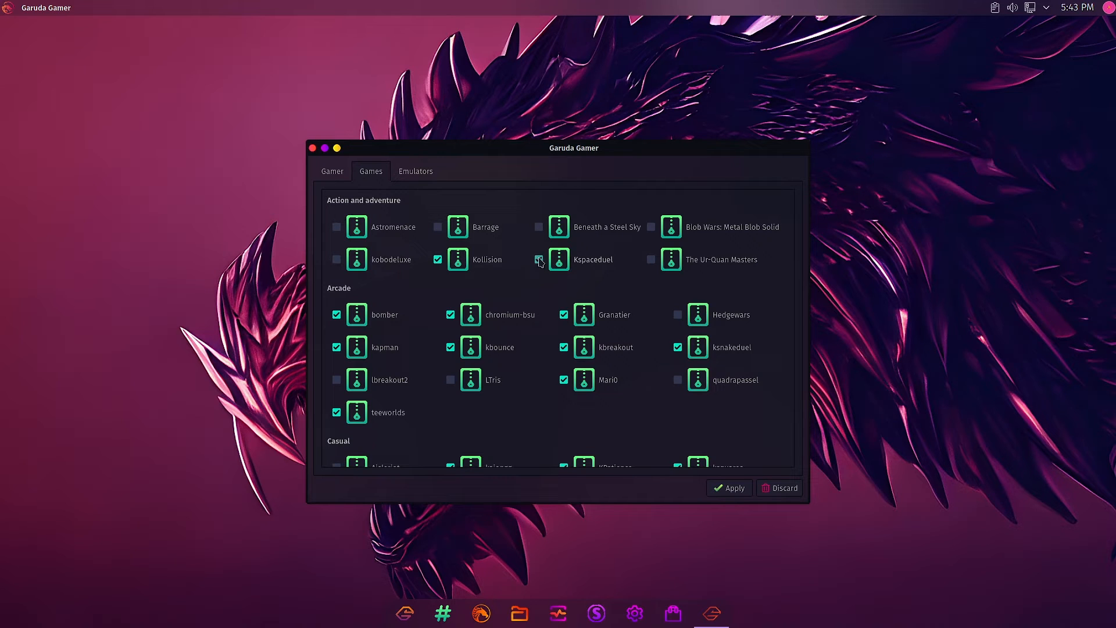
pyautogui.click(538, 259)
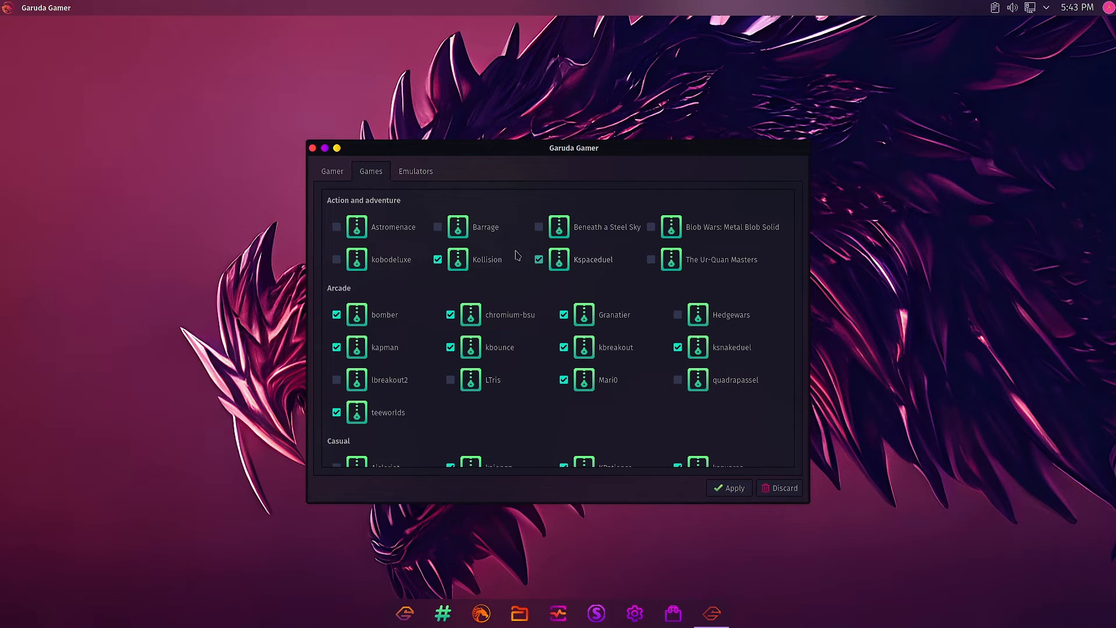
pyautogui.click(538, 259)
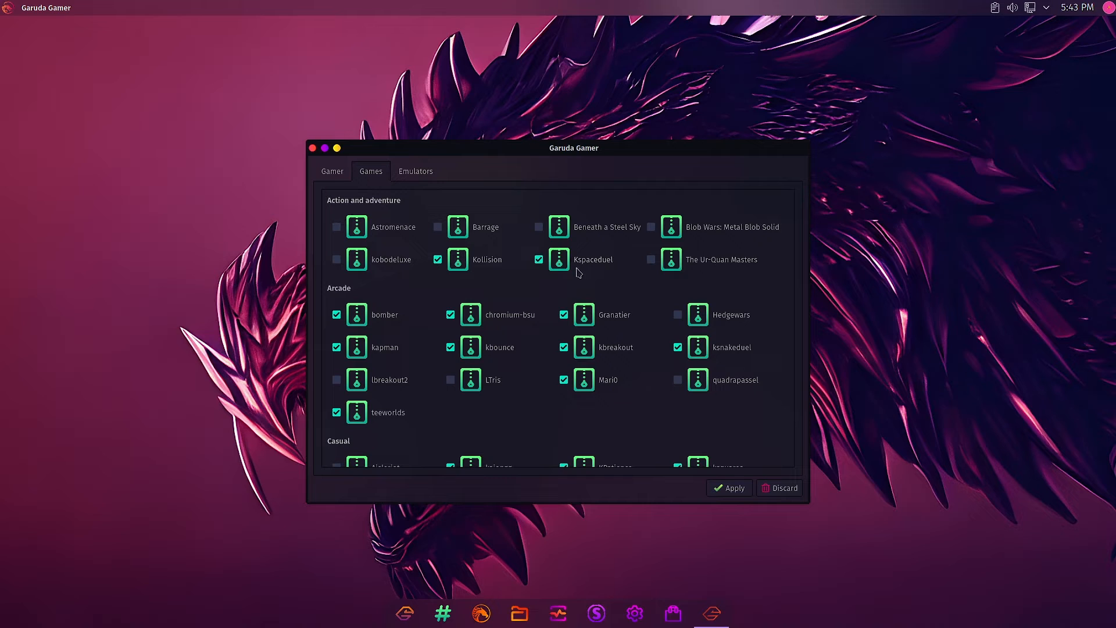
pyautogui.moveTo(391, 211)
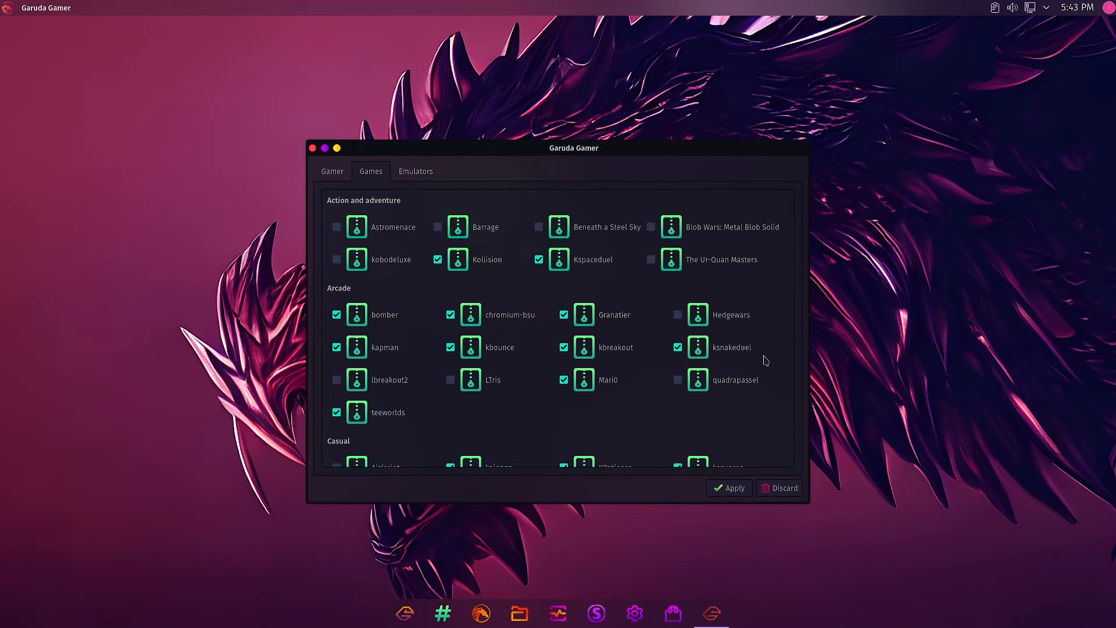
pyautogui.click(676, 379)
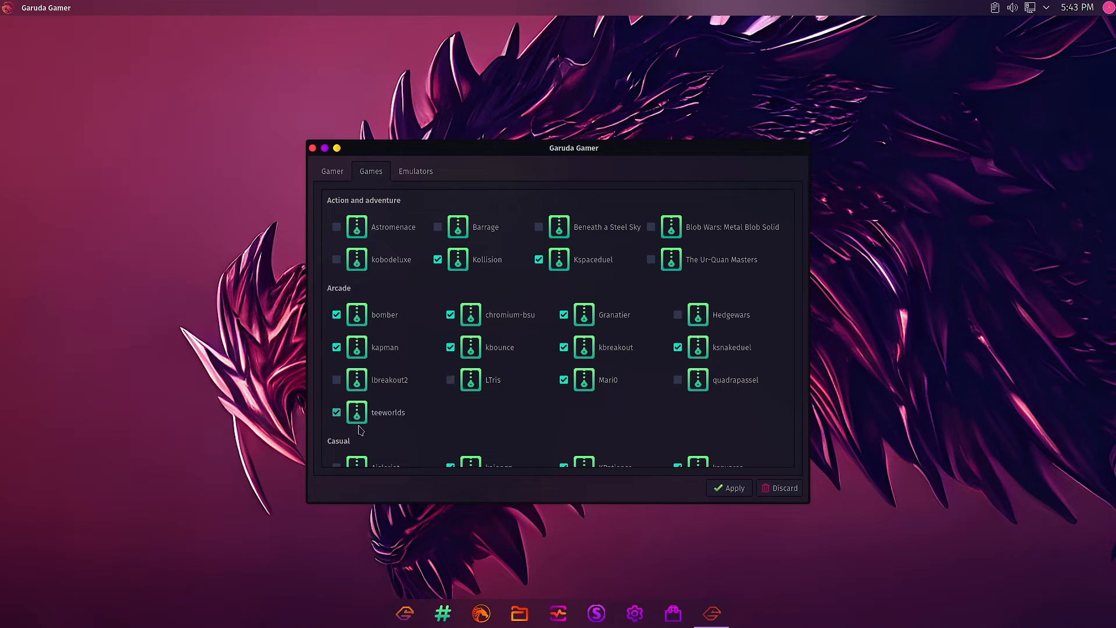
# Step: Scroll the Games list to the Casual and MMO RPG and Platformer sections, KGoldrunner staying ticked
pyautogui.scroll(-3)
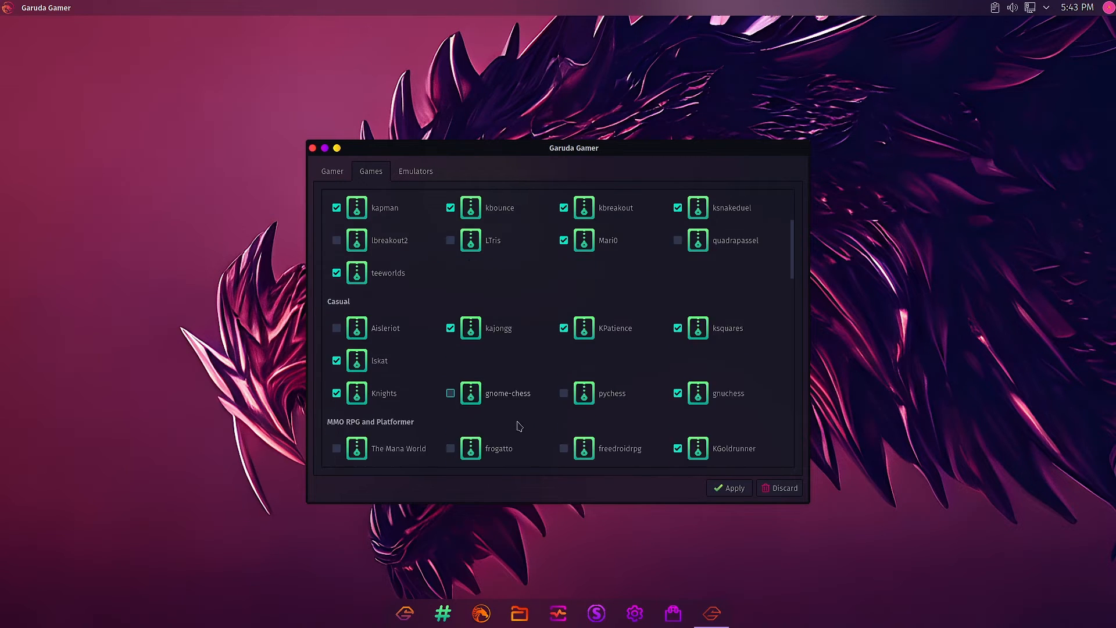
pyautogui.scroll(-3)
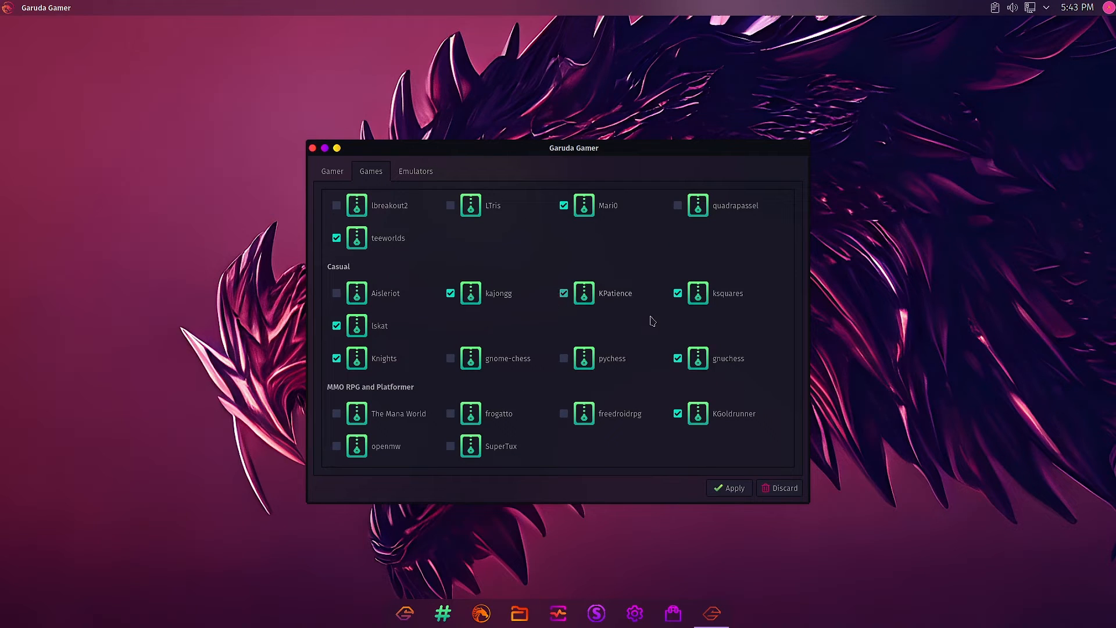
pyautogui.moveTo(398, 331)
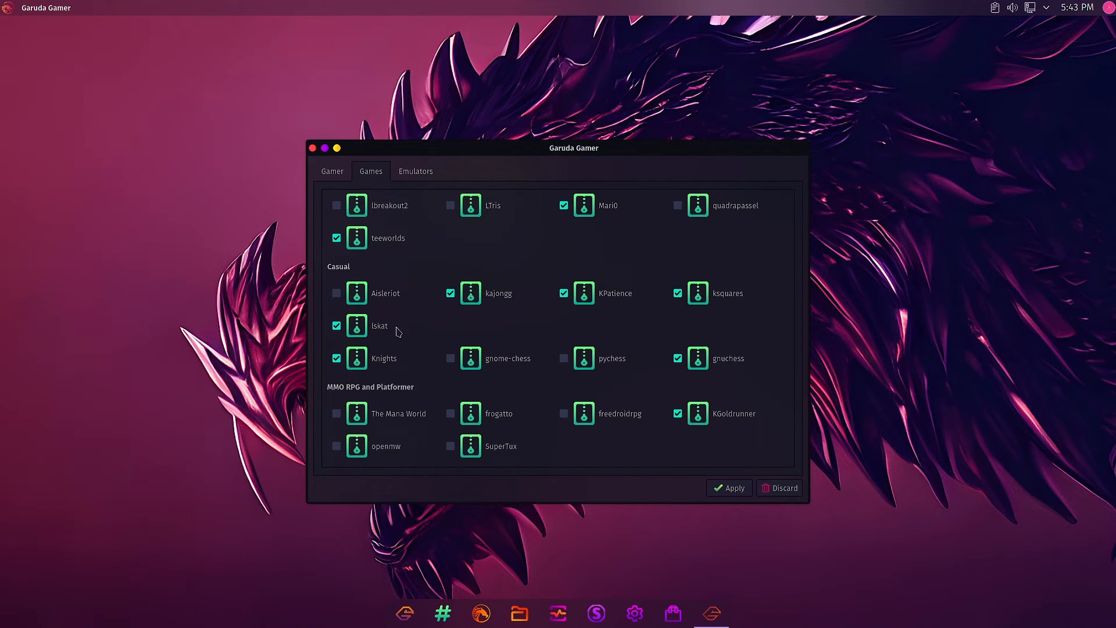
pyautogui.moveTo(386, 348)
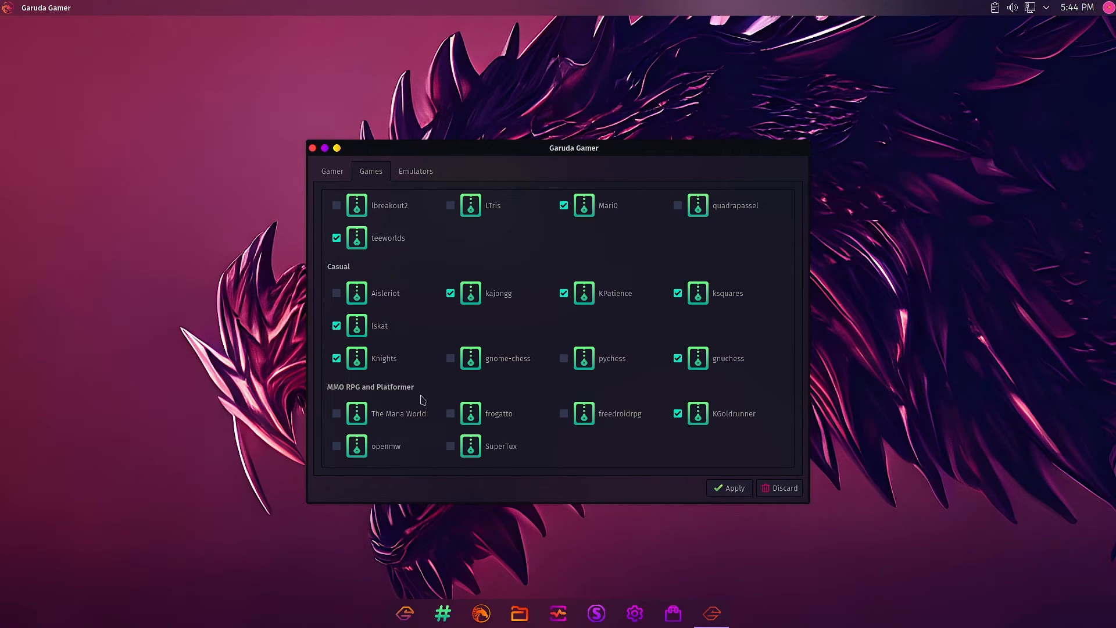
pyautogui.moveTo(738, 430)
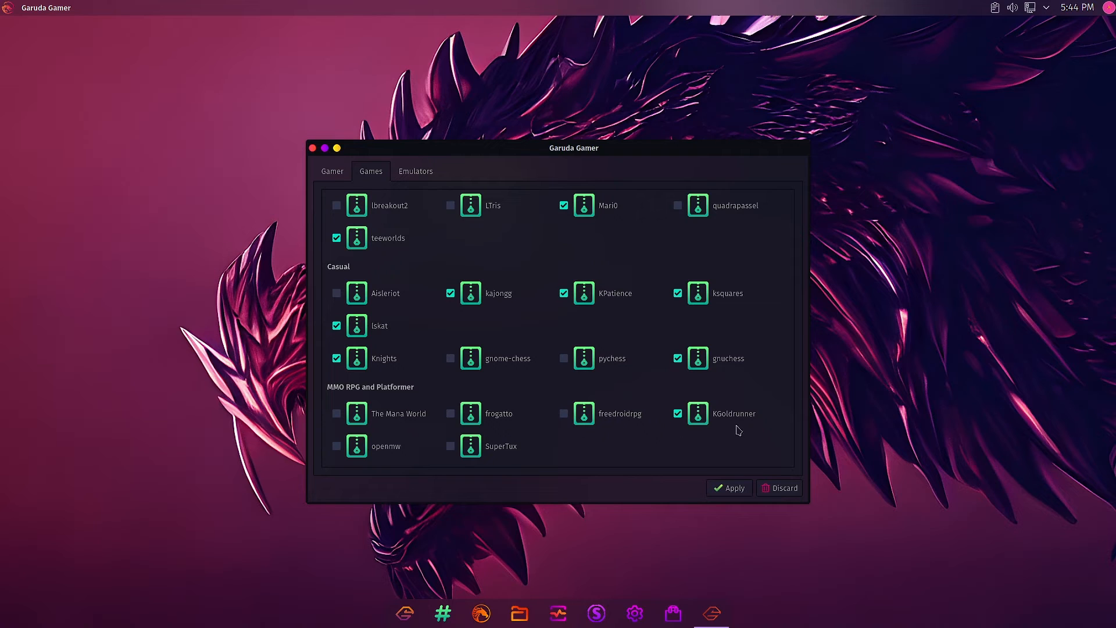
pyautogui.click(563, 413)
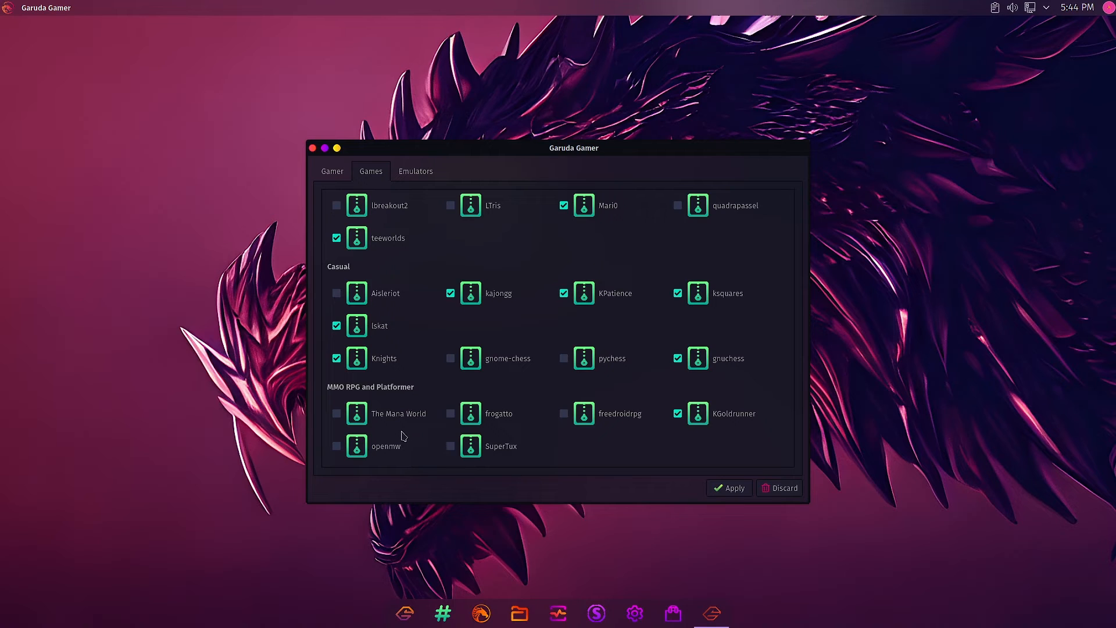
# Step: Scroll through the Racing, Shooters and Strategy sections, hovering titles without ticking any
pyautogui.scroll(-3)
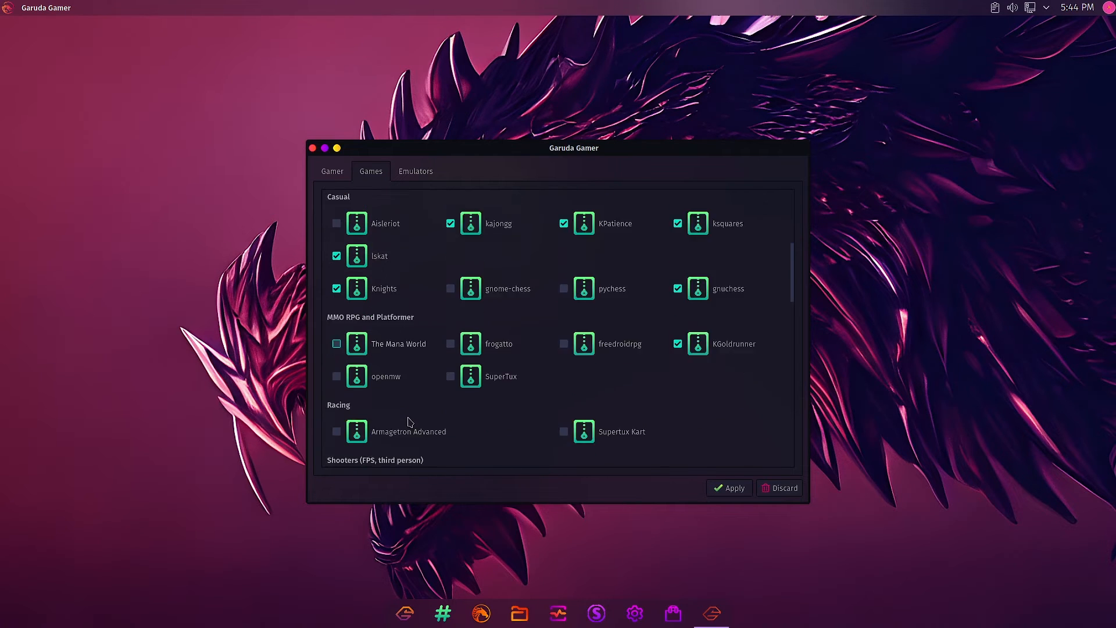
pyautogui.scroll(-3)
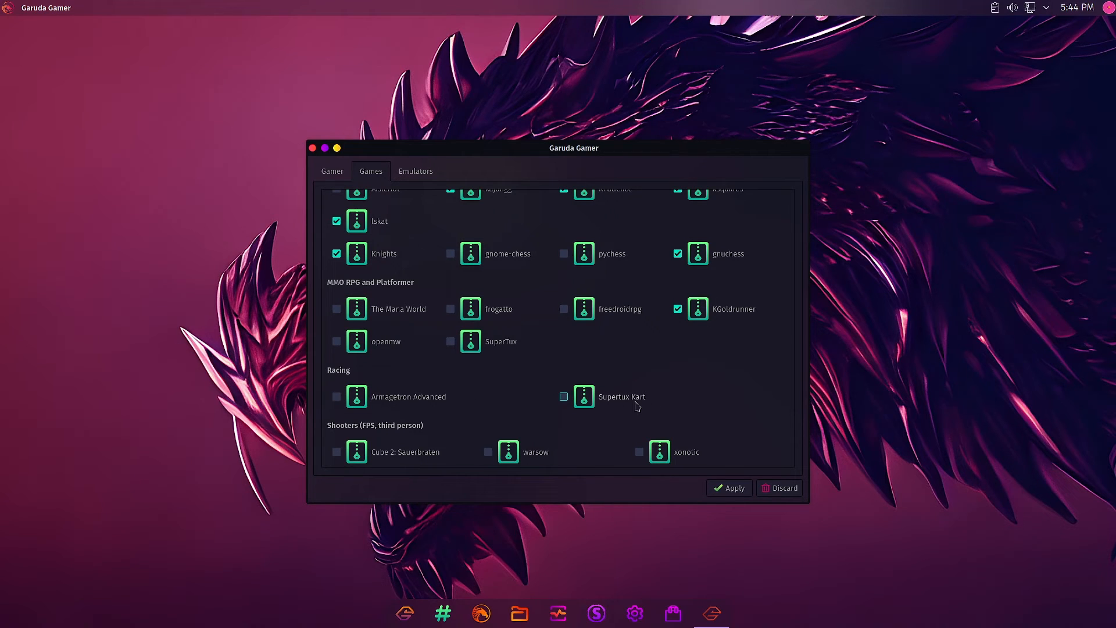
pyautogui.click(563, 396)
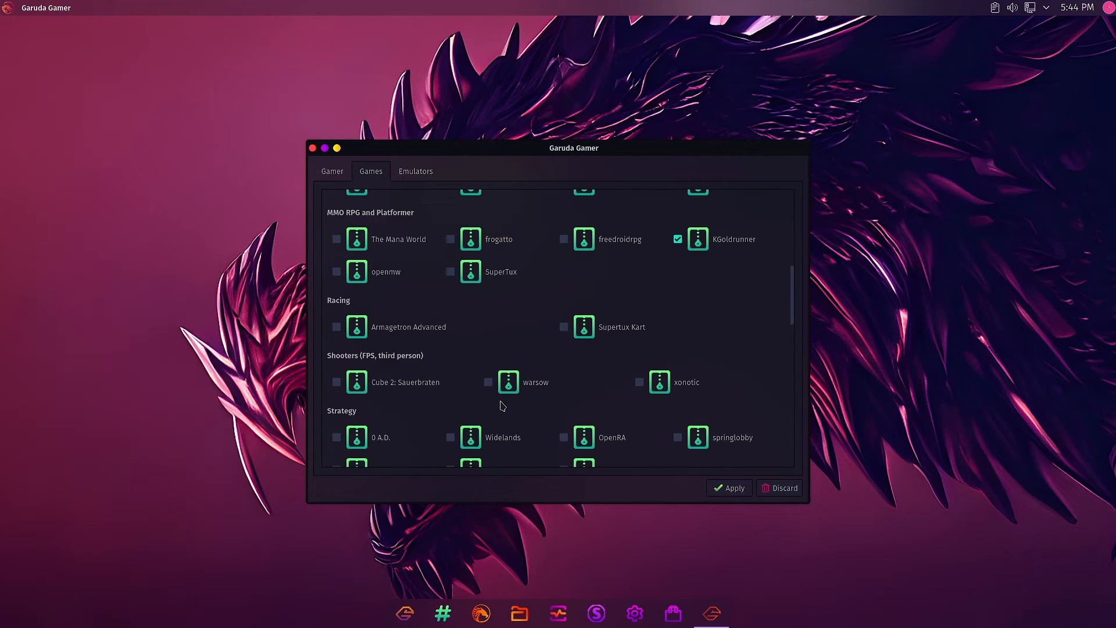
pyautogui.moveTo(805, 385)
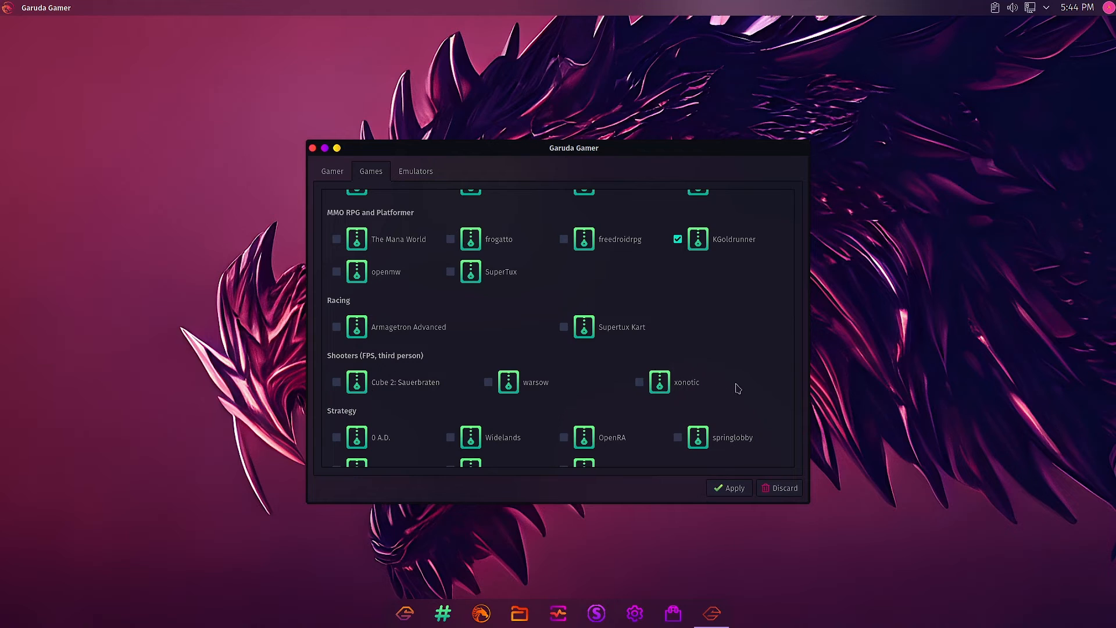
pyautogui.moveTo(437, 391)
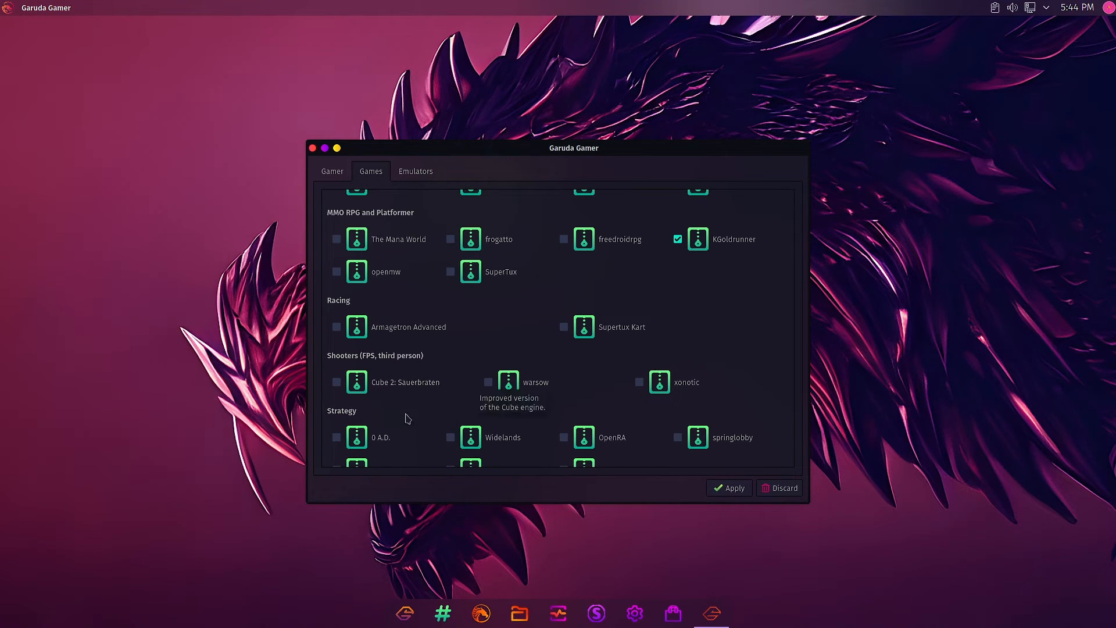
pyautogui.scroll(-3)
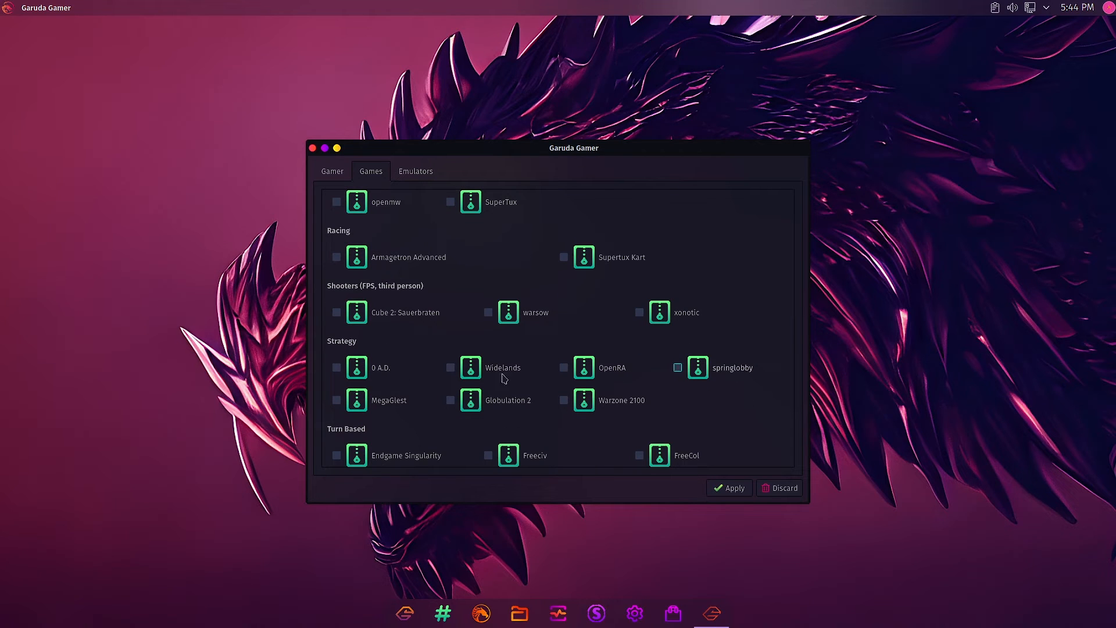
pyautogui.click(450, 367)
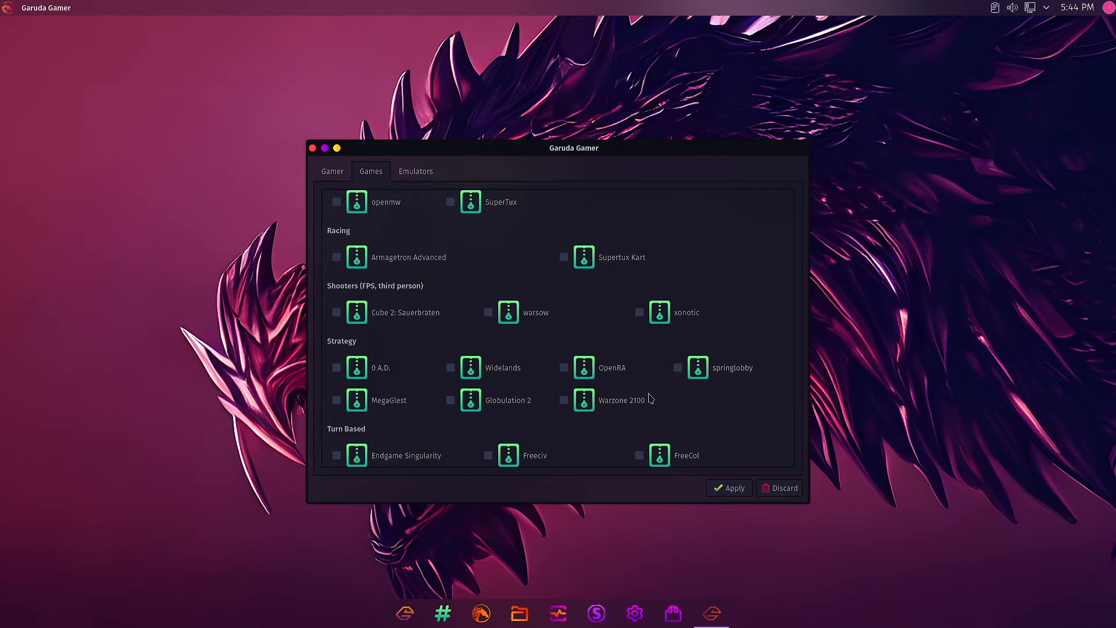
pyautogui.click(450, 398)
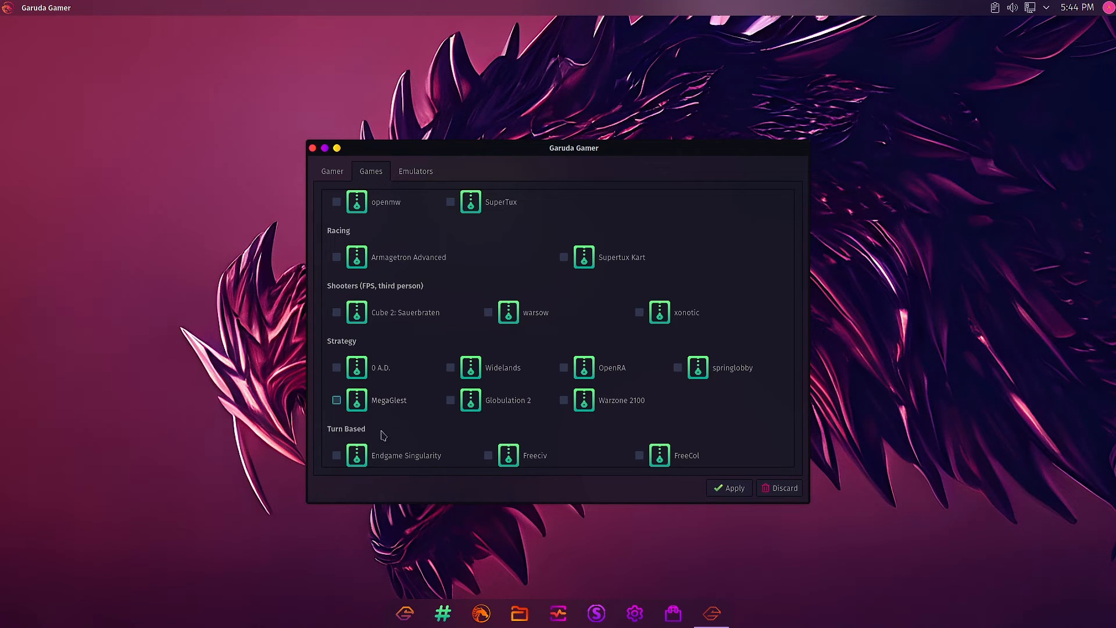
pyautogui.click(335, 399)
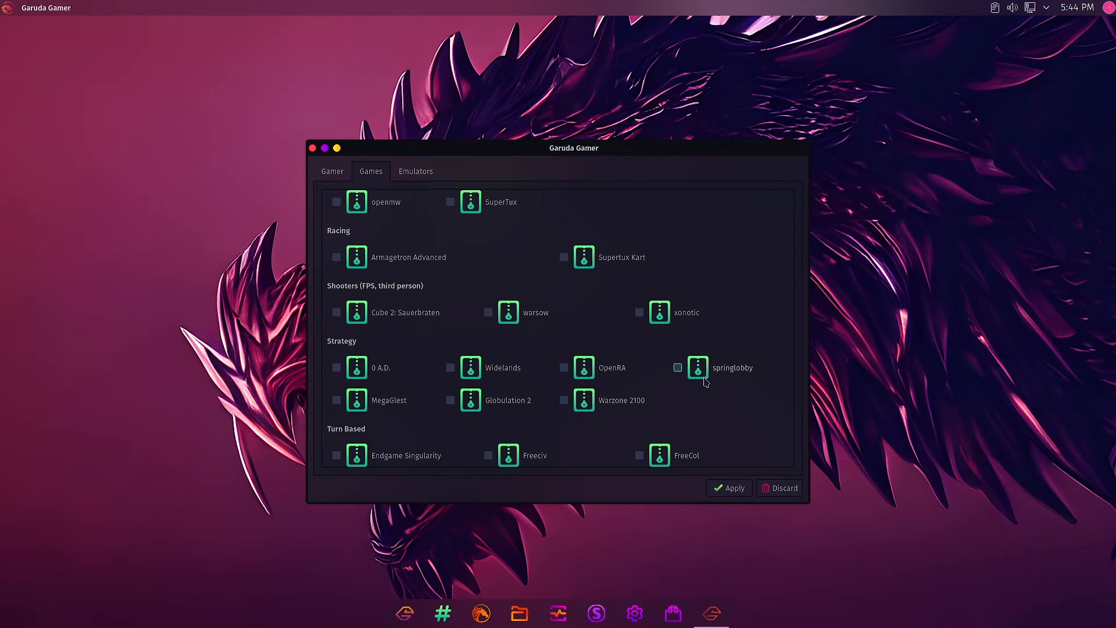
pyautogui.moveTo(336, 367)
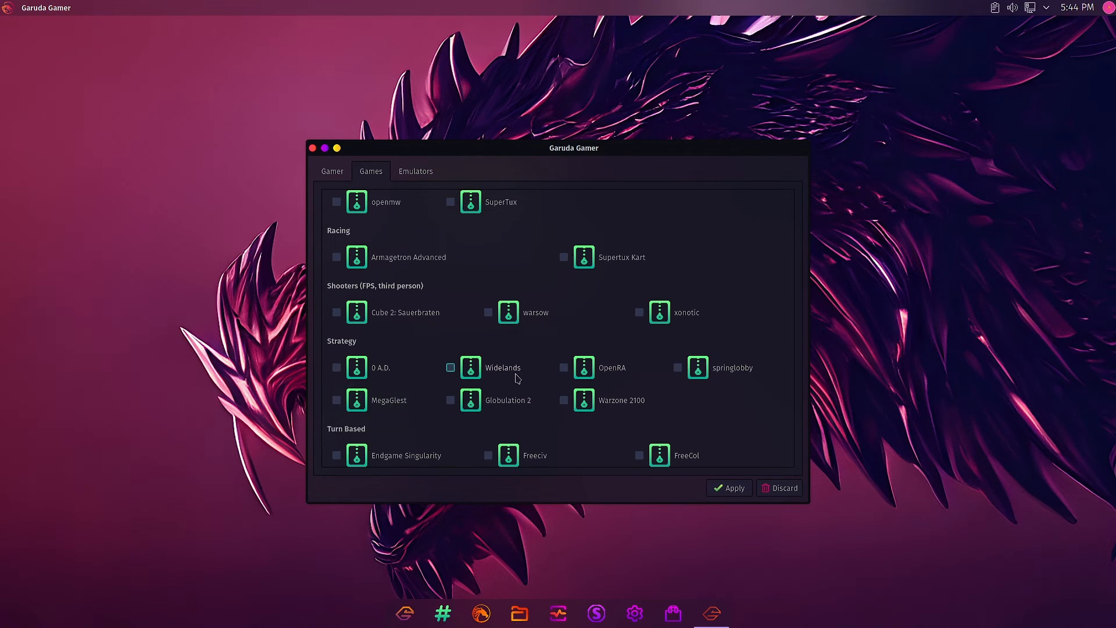
# Step: Scroll to Turn Based and Tycoon/Management, with KReversi, KsirK and Konquest ticked, and read the OpenTTD tooltip
pyautogui.scroll(-3)
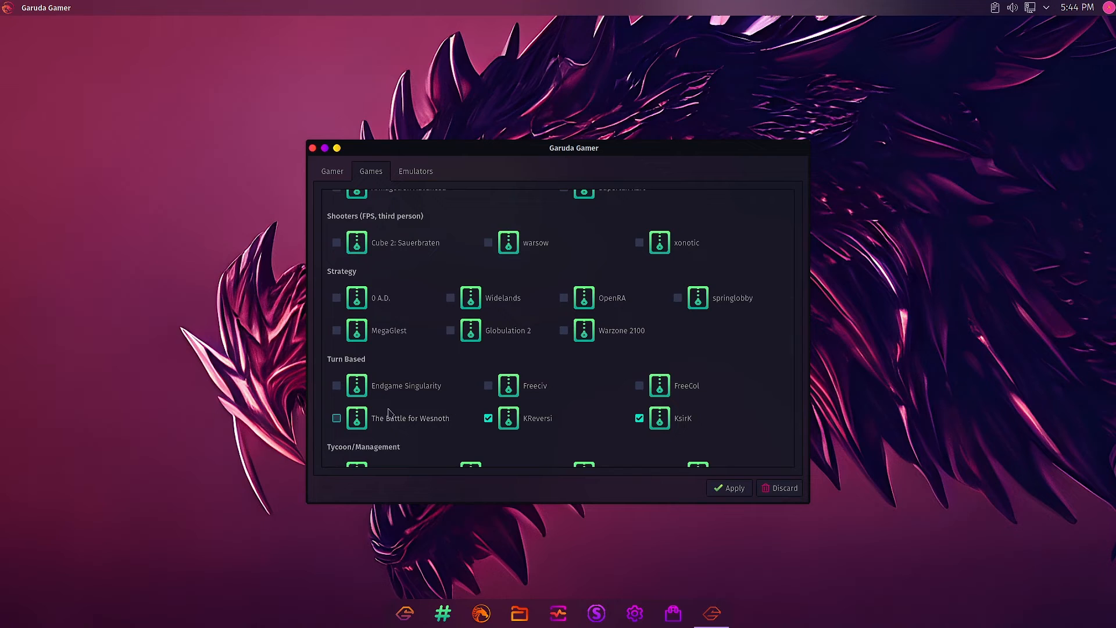
pyautogui.moveTo(365, 435)
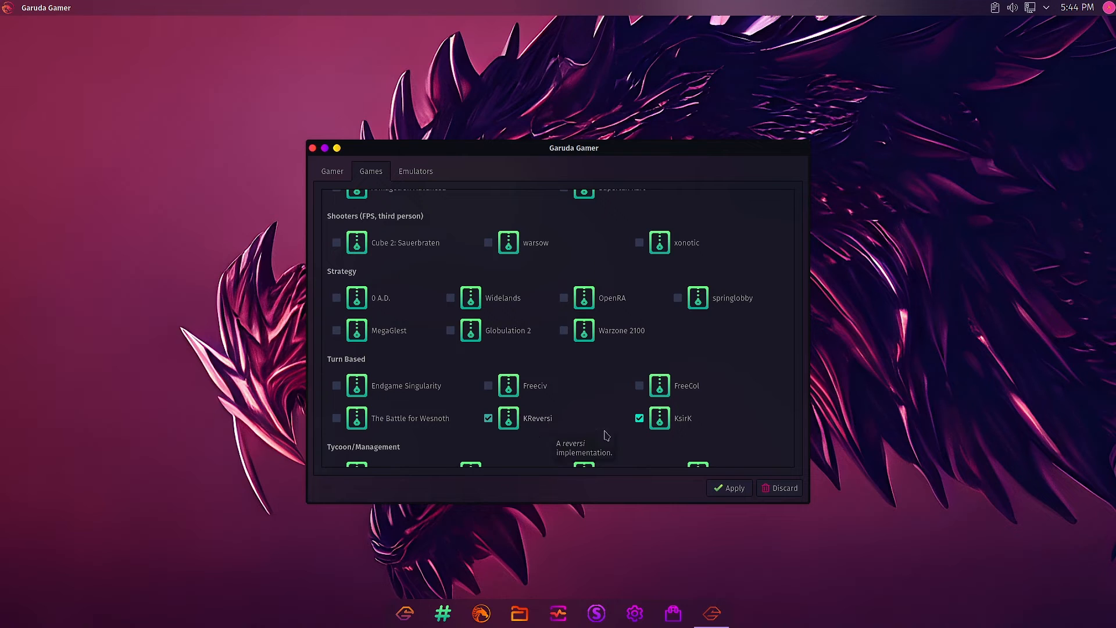
pyautogui.moveTo(698, 401)
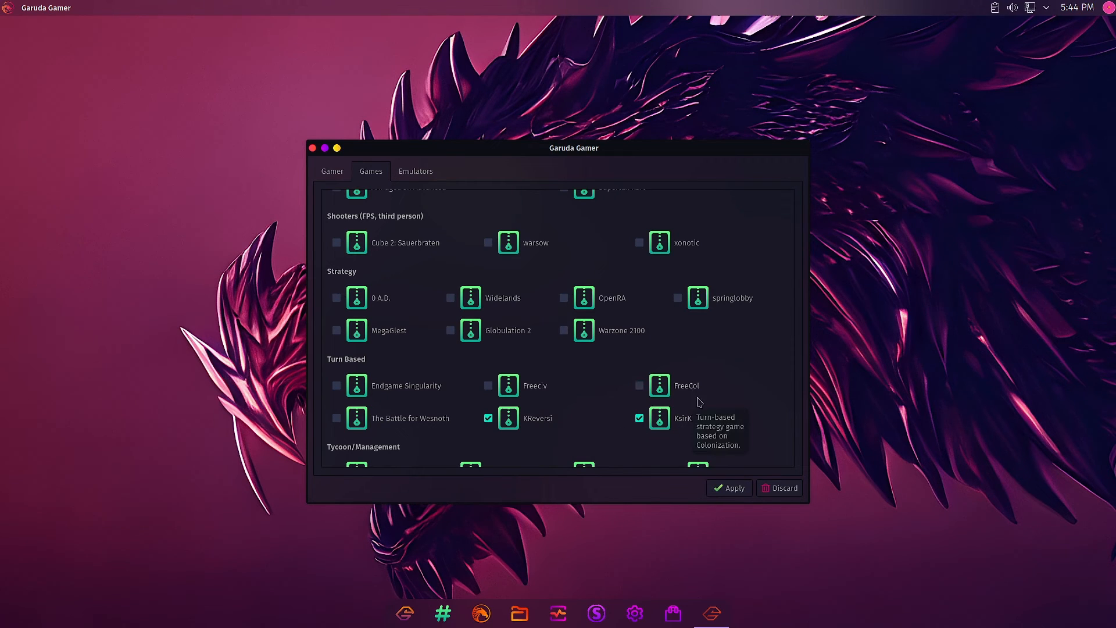
pyautogui.scroll(-3)
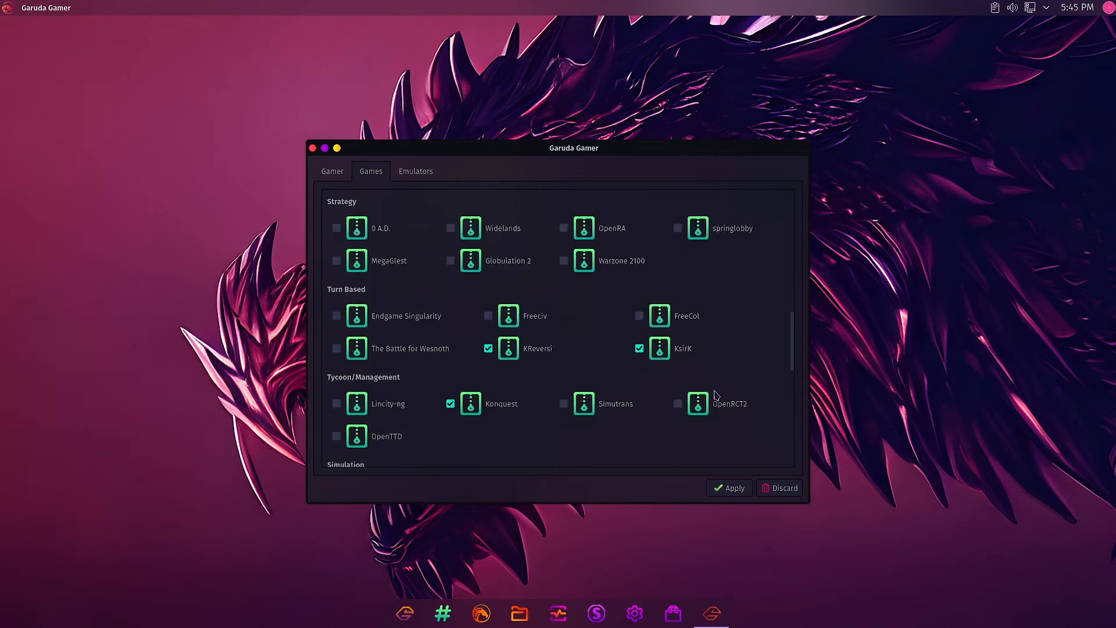
pyautogui.moveTo(416, 389)
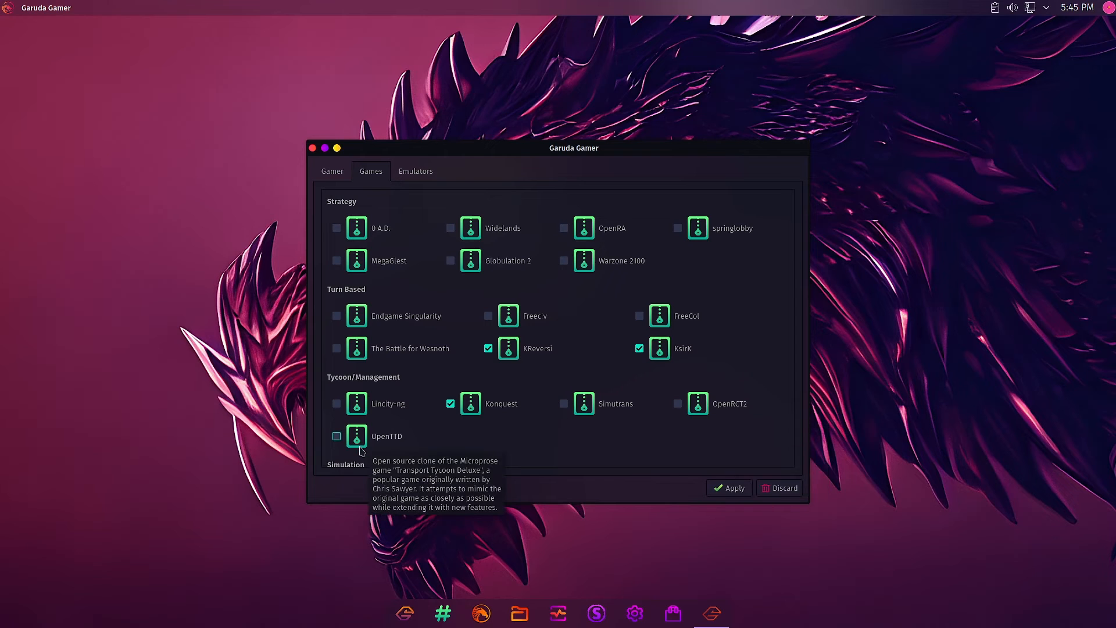
pyautogui.scroll(-3)
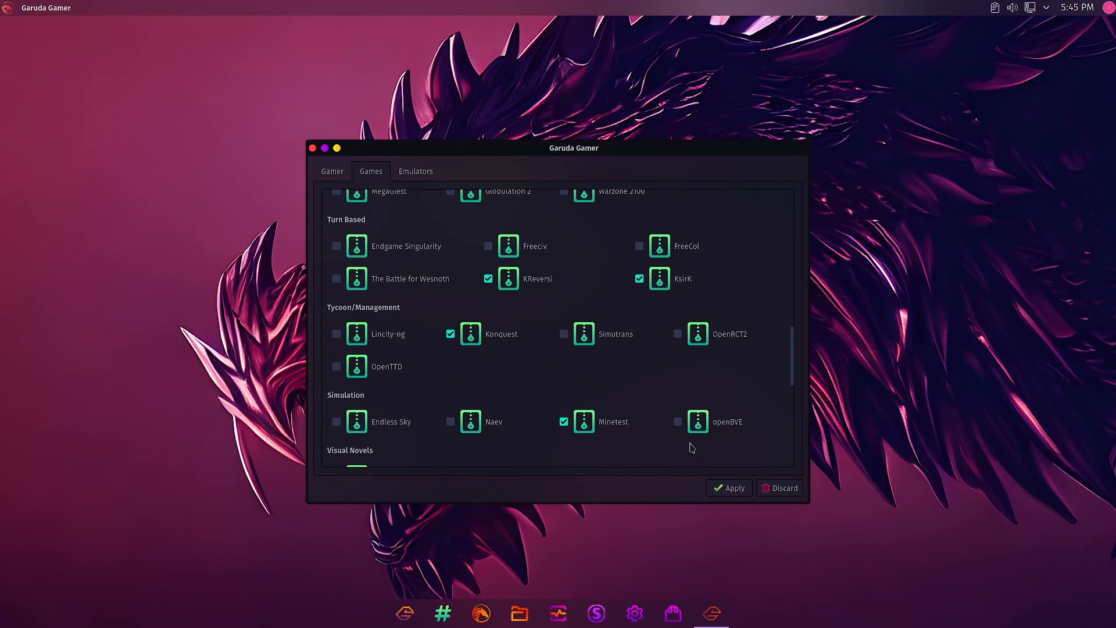
pyautogui.click(450, 421)
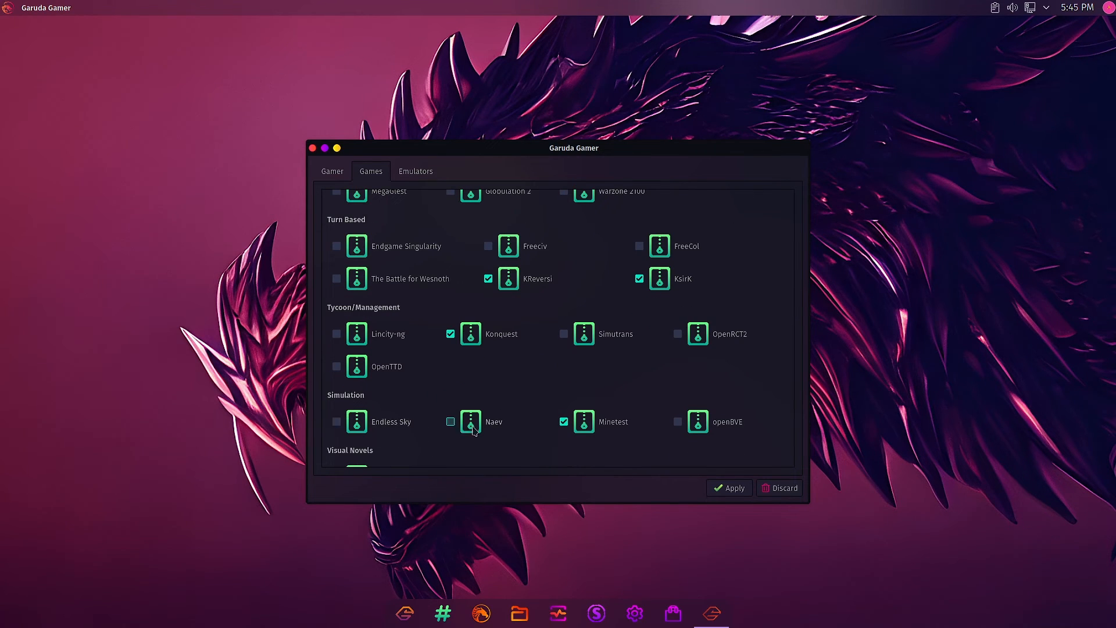
pyautogui.click(450, 421)
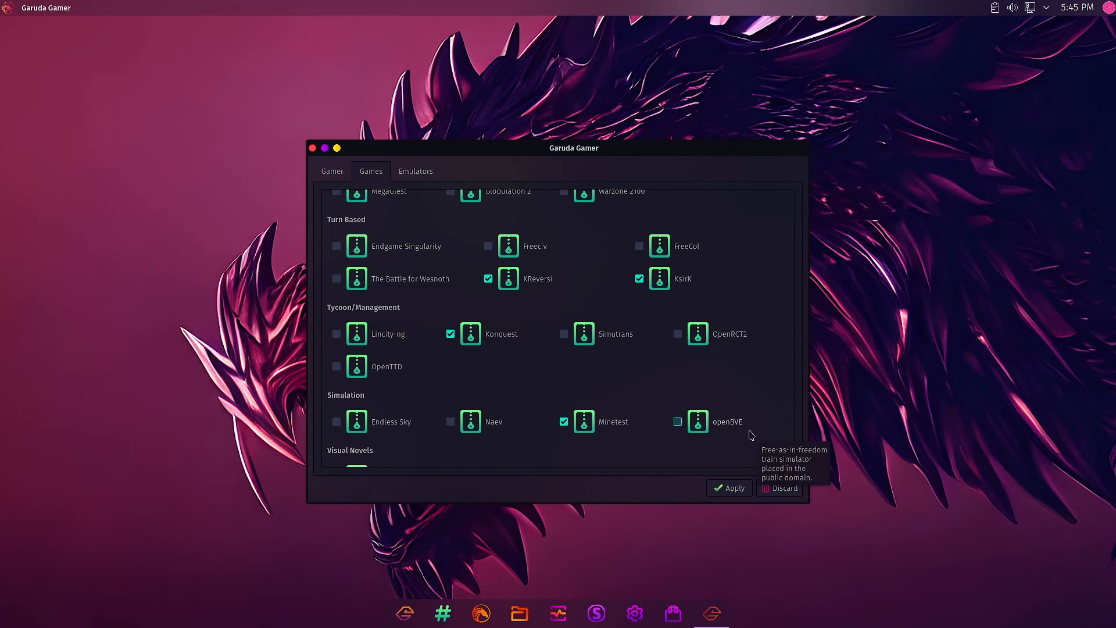
pyautogui.scroll(-3)
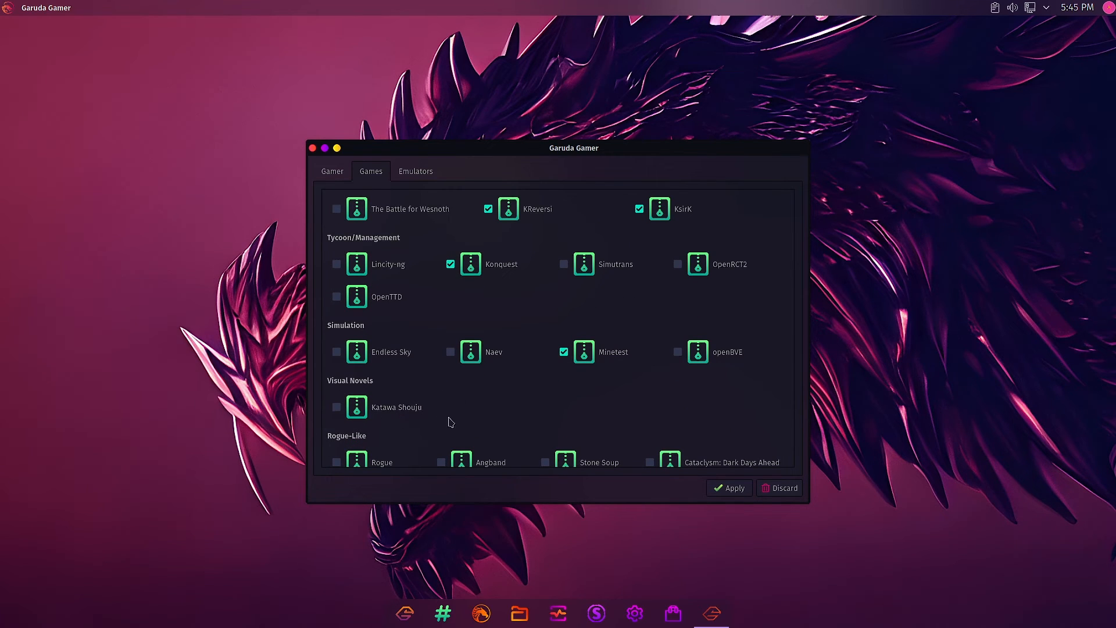
pyautogui.scroll(-3)
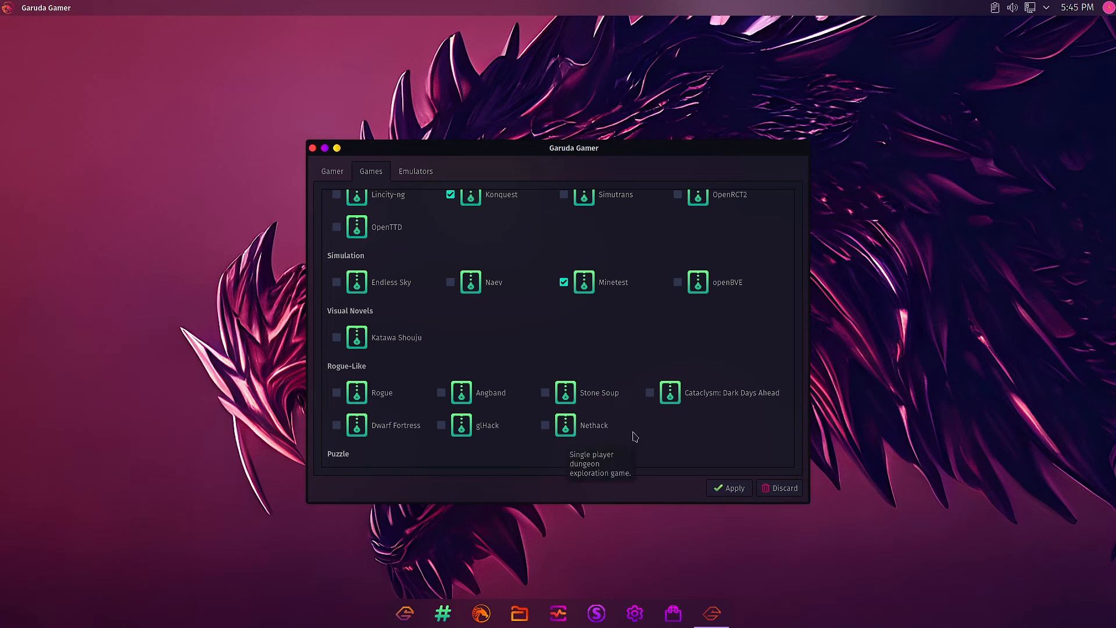
pyautogui.scroll(-3)
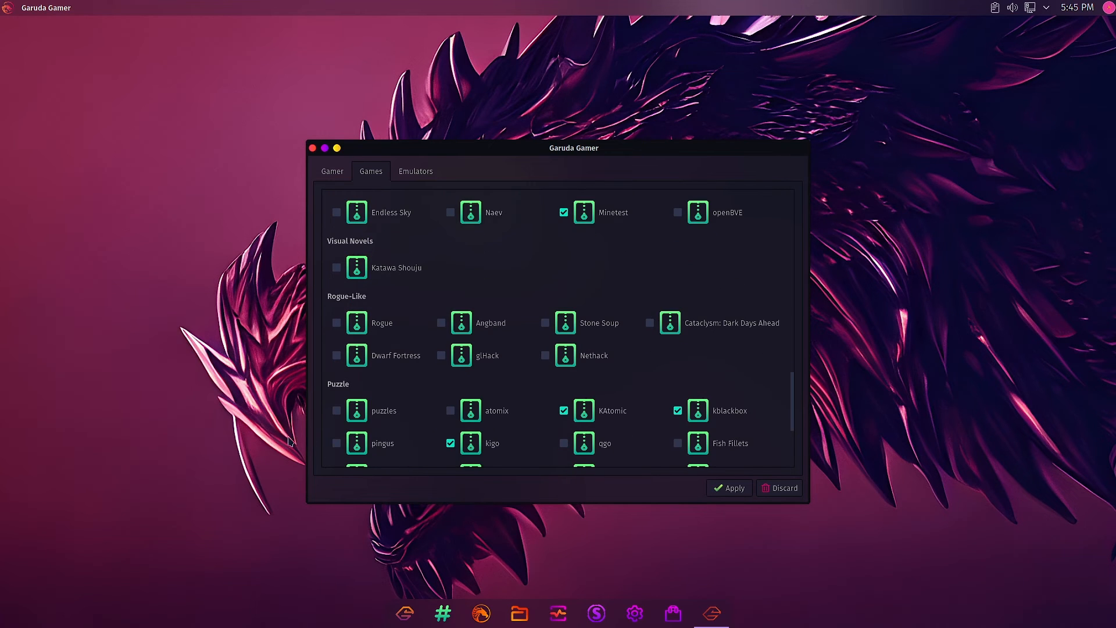
pyautogui.scroll(-3)
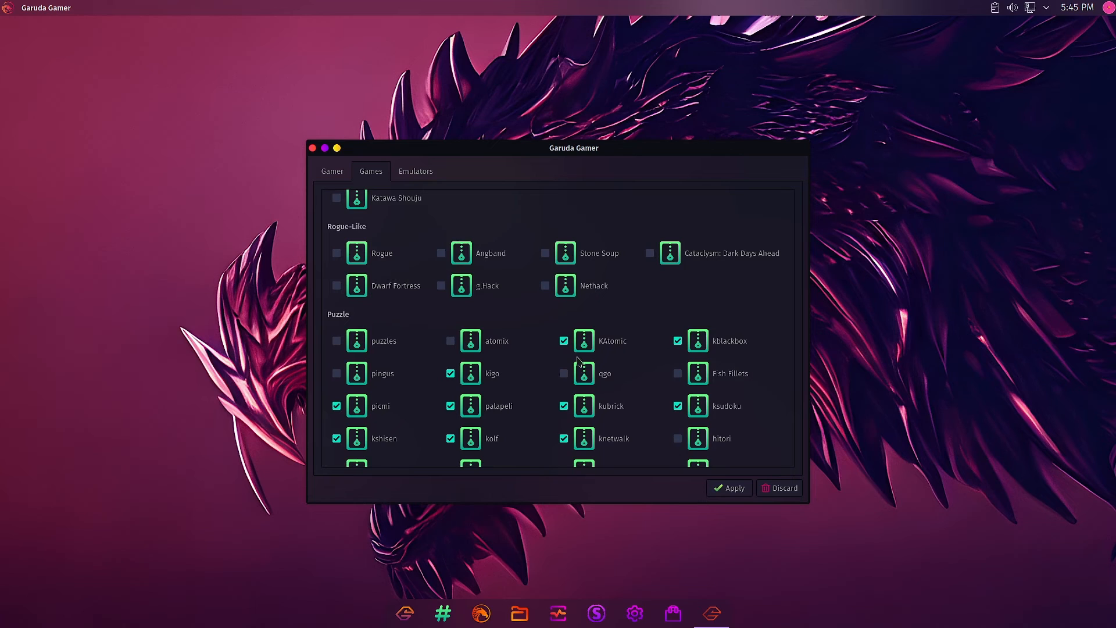
pyautogui.moveTo(744, 355)
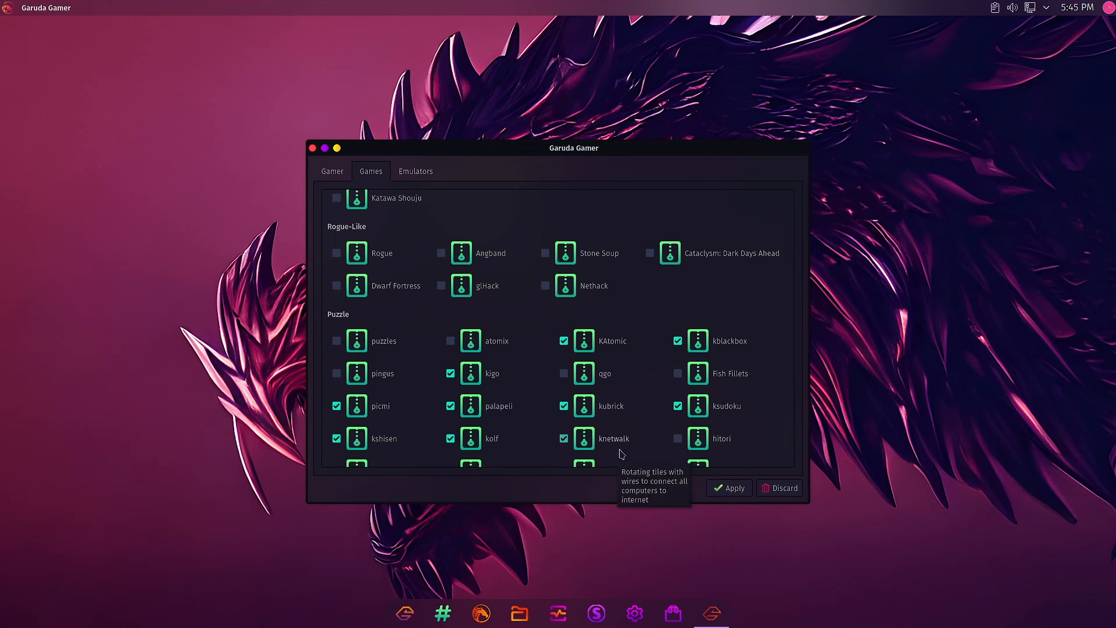
pyautogui.moveTo(748, 419)
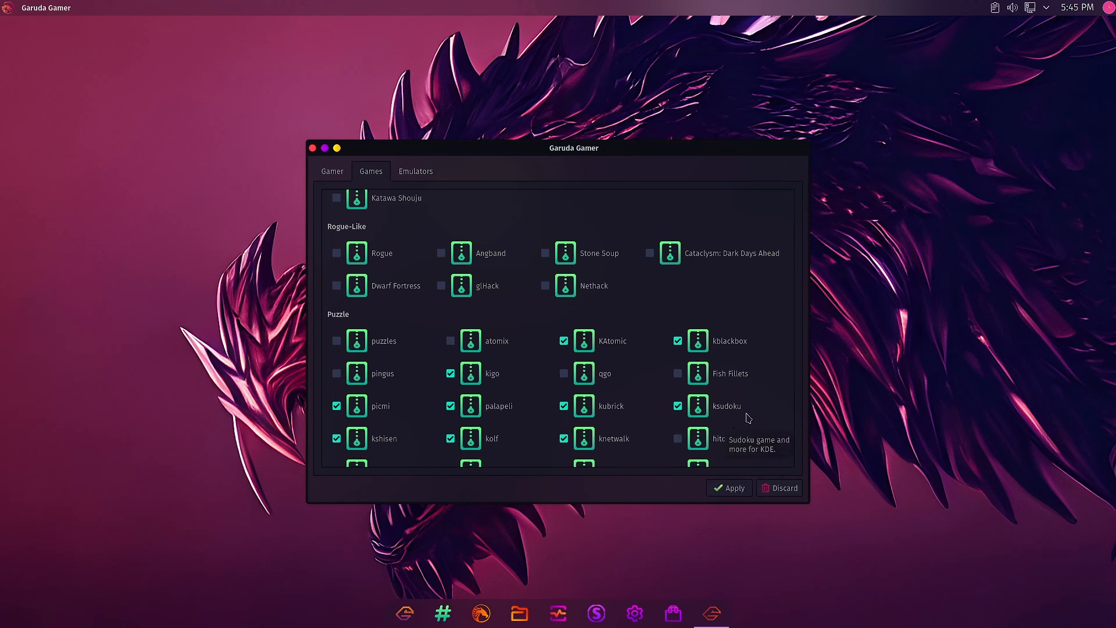
pyautogui.scroll(-3)
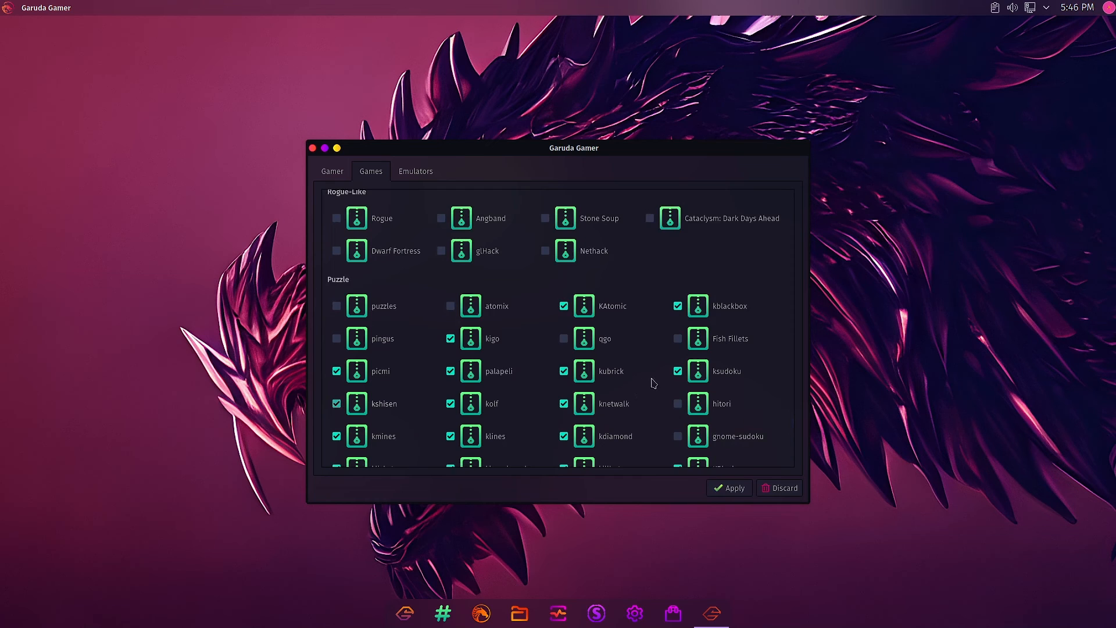
pyautogui.scroll(-3)
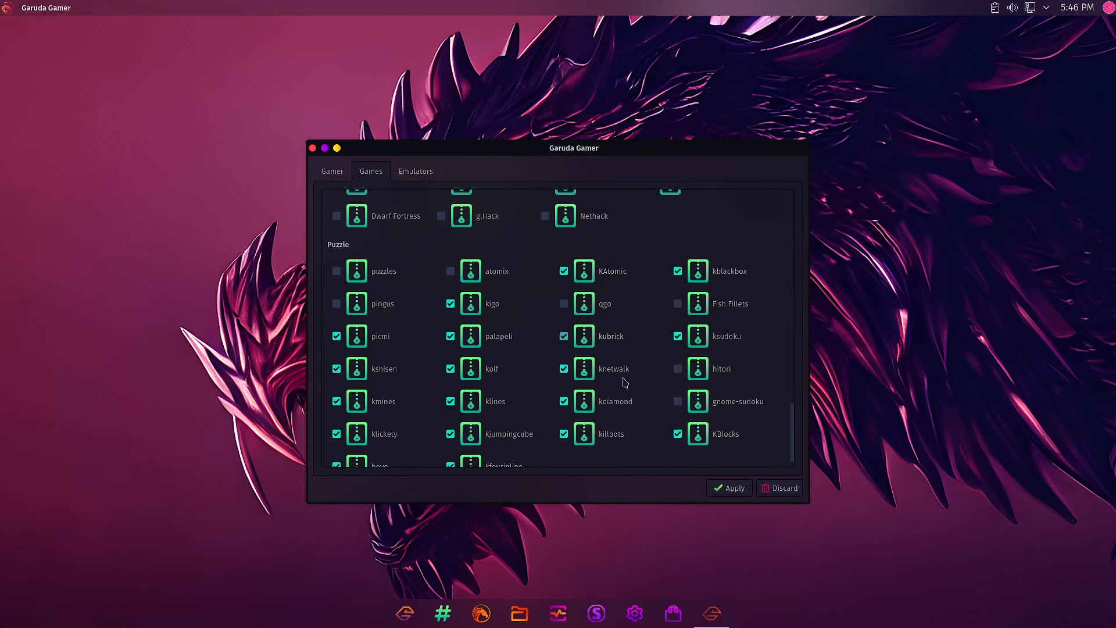
pyautogui.scroll(-3)
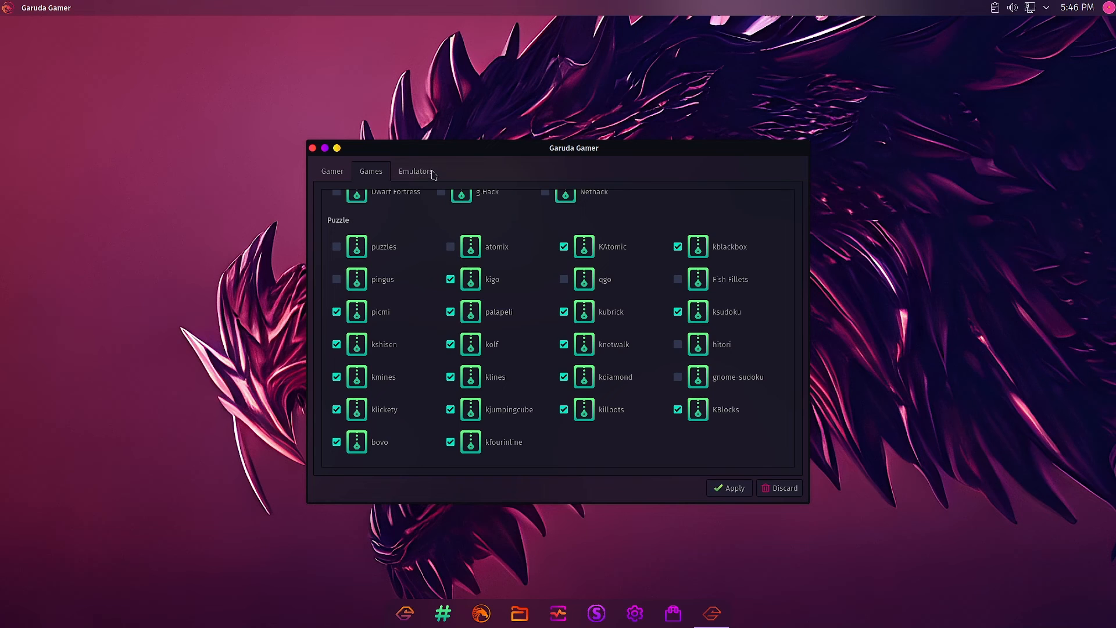
# Step: Switch to the Emulators list and look over RetroArch, PPSSPP and Dolphin-Emu, only Dosbox ticked
pyautogui.click(416, 171)
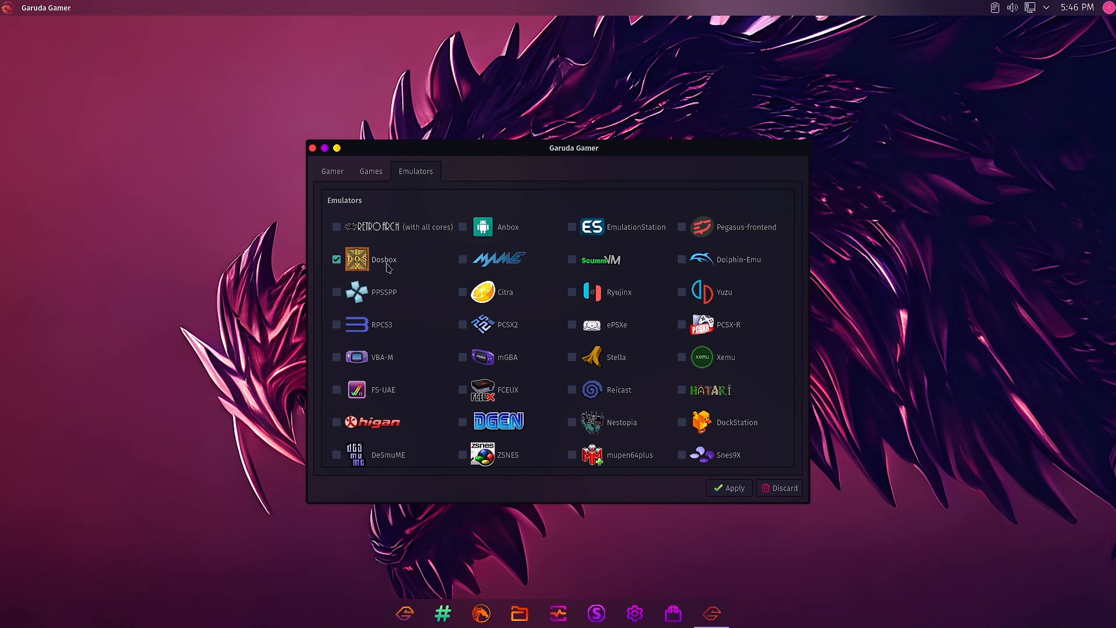
pyautogui.scroll(-3)
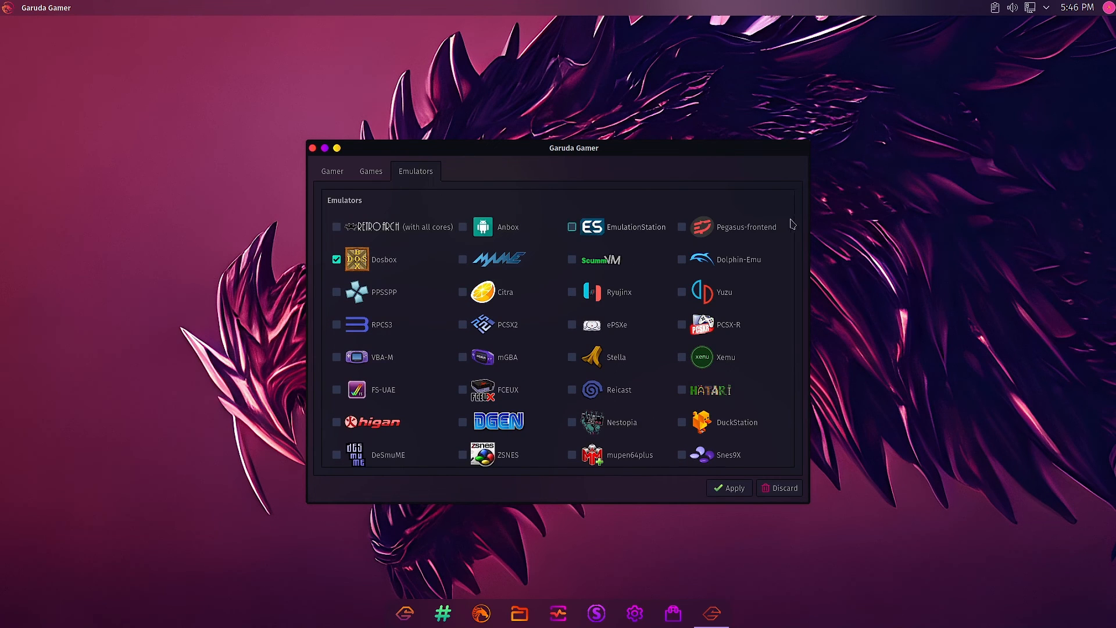
pyautogui.click(572, 226)
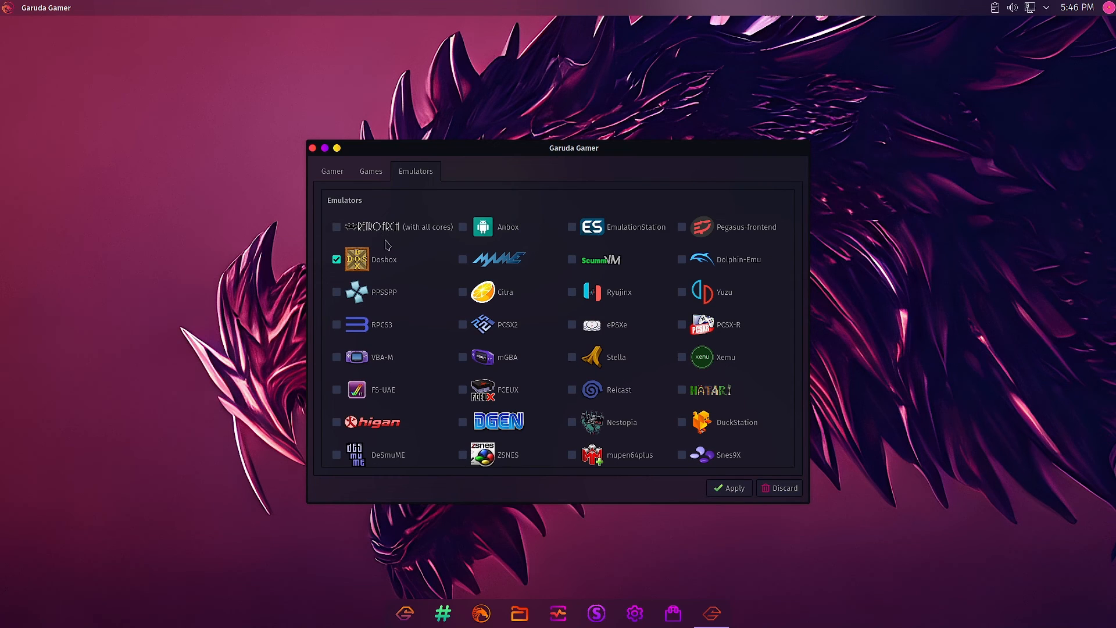
pyautogui.moveTo(715, 236)
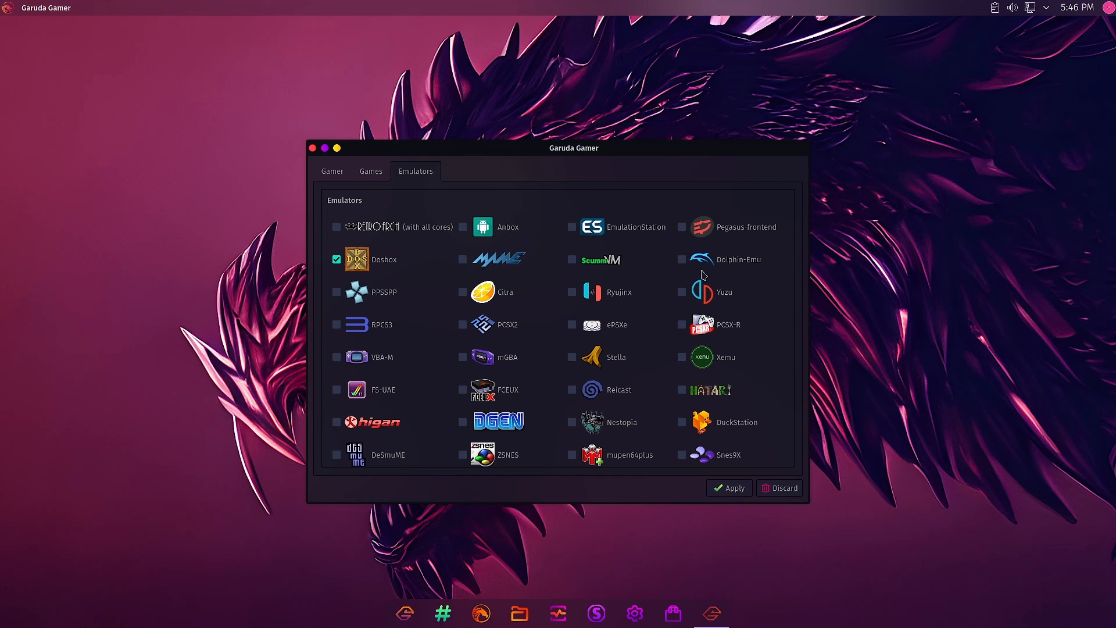
pyautogui.moveTo(765, 272)
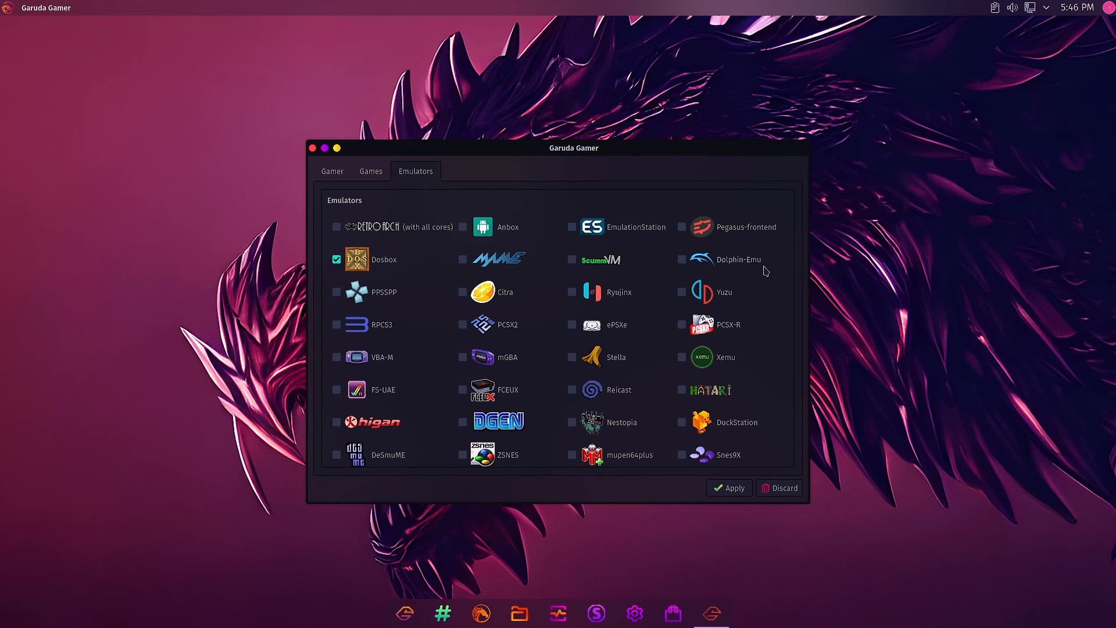
pyautogui.click(336, 291)
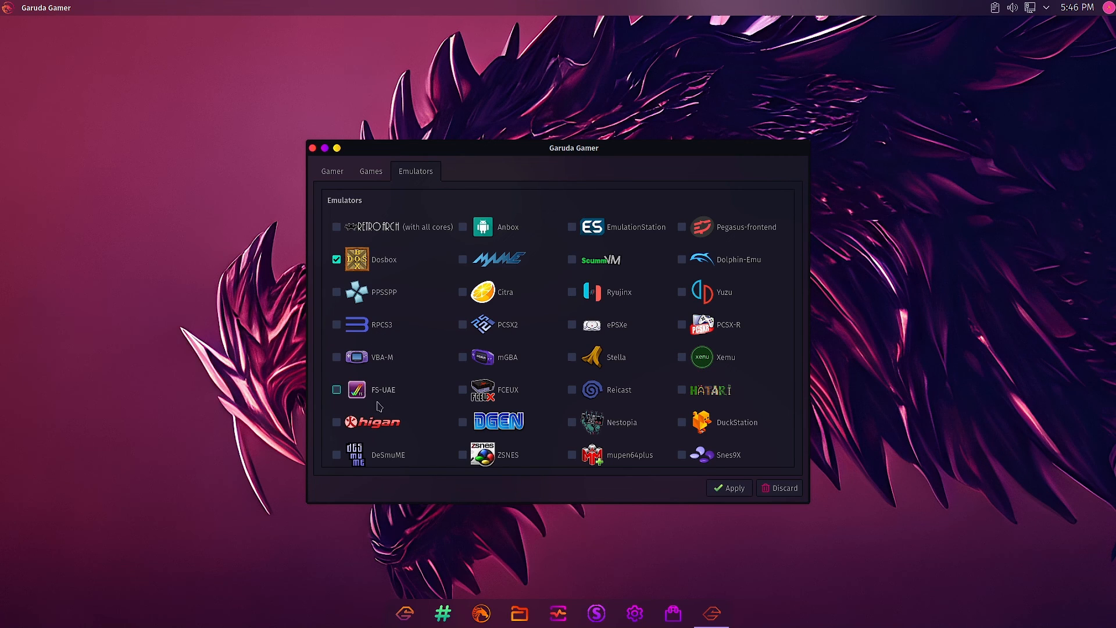
pyautogui.click(336, 390)
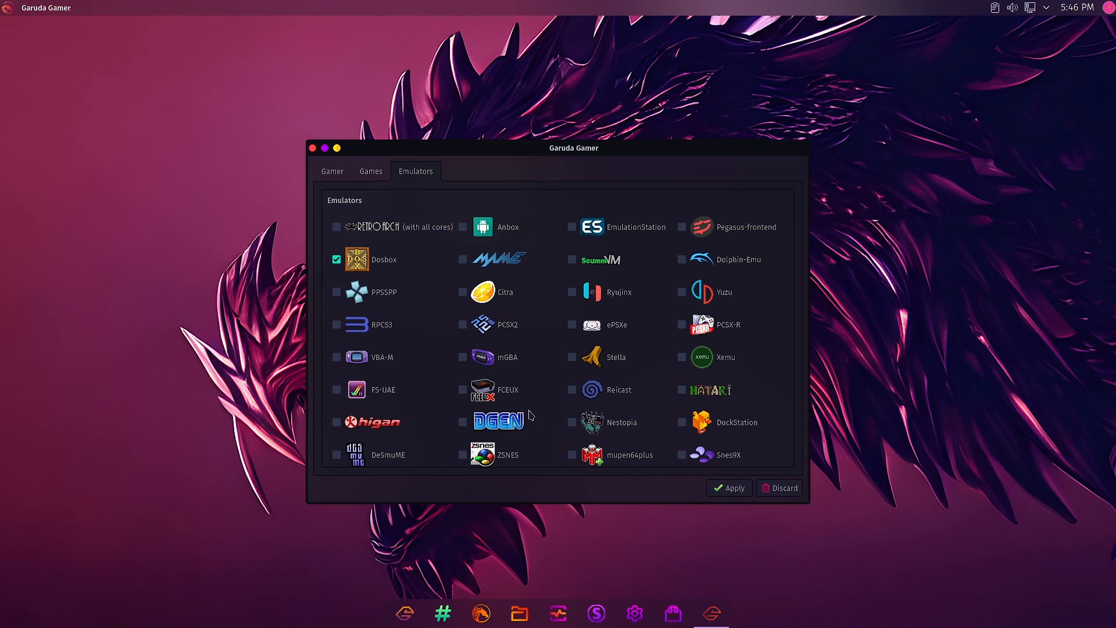
pyautogui.moveTo(684, 406)
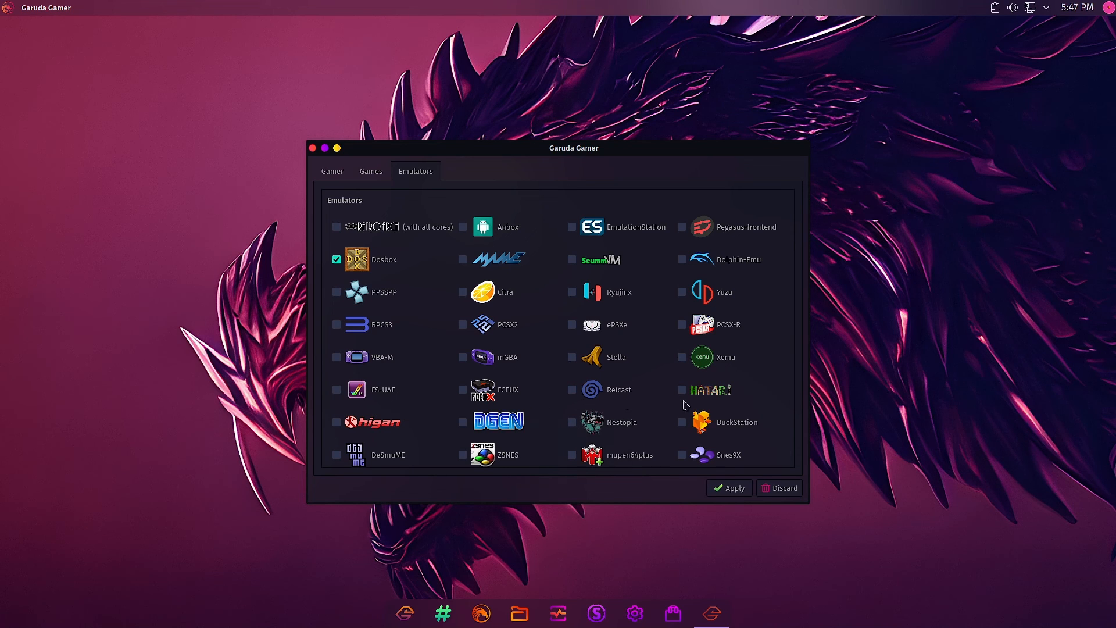
pyautogui.moveTo(733, 372)
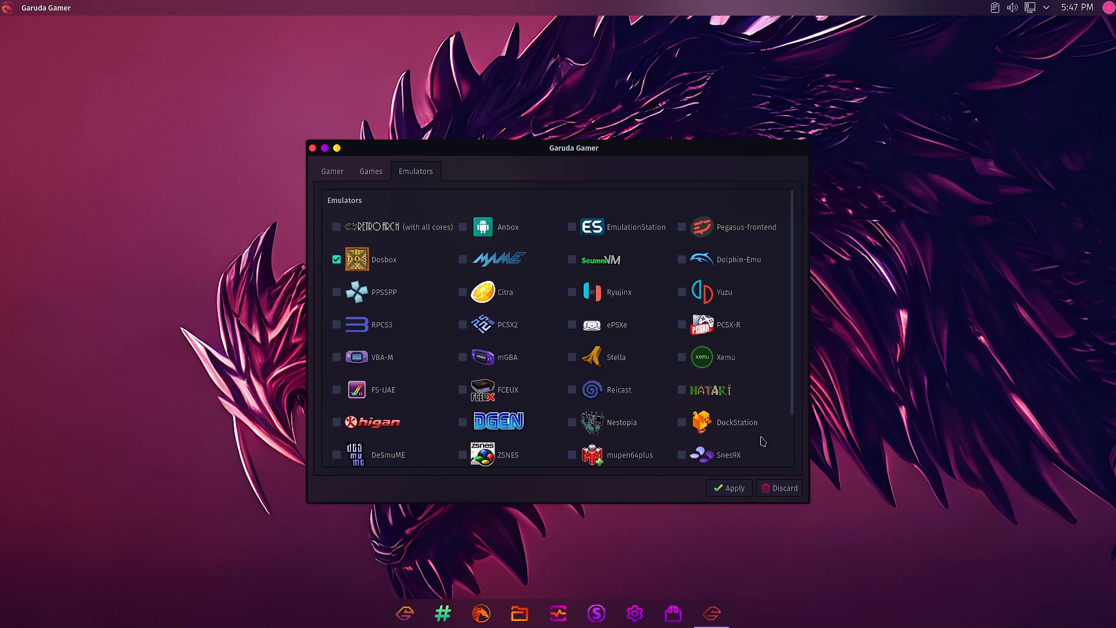
pyautogui.scroll(-3)
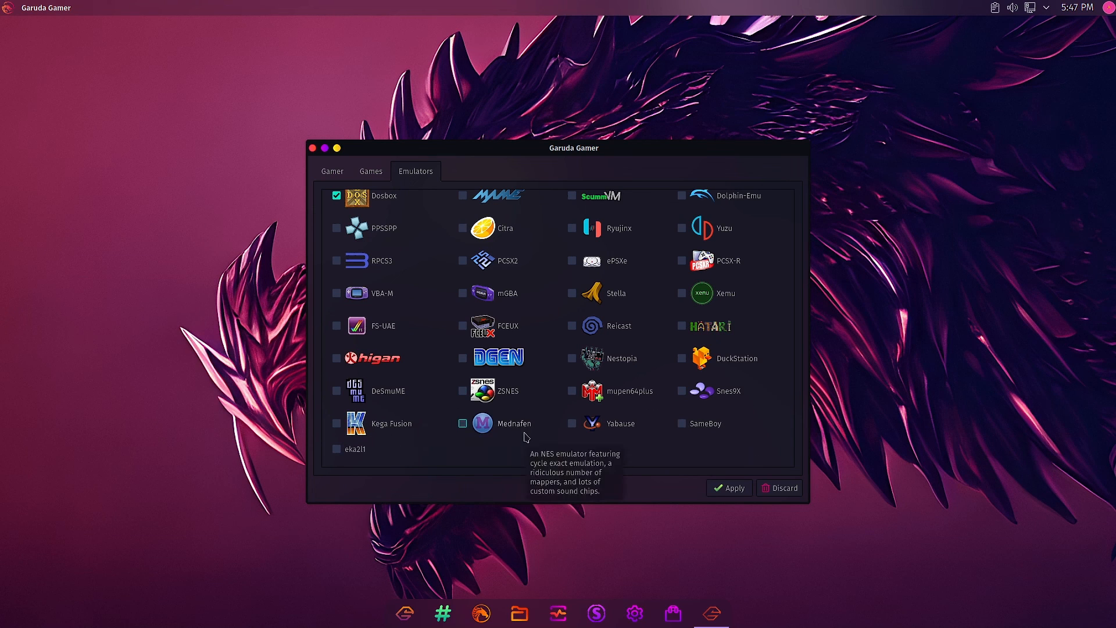
pyautogui.moveTo(675, 439)
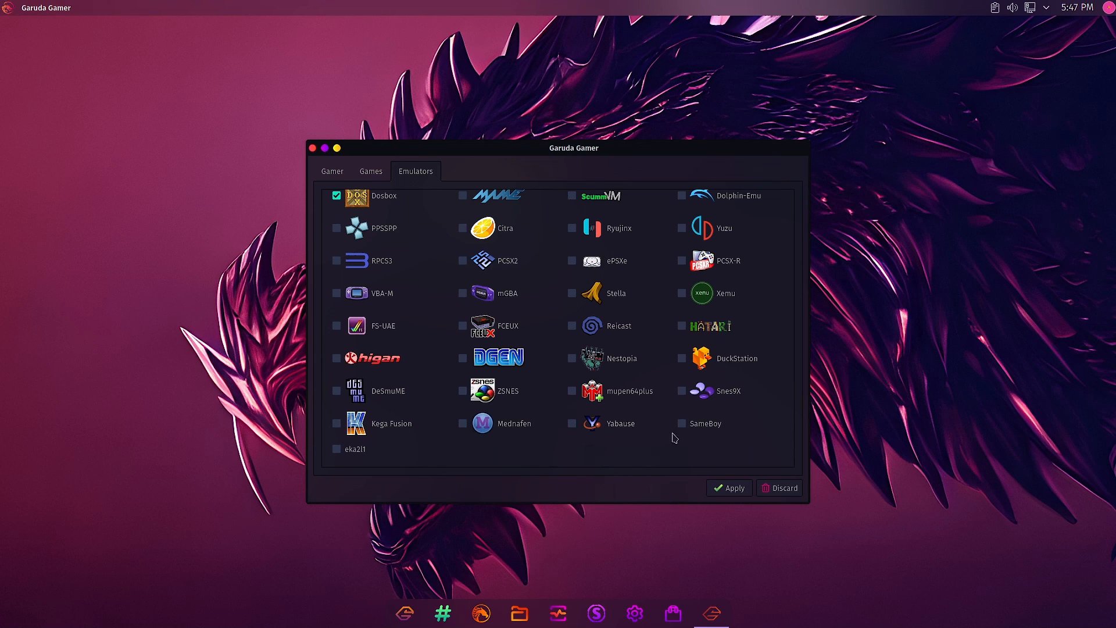
pyautogui.moveTo(365, 464)
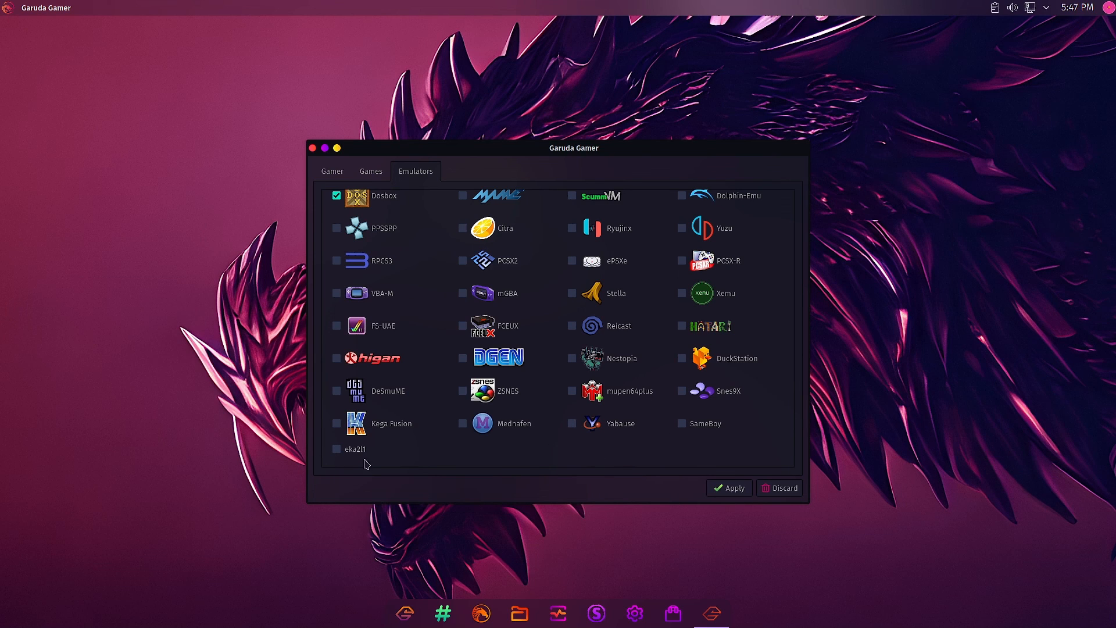
pyautogui.moveTo(528, 463)
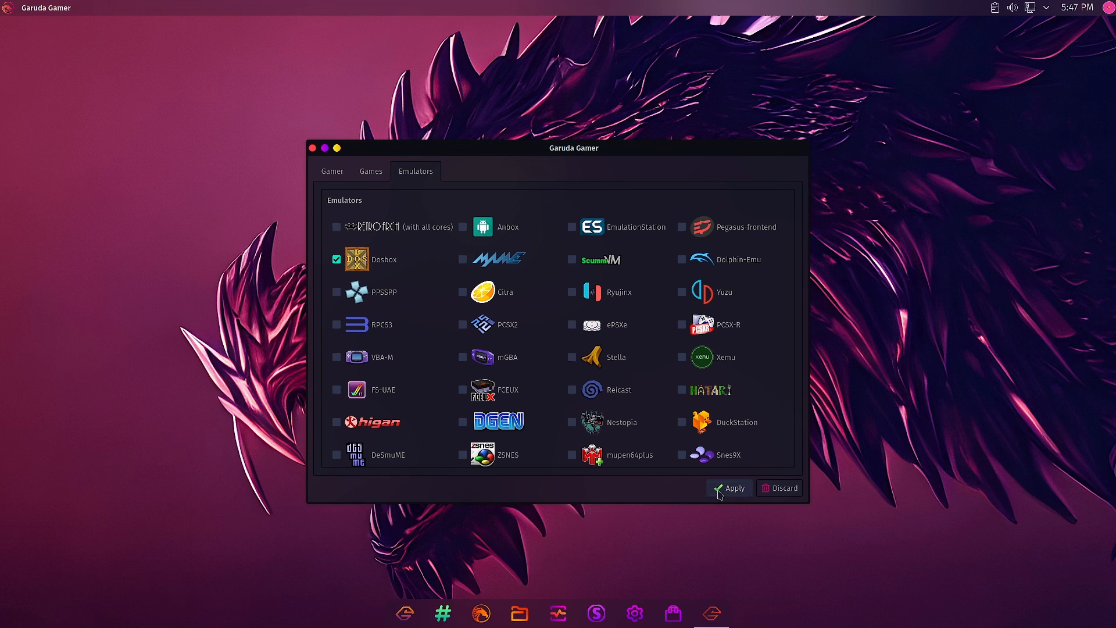
# Step: Apply the selection and dismiss the 'configuration already applied' notice, Dosbox still ticked
pyautogui.click(729, 487)
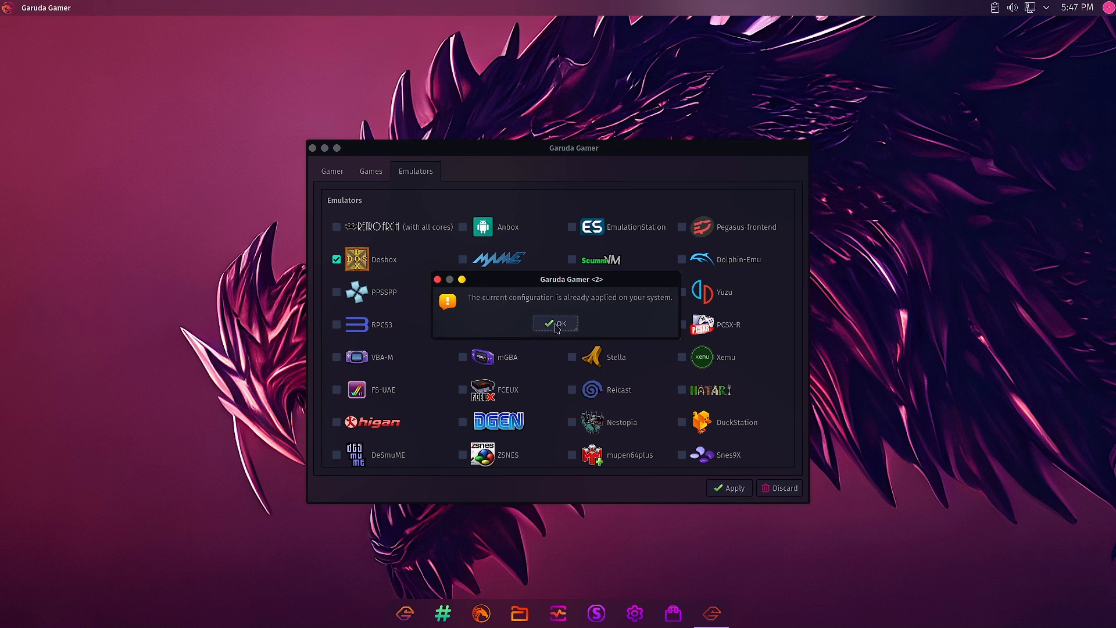
pyautogui.click(555, 324)
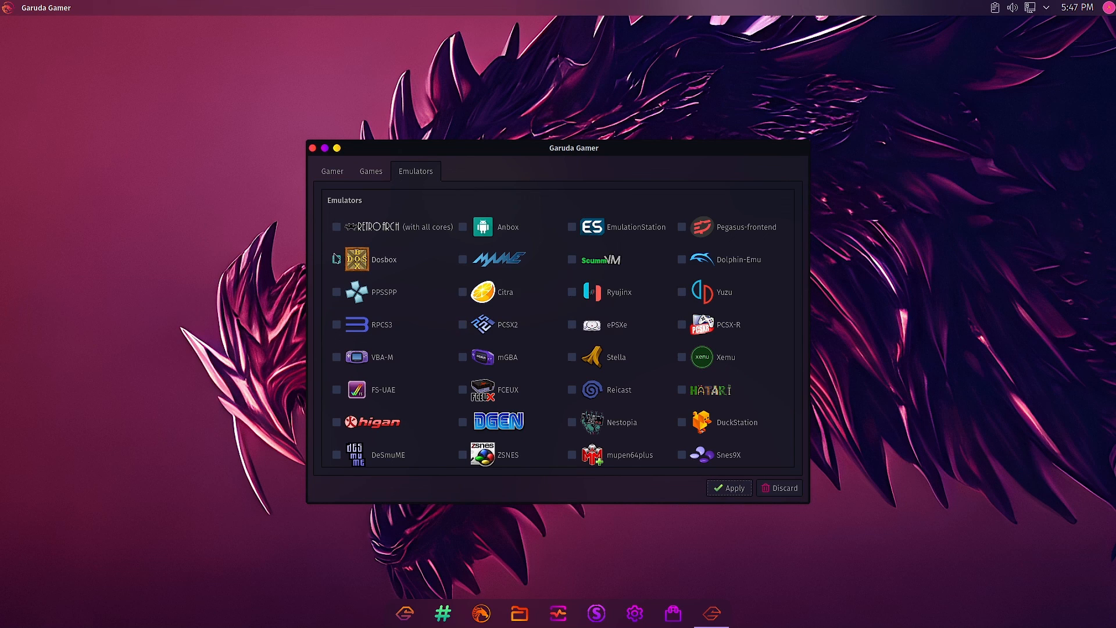
pyautogui.click(336, 259)
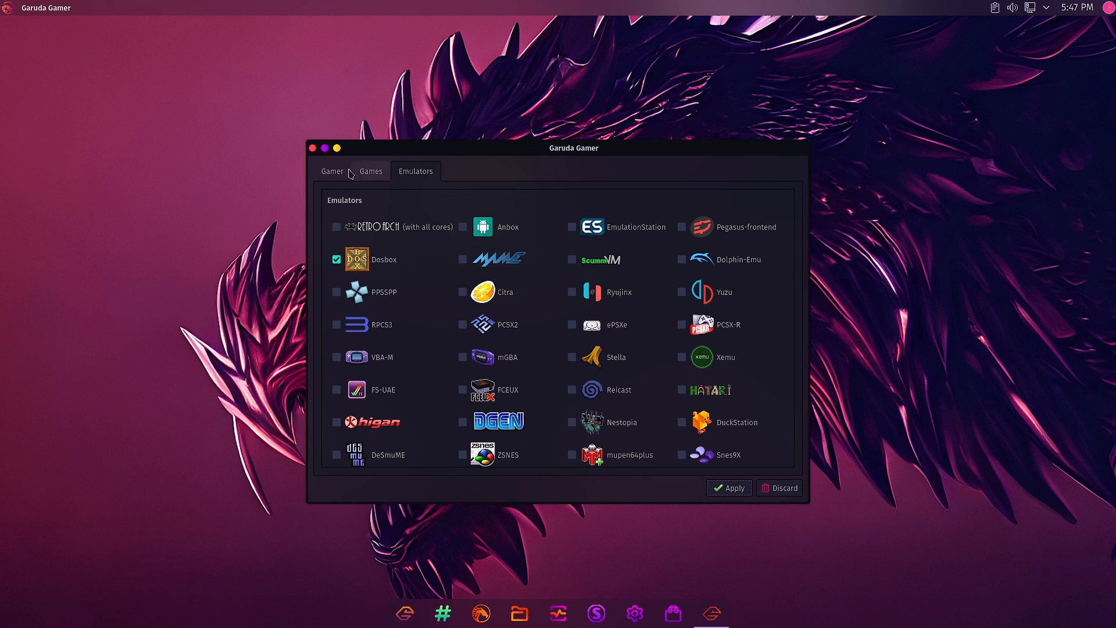